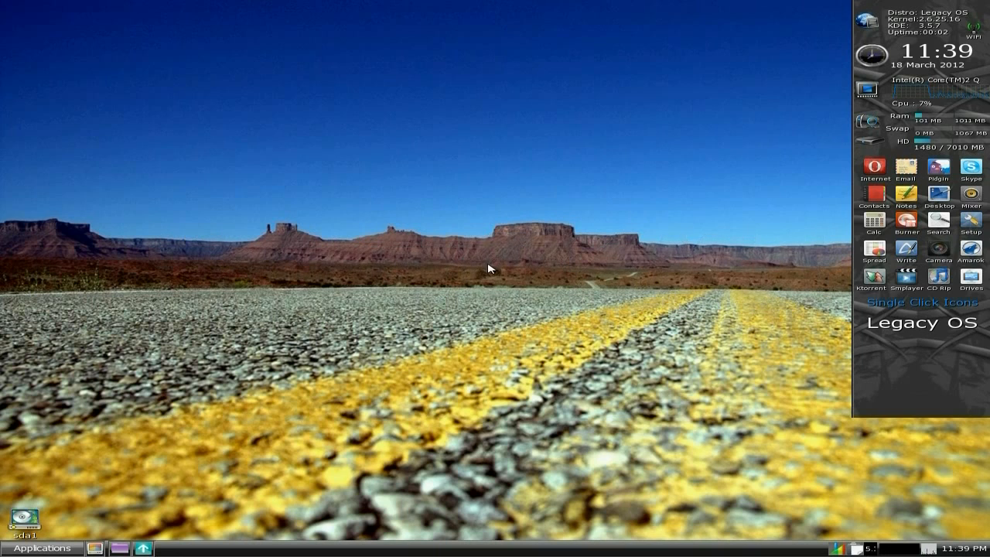
pyautogui.moveTo(471, 238)
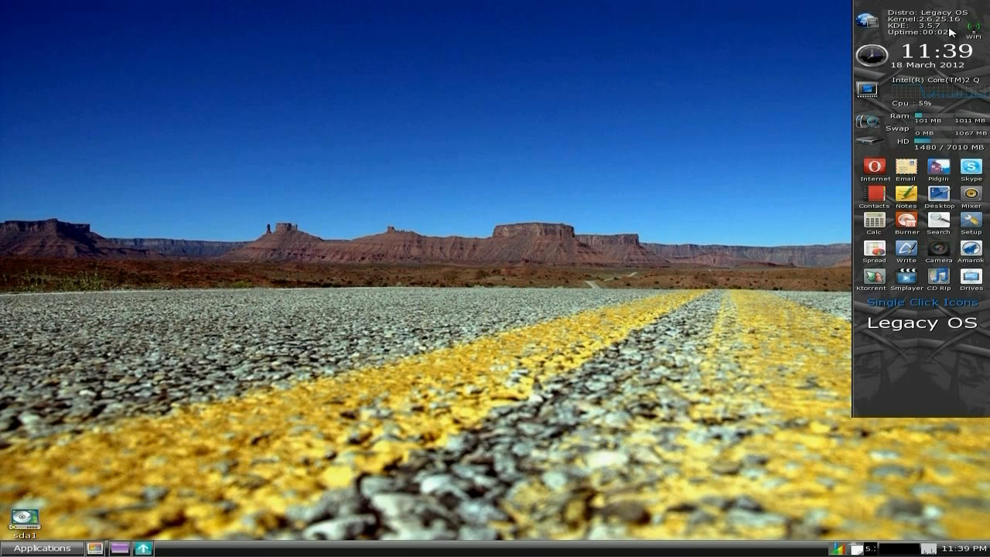
pyautogui.moveTo(632, 100)
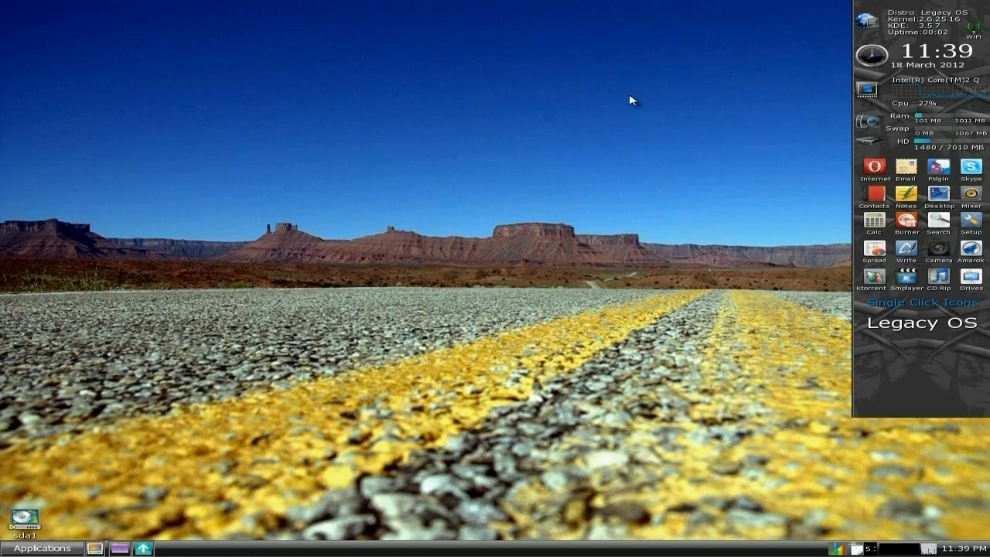
pyautogui.moveTo(494, 246)
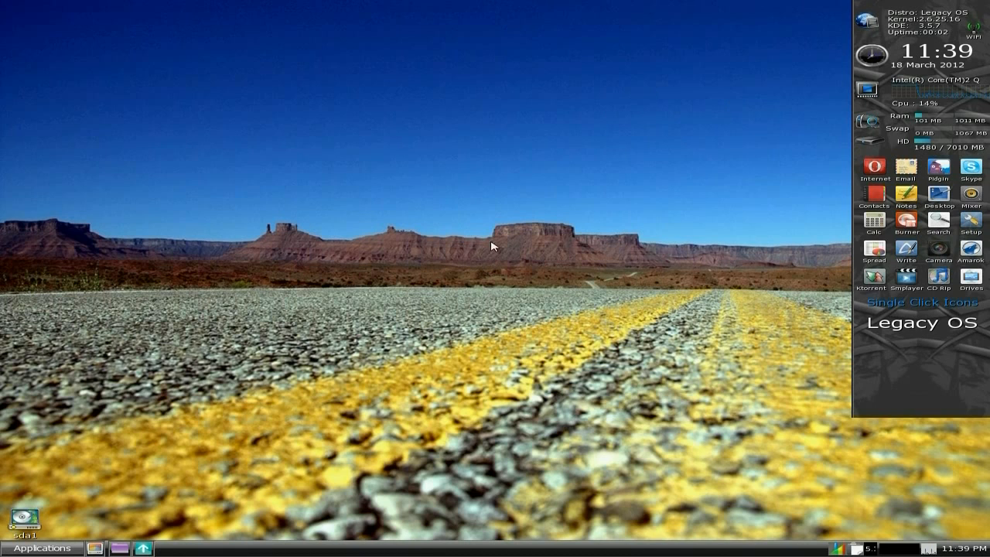
pyautogui.moveTo(718, 219)
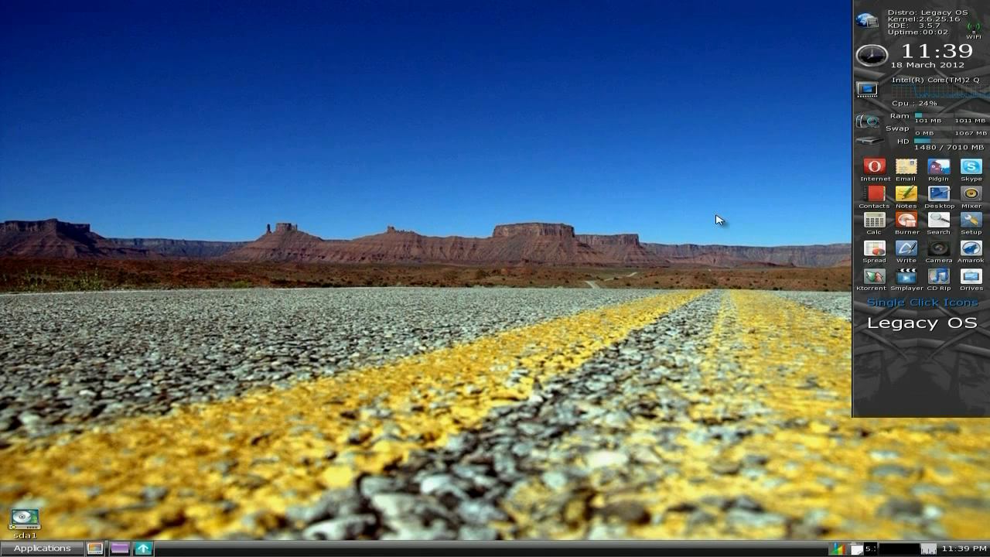
pyautogui.moveTo(381, 234)
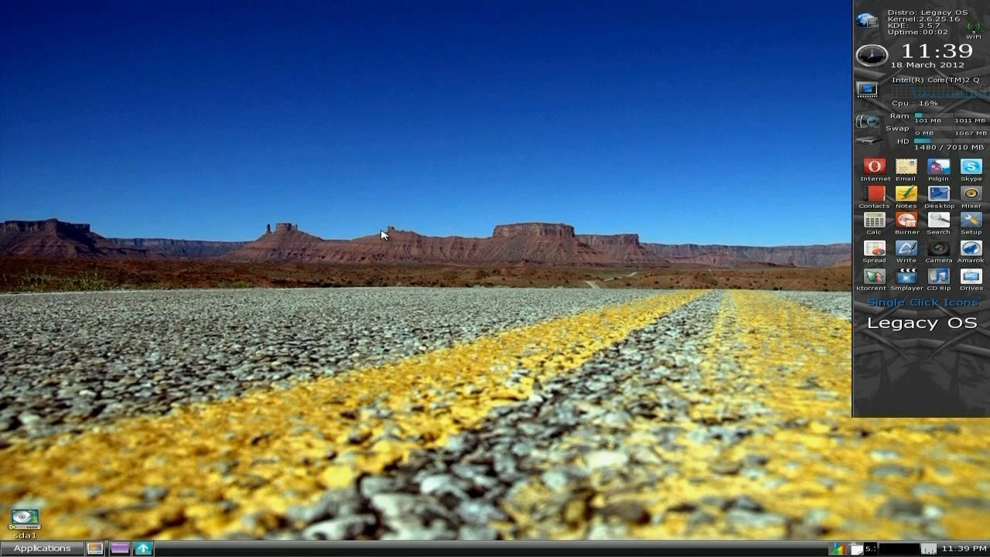
pyautogui.moveTo(418, 223)
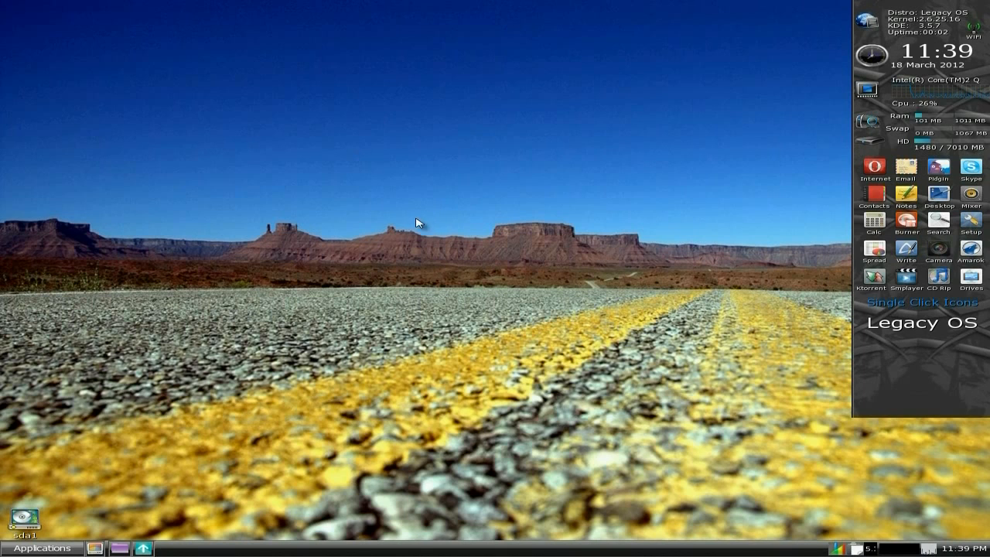
pyautogui.moveTo(526, 243)
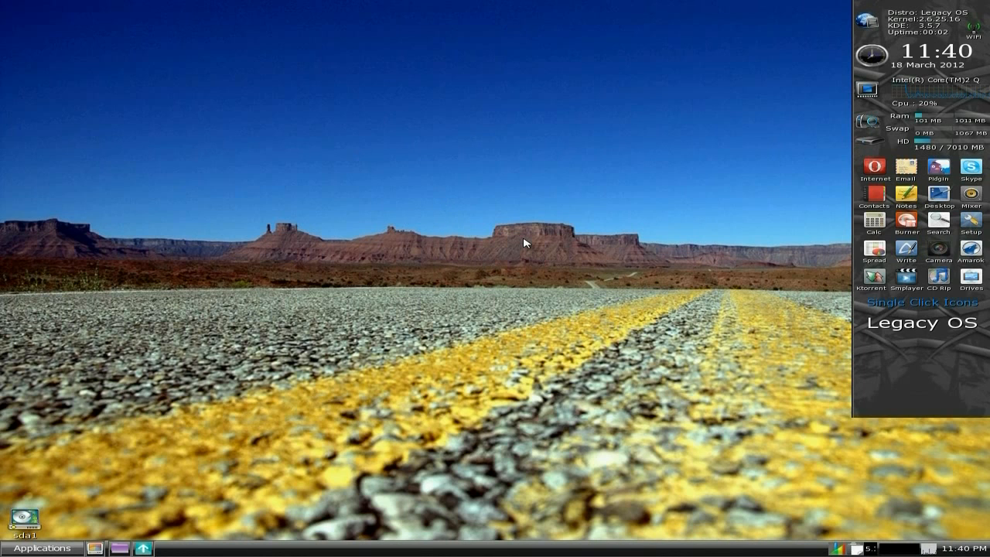
pyautogui.moveTo(445, 290)
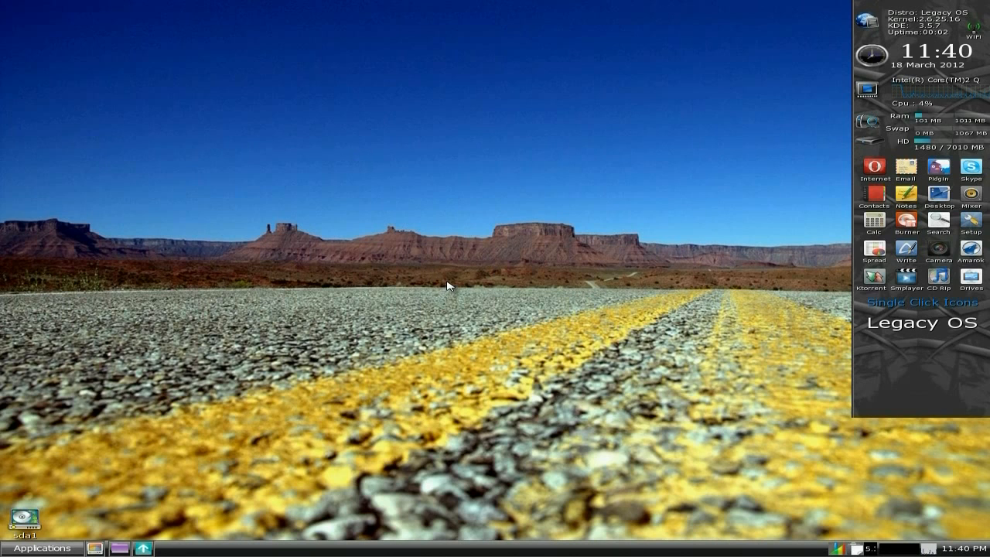
pyautogui.moveTo(424, 270)
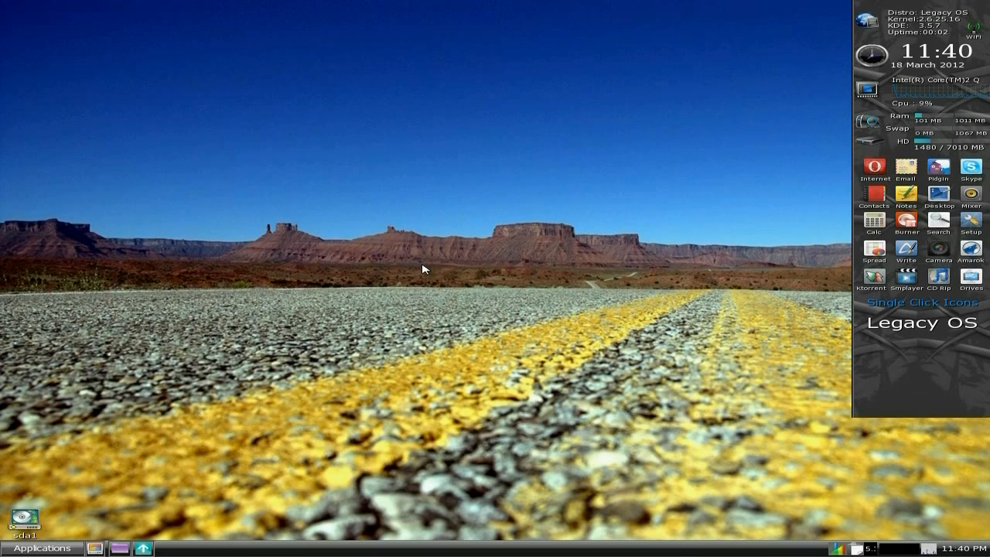
pyautogui.moveTo(633, 203)
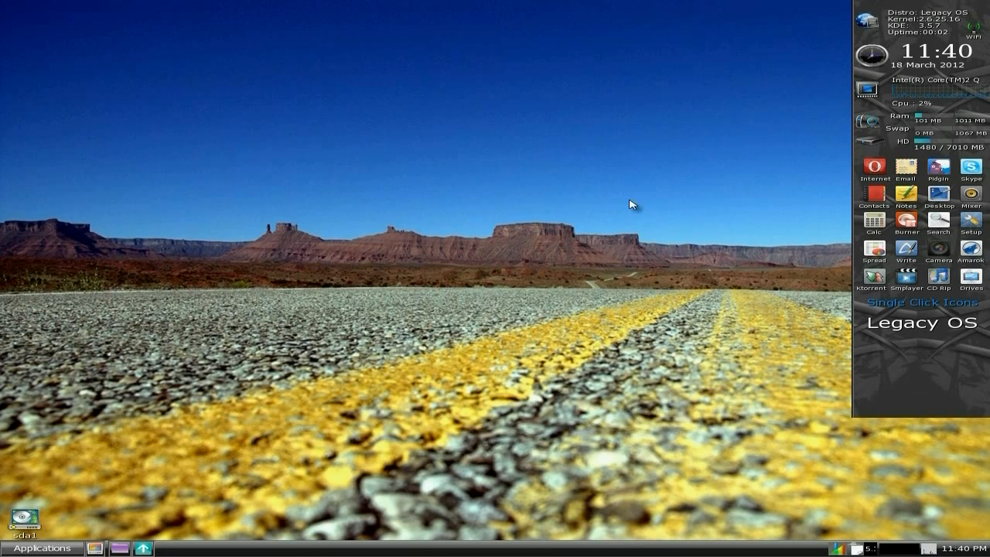
pyautogui.moveTo(889, 171)
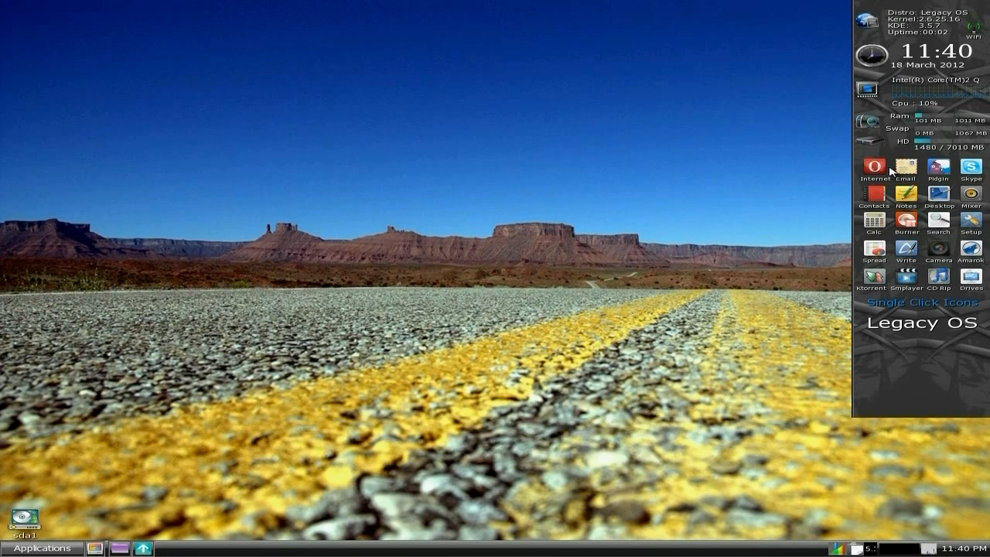
pyautogui.moveTo(891, 203)
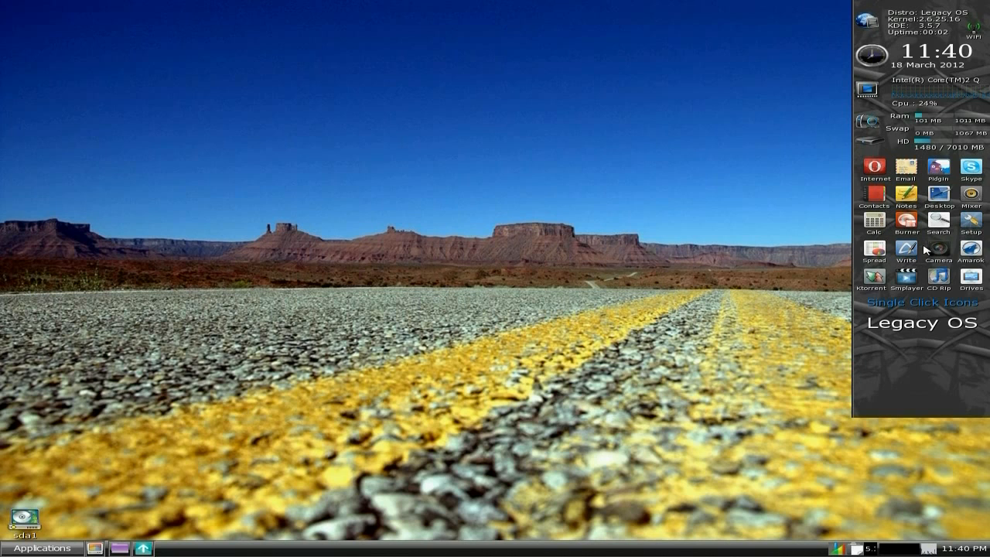
pyautogui.moveTo(947, 278)
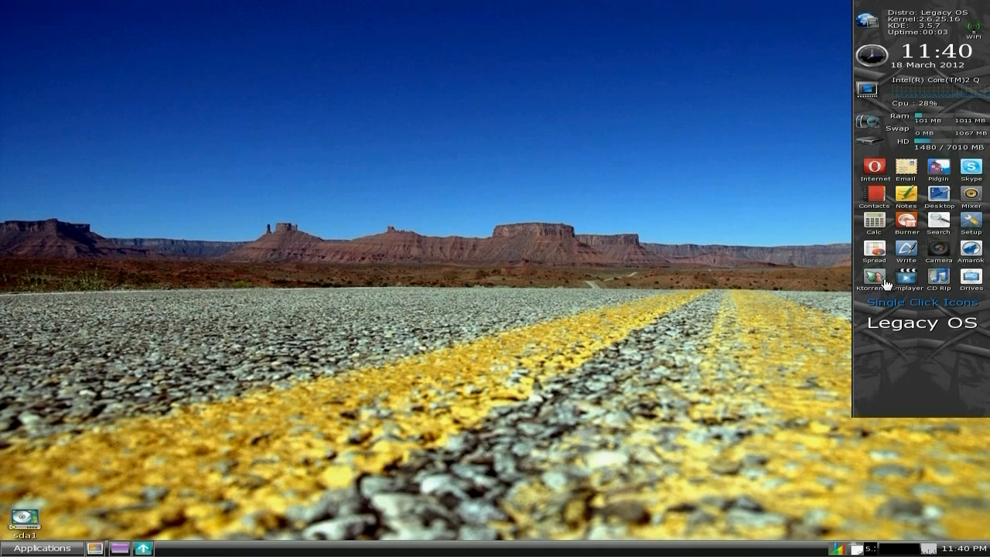
pyautogui.moveTo(424, 199)
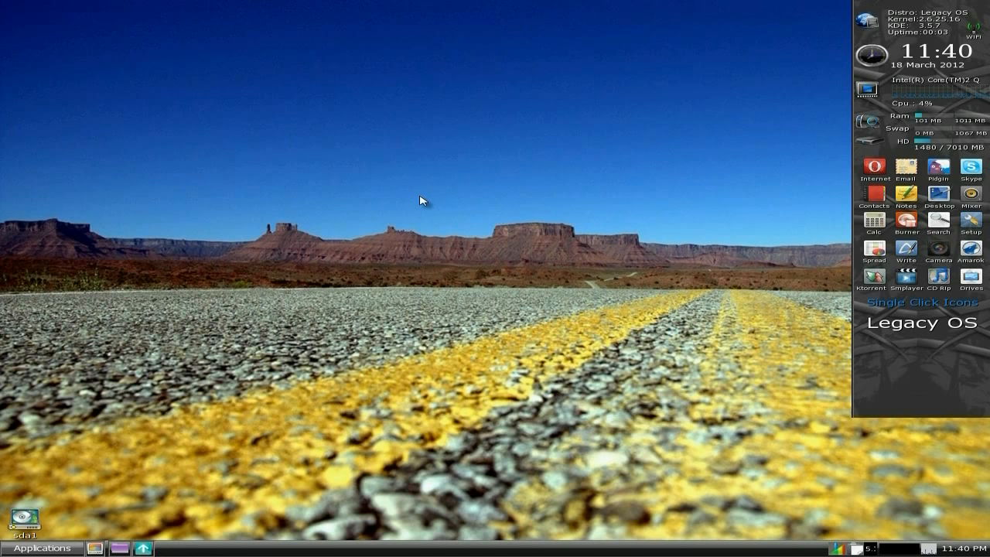
pyautogui.moveTo(404, 220)
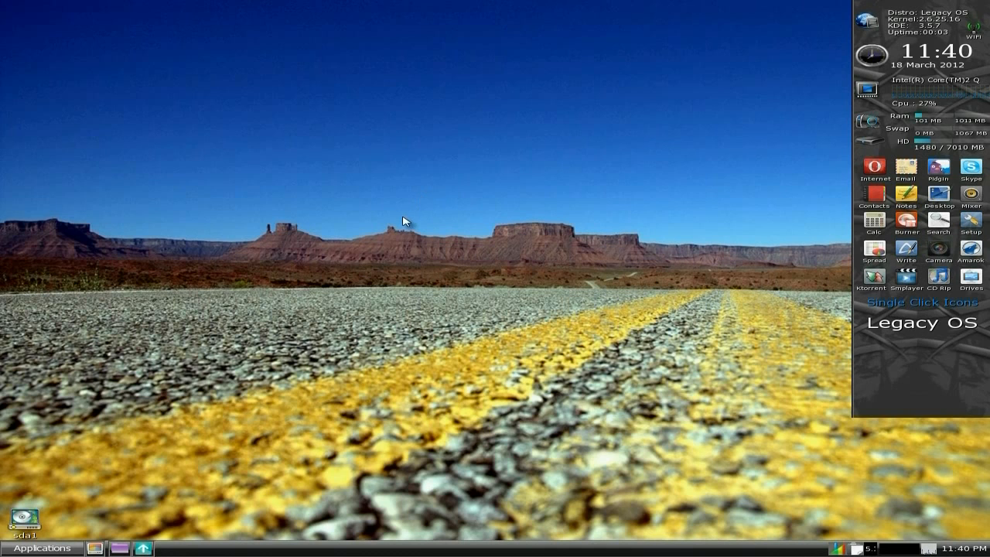
pyautogui.moveTo(447, 217)
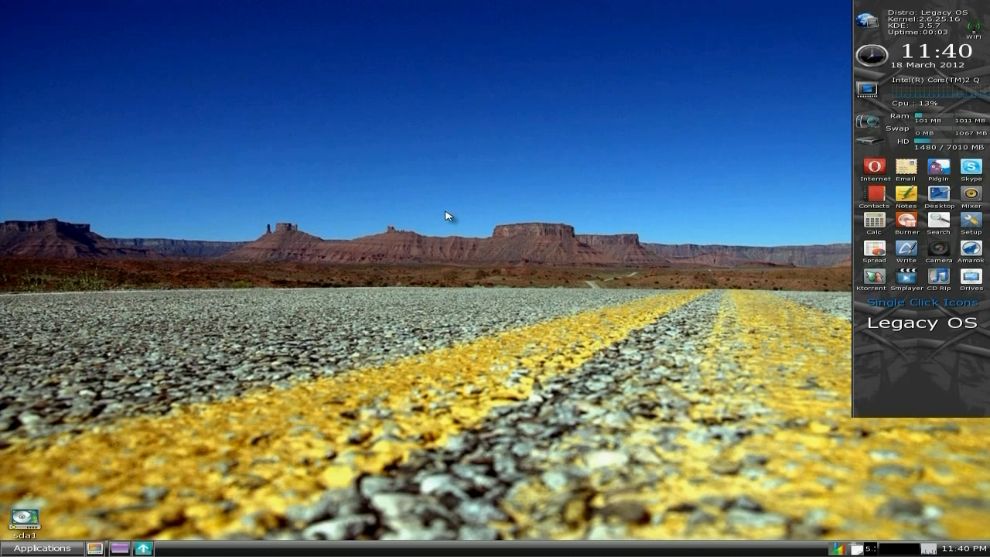
pyautogui.moveTo(588, 252)
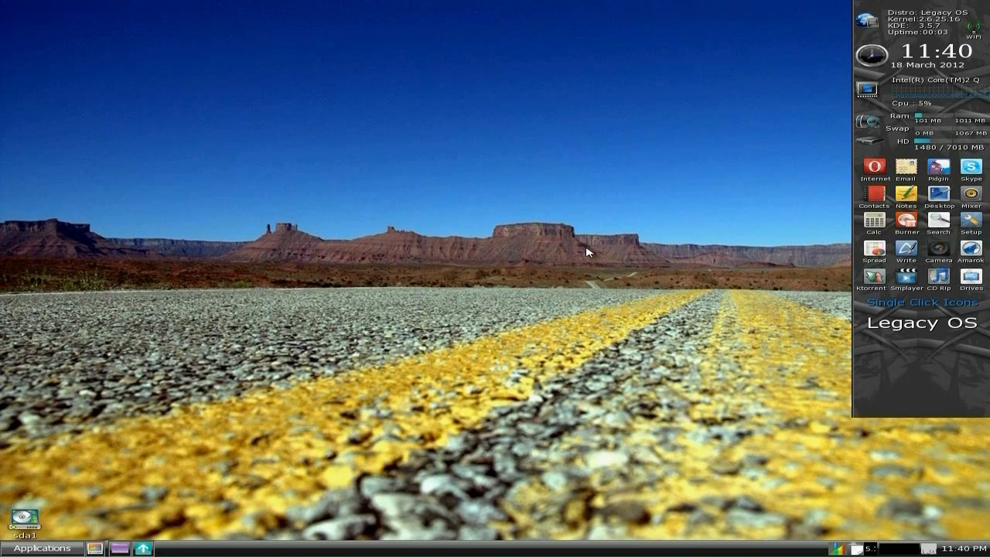
# Step: Launch Amarok and browse its Settings and Tools menus
pyautogui.click(972, 252)
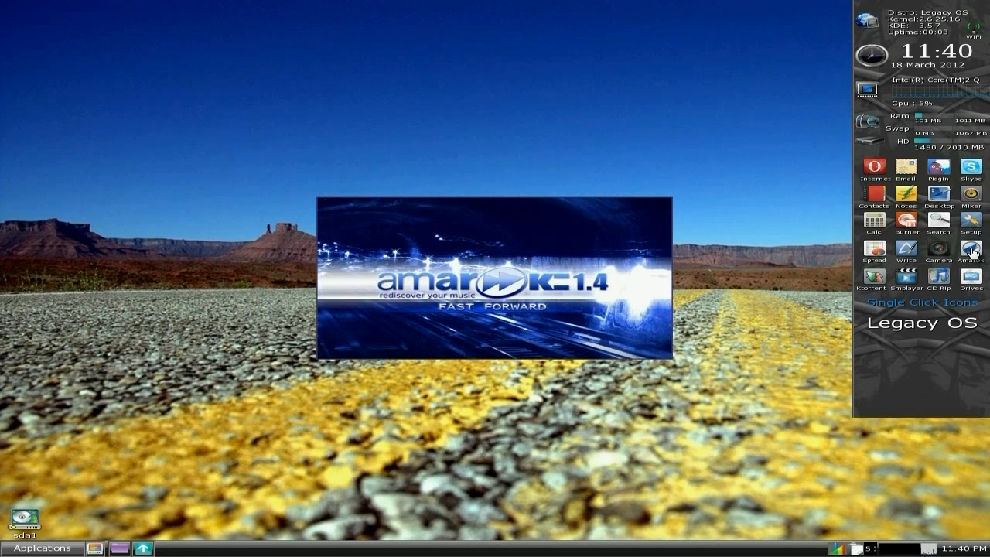
pyautogui.click(970, 252)
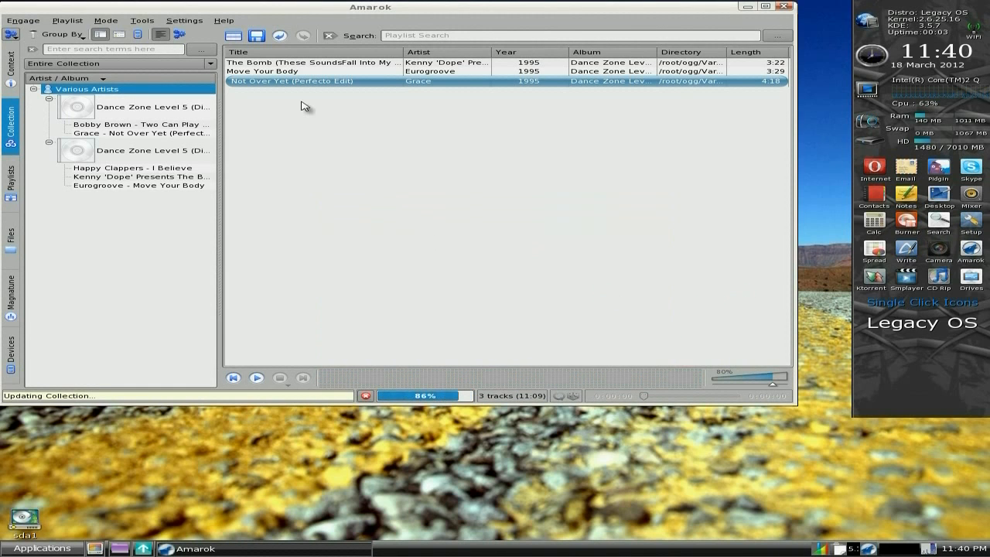
pyautogui.moveTo(459, 130)
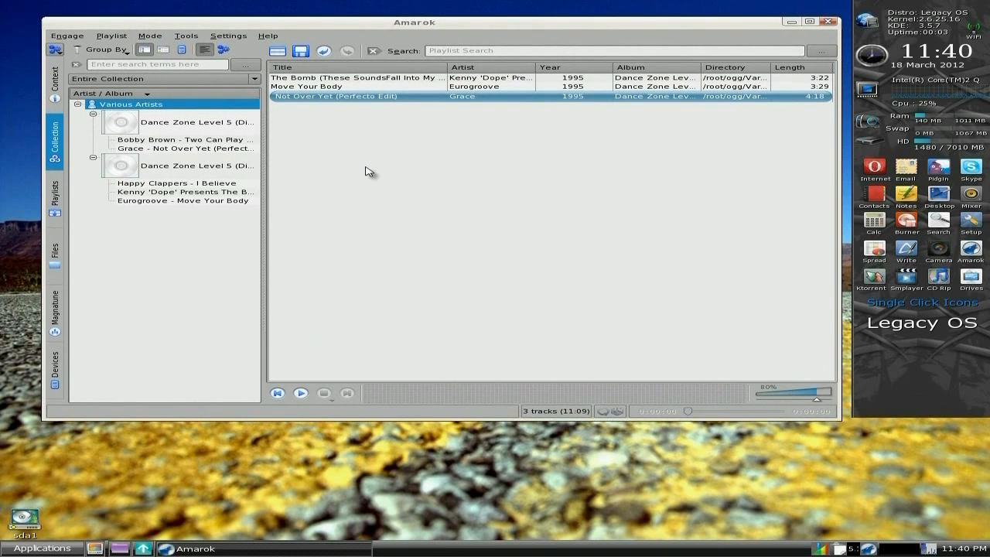
pyautogui.click(228, 36)
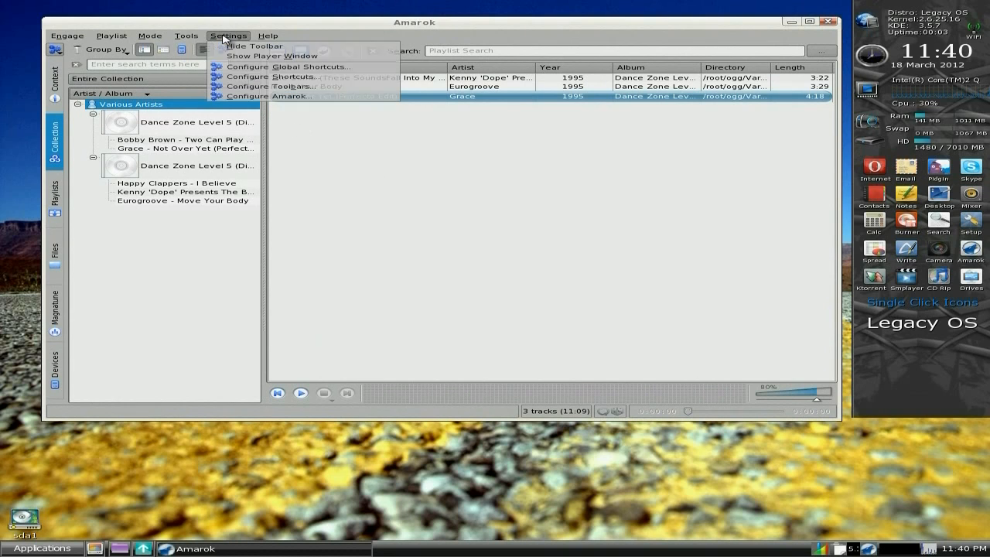
pyautogui.click(186, 36)
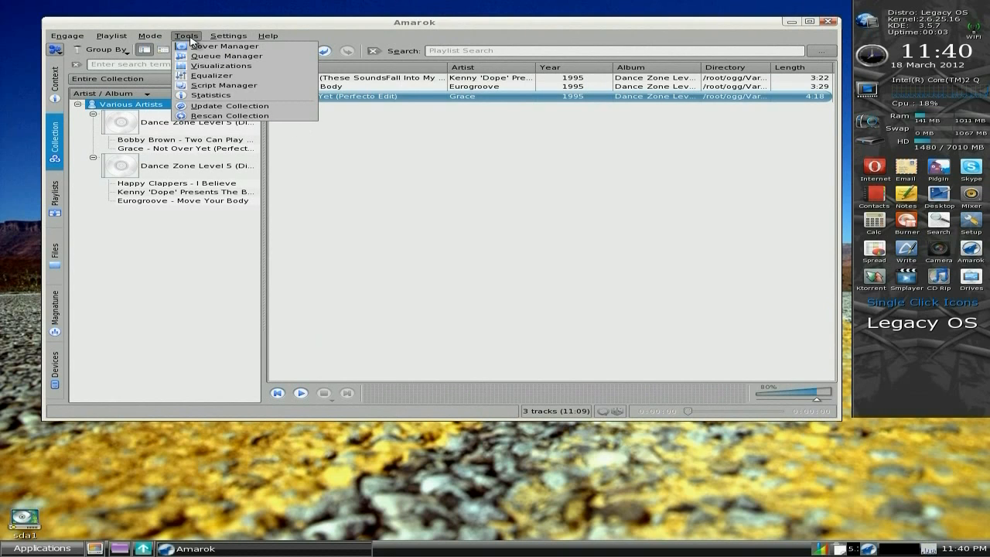
# Step: Open and close Amarok's equalizer, then close the Amarok player window
pyautogui.click(211, 75)
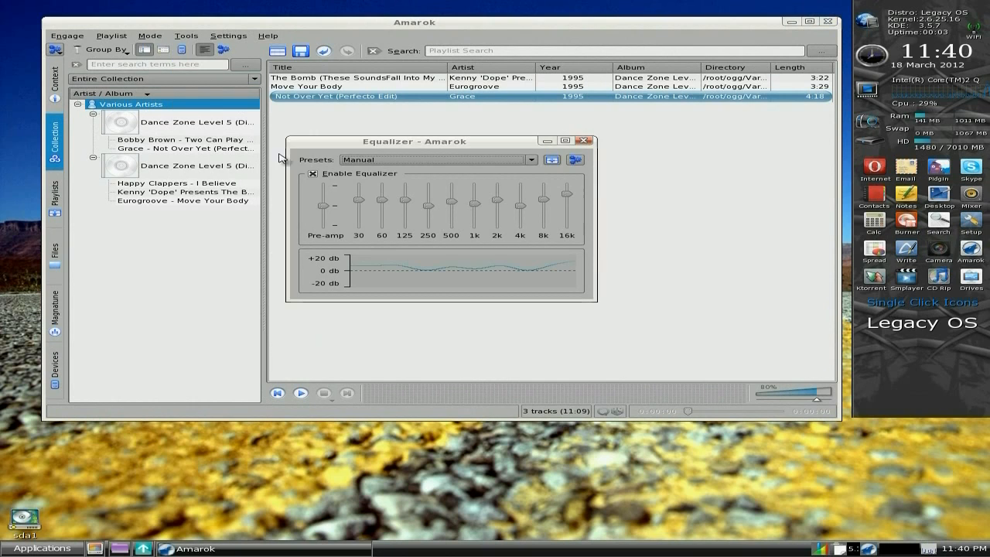
pyautogui.moveTo(470, 244)
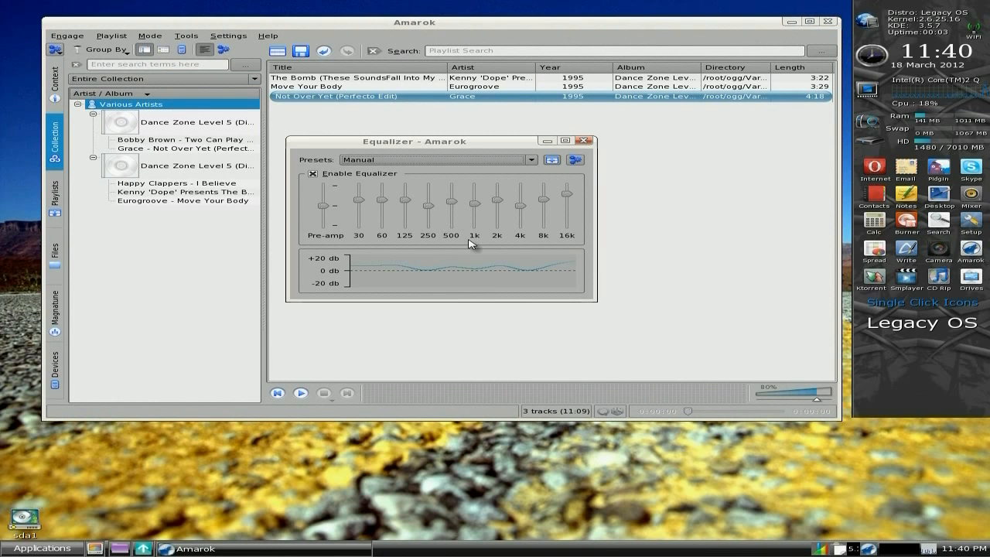
pyautogui.click(583, 141)
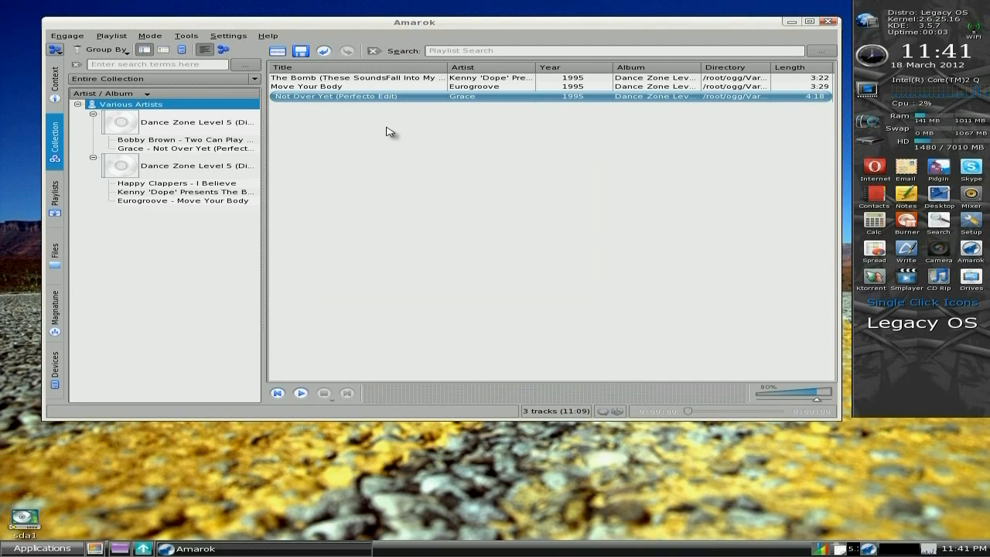
pyautogui.moveTo(22, 68)
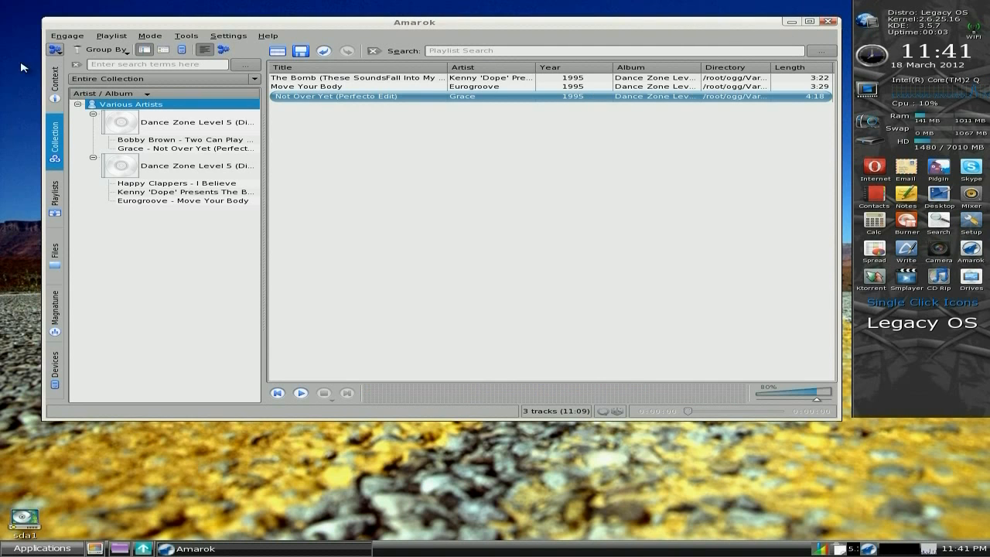
pyautogui.click(810, 22)
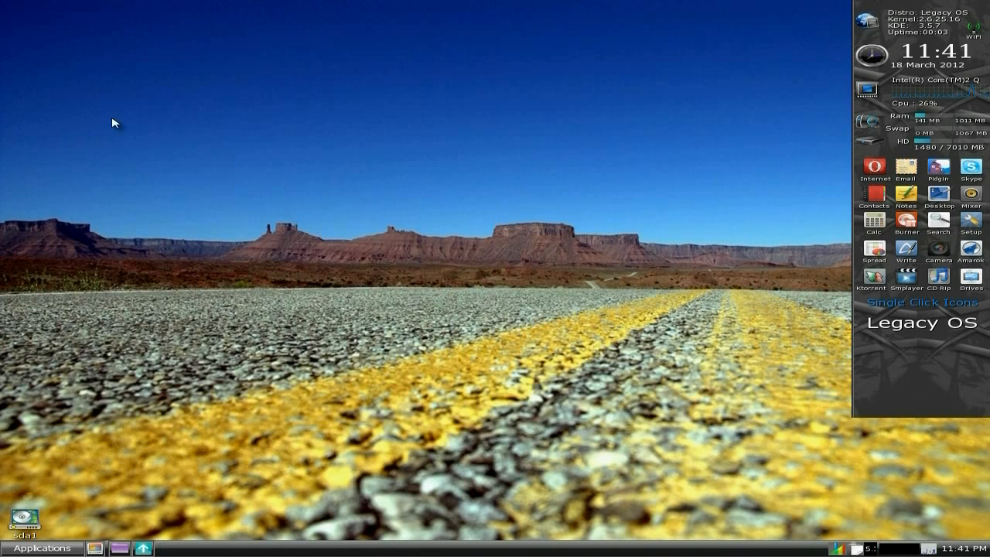
pyautogui.moveTo(870, 372)
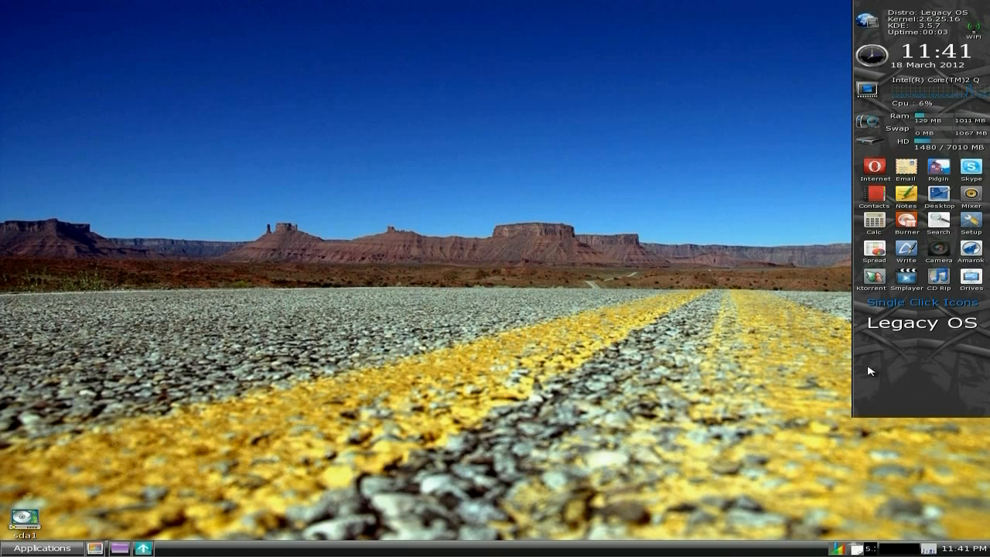
pyautogui.click(938, 274)
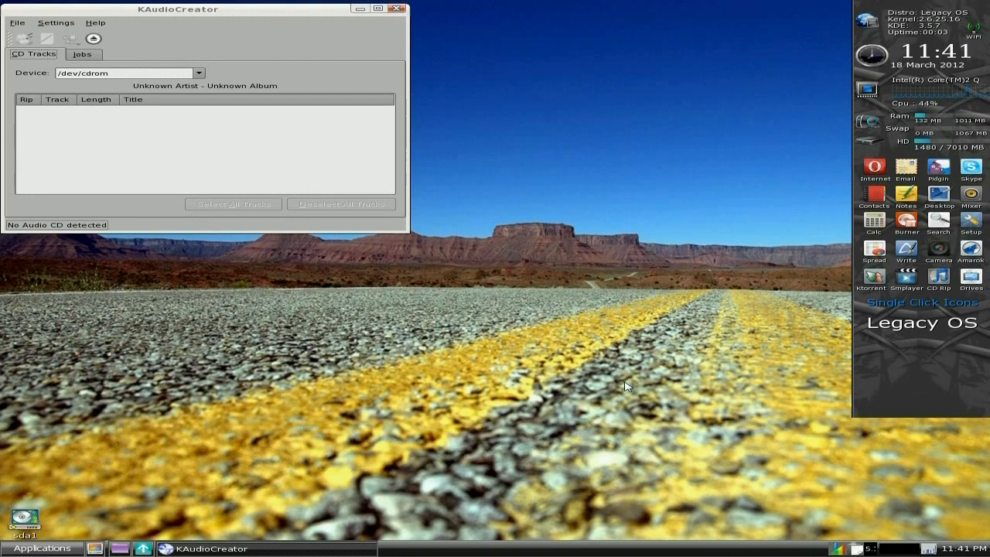
pyautogui.moveTo(158, 27)
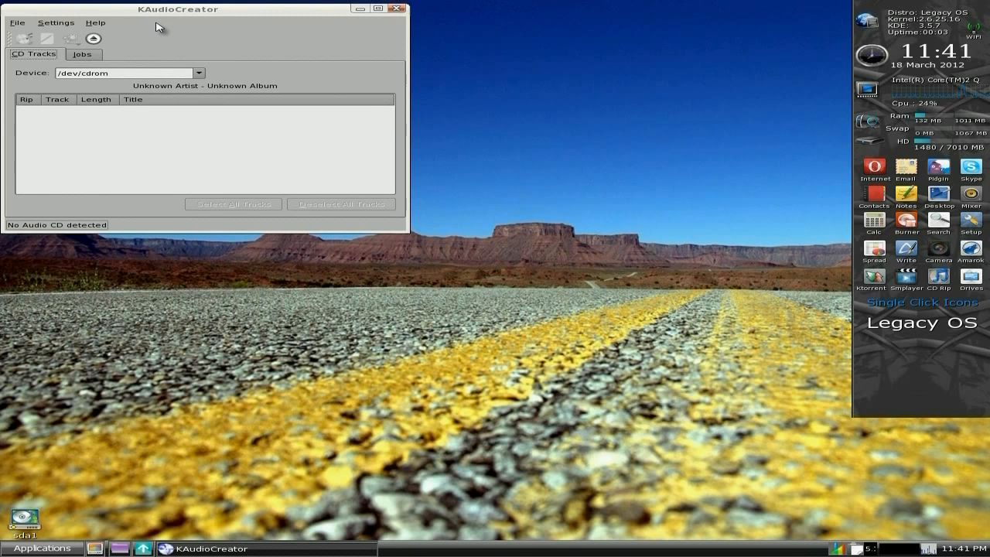
pyautogui.moveTo(209, 35)
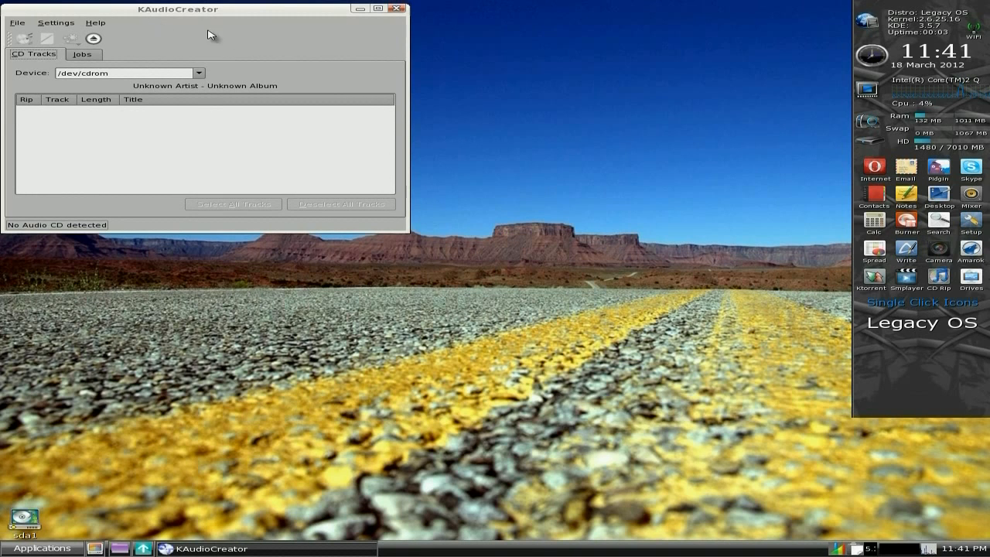
pyautogui.click(395, 8)
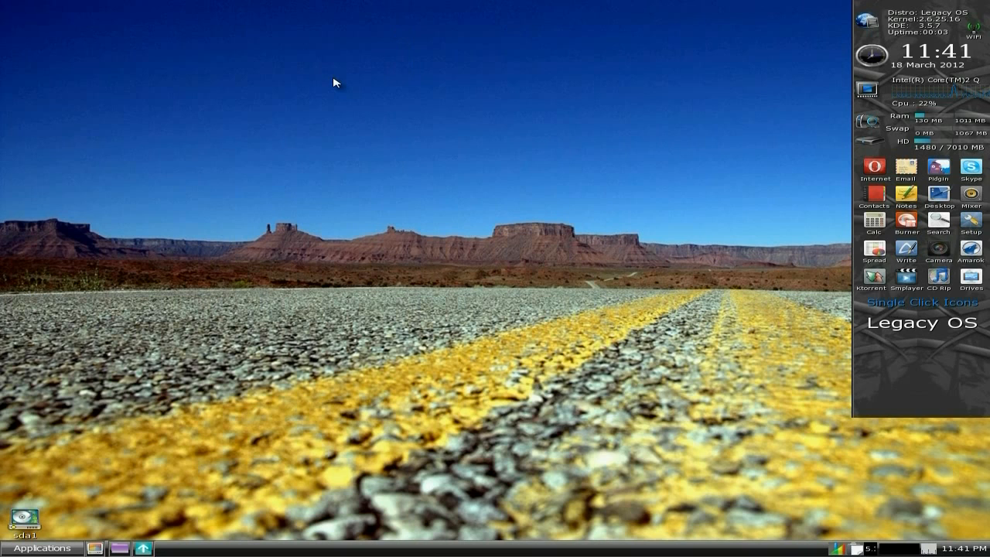
pyautogui.moveTo(455, 240)
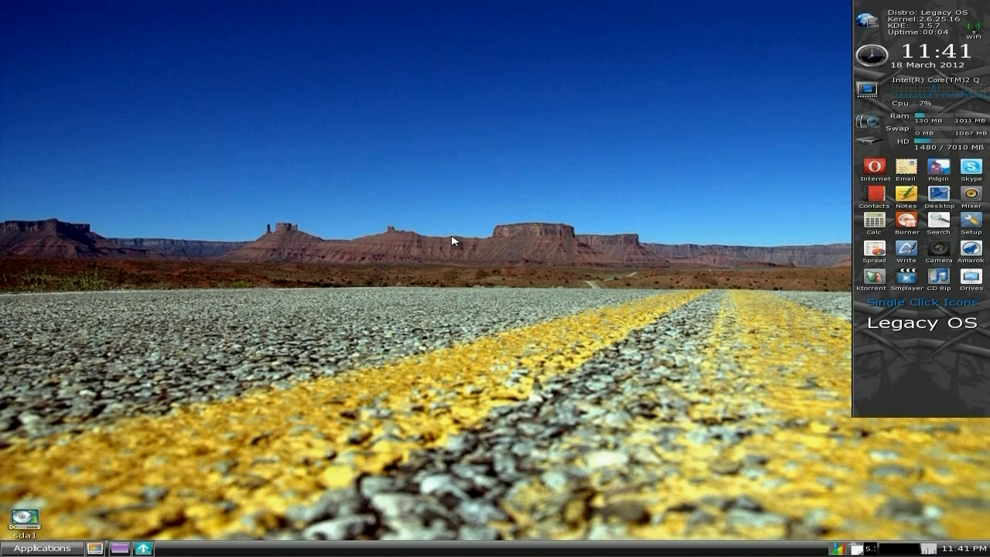
pyautogui.moveTo(145, 339)
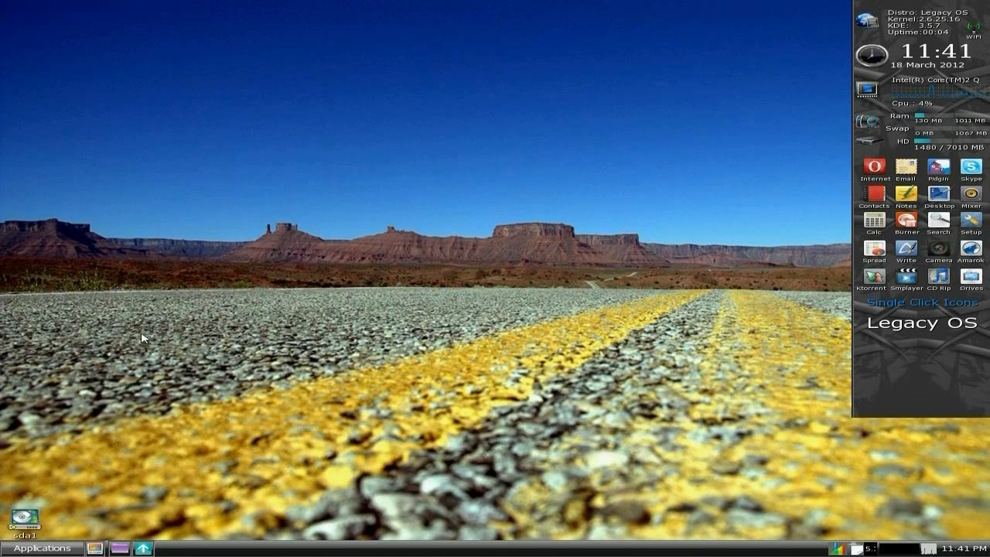
# Step: Open the Applications menu to show the Desktop submenu of theme, wallpaper and date tools
pyautogui.click(44, 548)
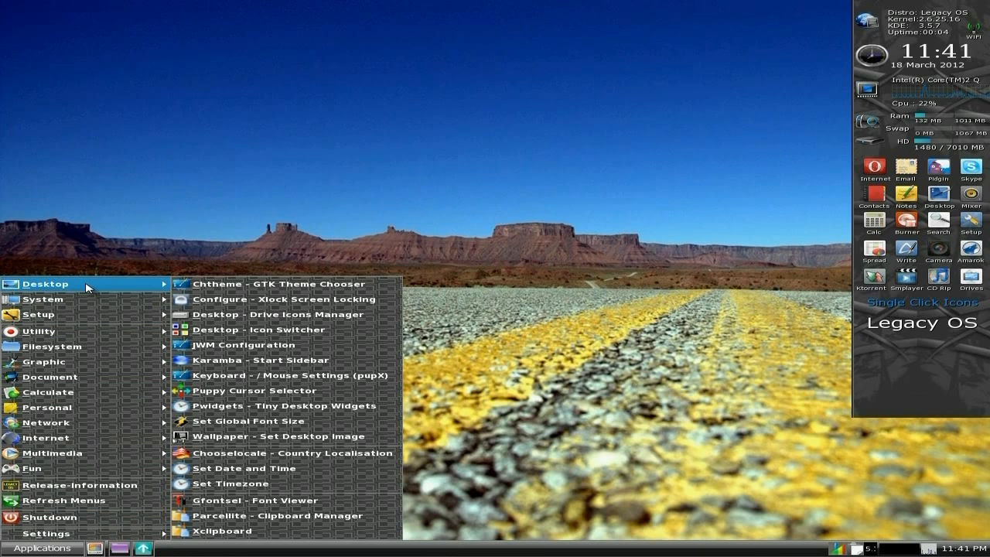
pyautogui.moveTo(287, 284)
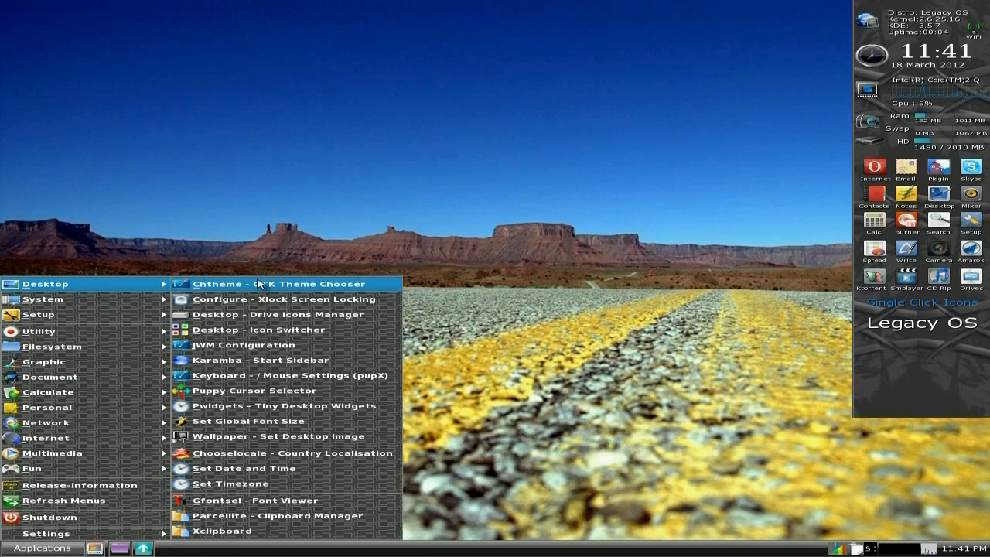
pyautogui.moveTo(259, 344)
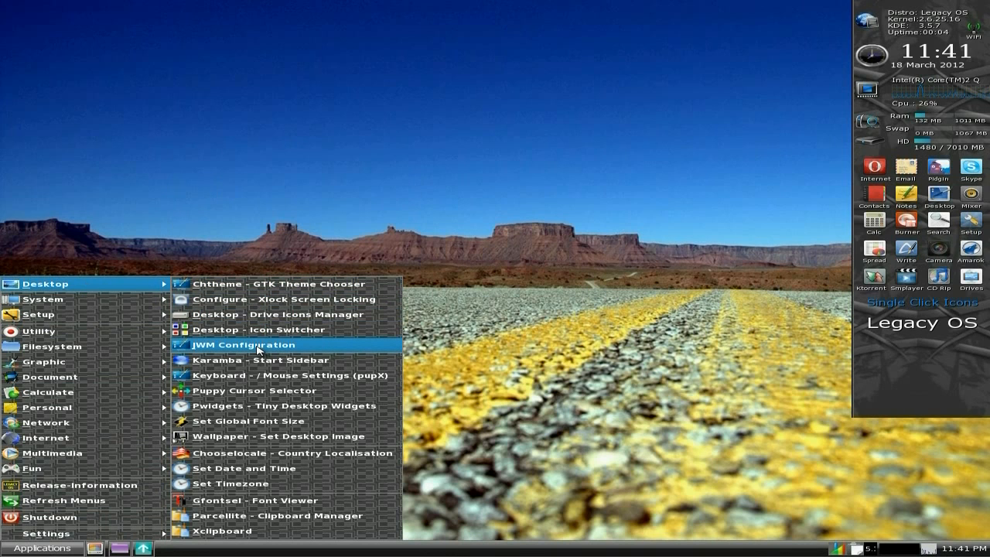
pyautogui.moveTo(267, 375)
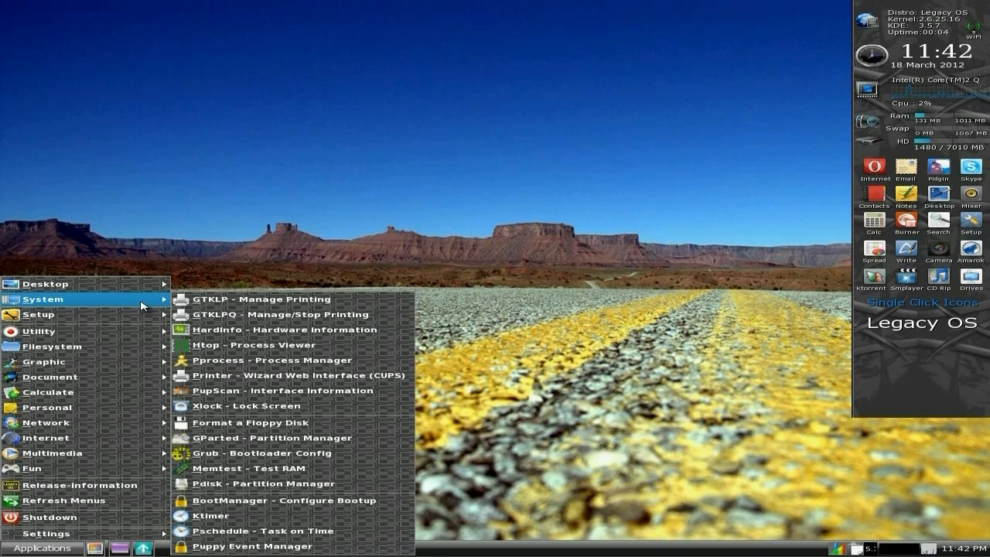
pyautogui.moveTo(209, 298)
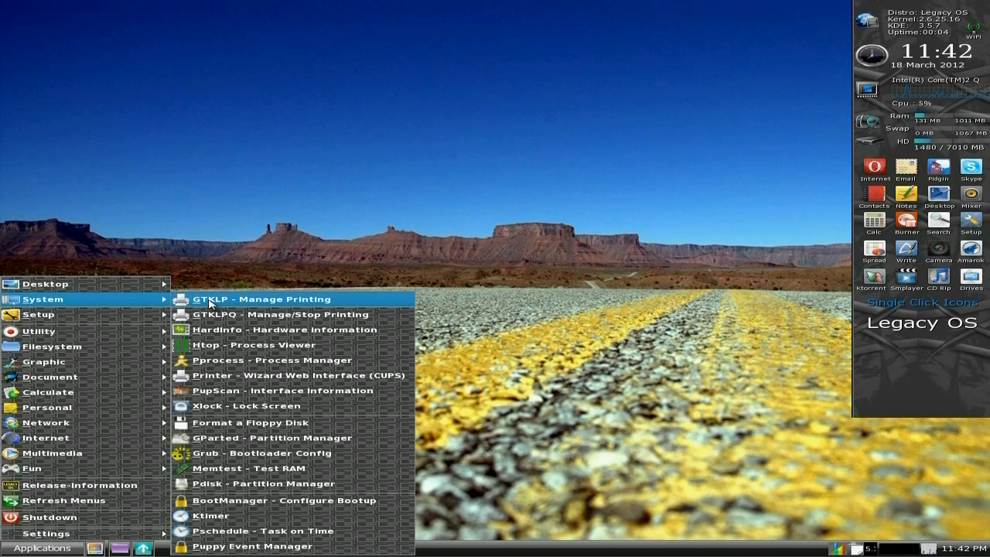
pyautogui.moveTo(224, 314)
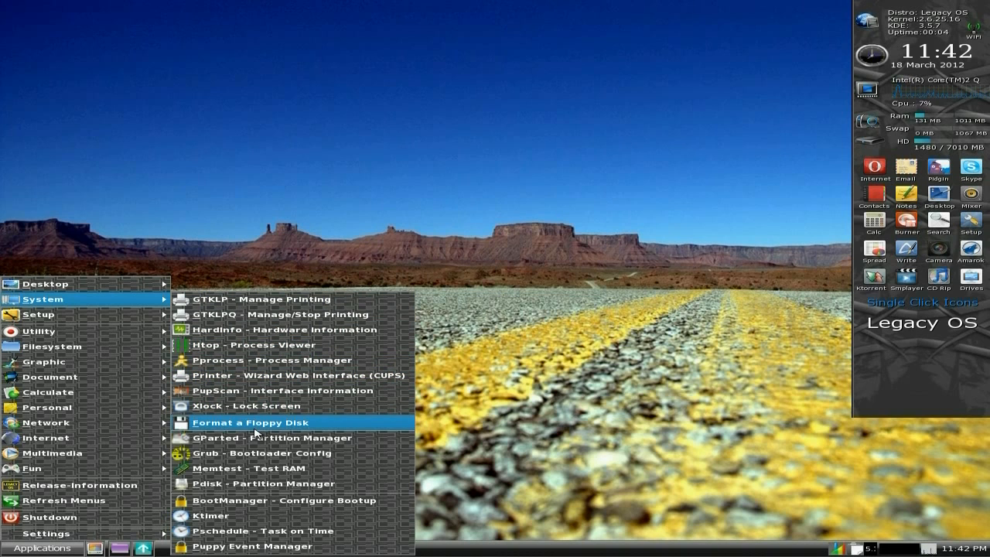
pyautogui.moveTo(284, 438)
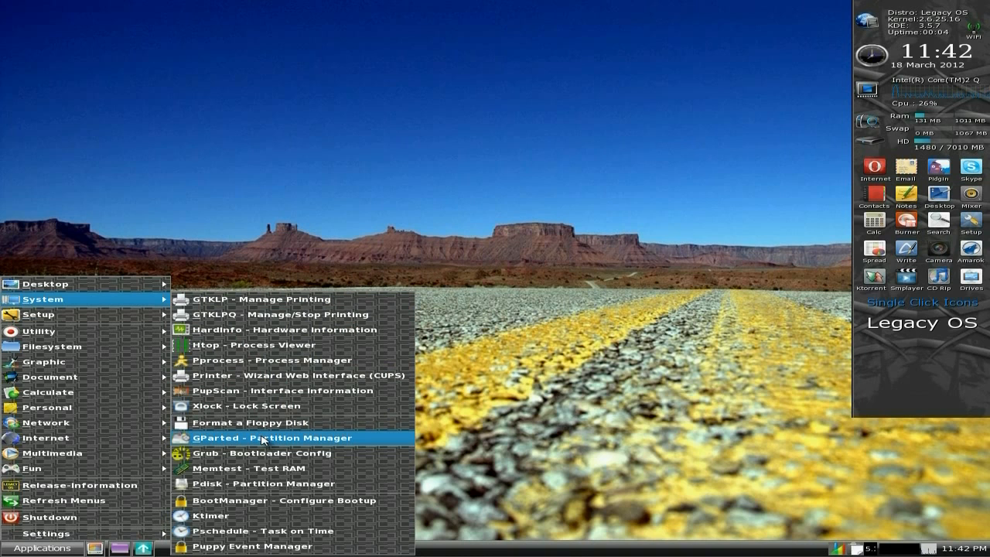
pyautogui.moveTo(267, 391)
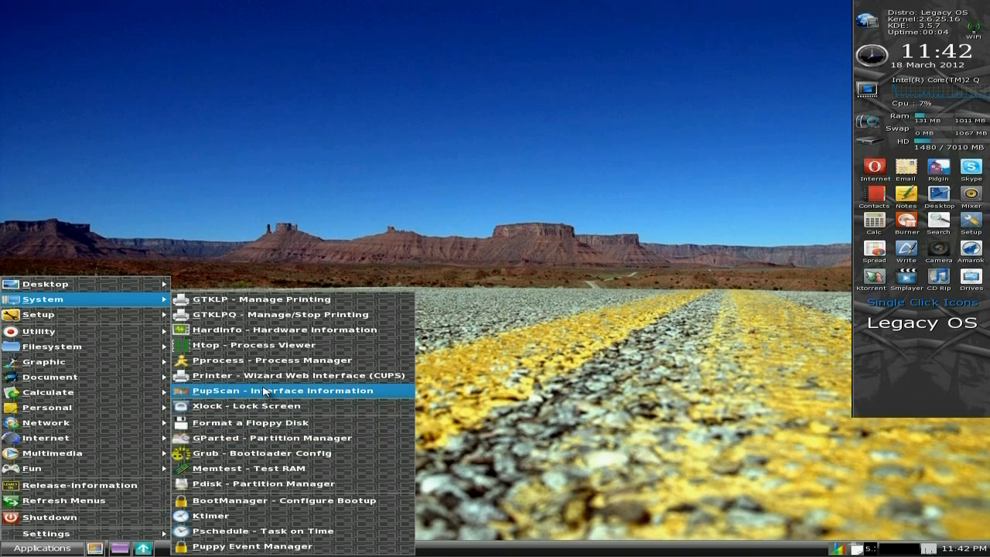
pyautogui.moveTo(38, 314)
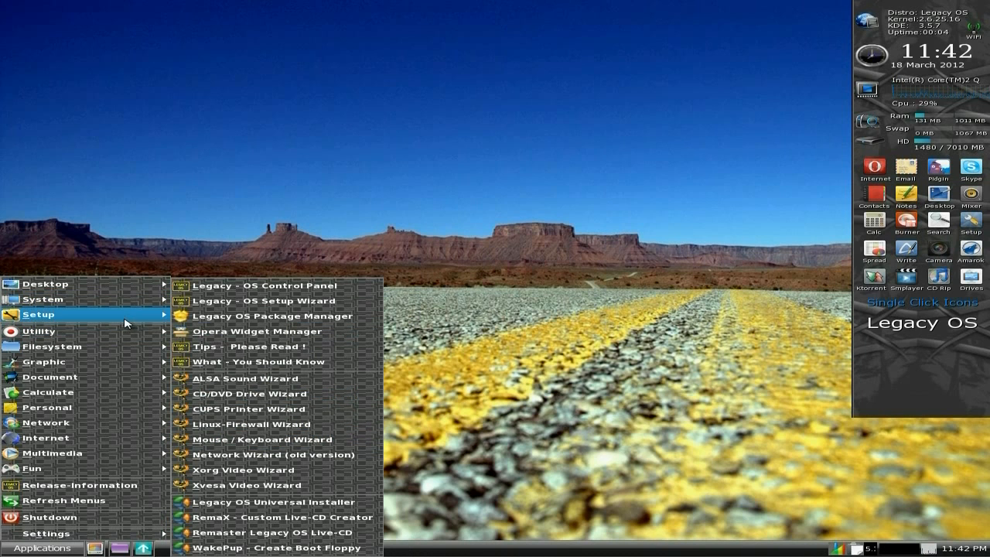
pyautogui.moveTo(263, 285)
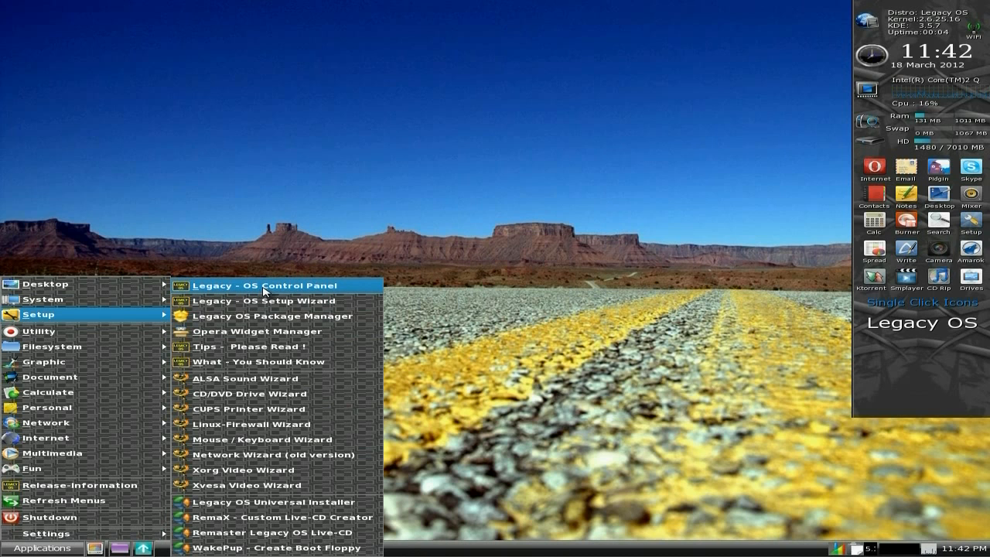
# Step: Launch the Control Panel, browse its hardware, drives and miscellaneous pages, then close it
pyautogui.click(281, 285)
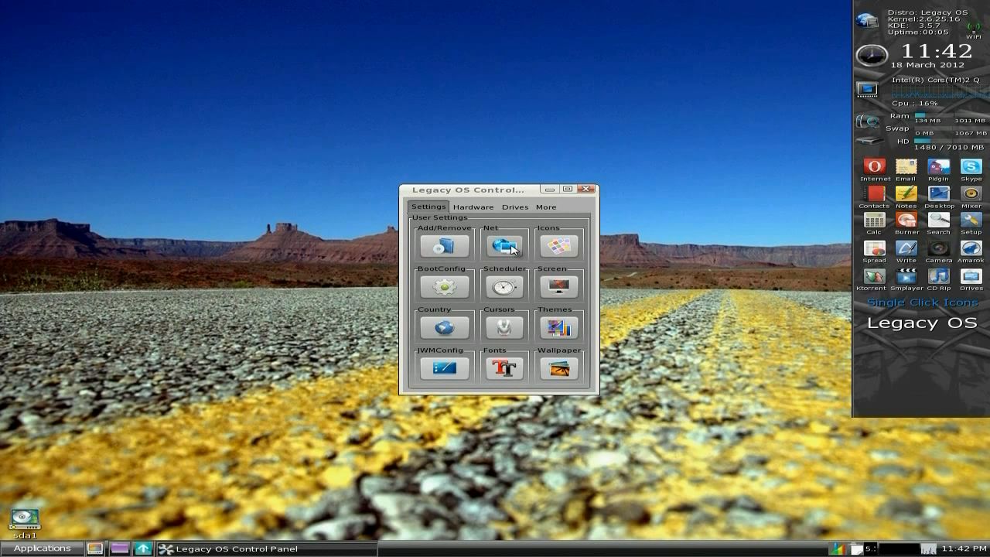
pyautogui.moveTo(414, 286)
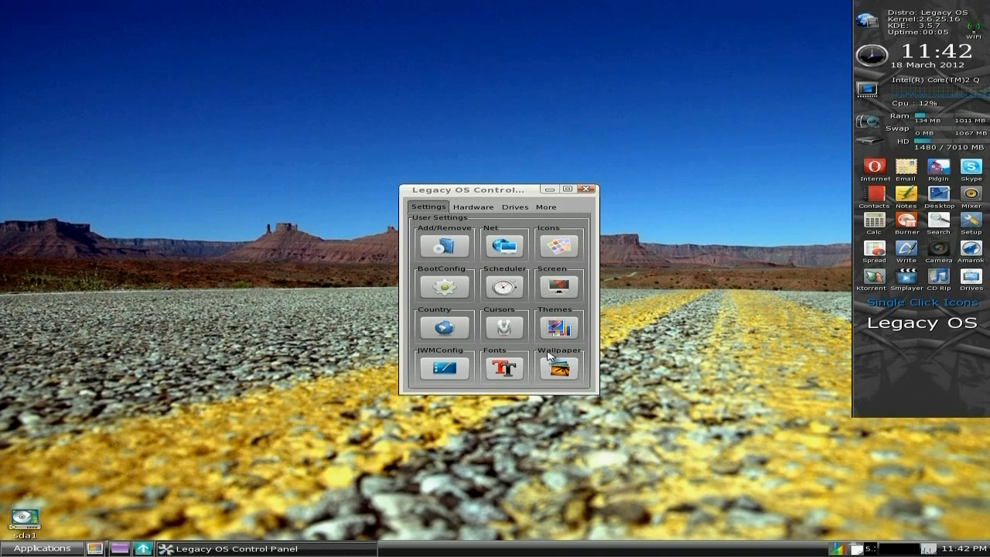
pyautogui.moveTo(462, 273)
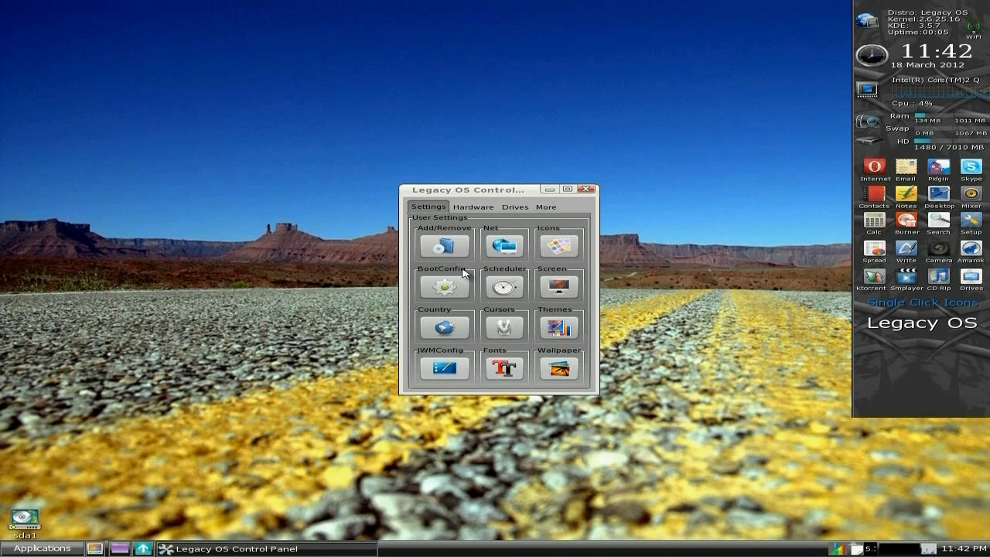
pyautogui.click(473, 207)
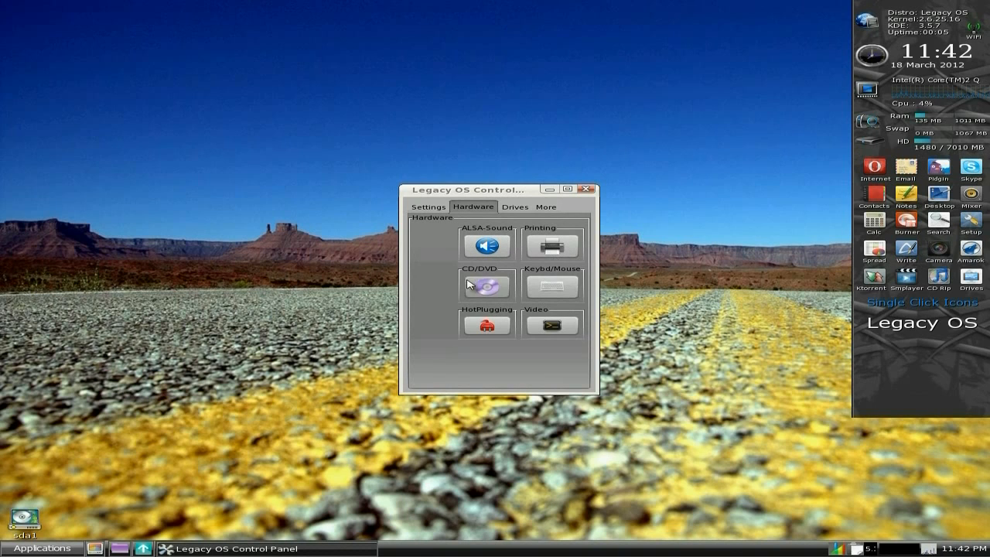
pyautogui.moveTo(552, 325)
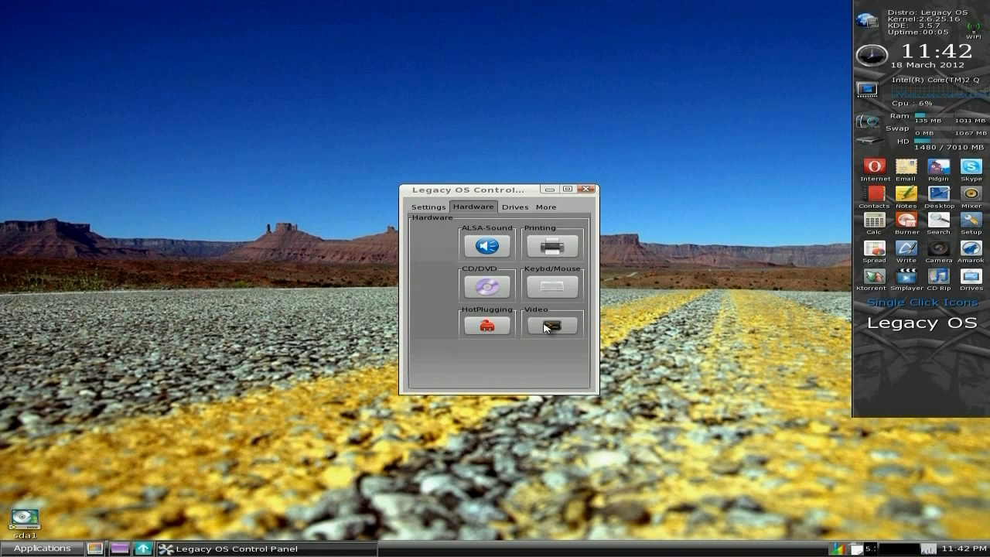
pyautogui.click(515, 206)
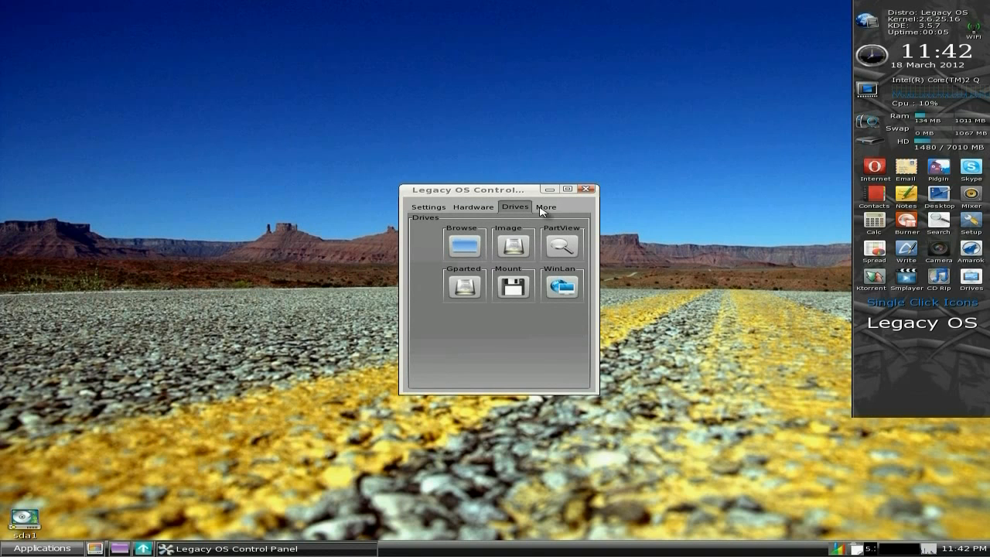
pyautogui.click(546, 207)
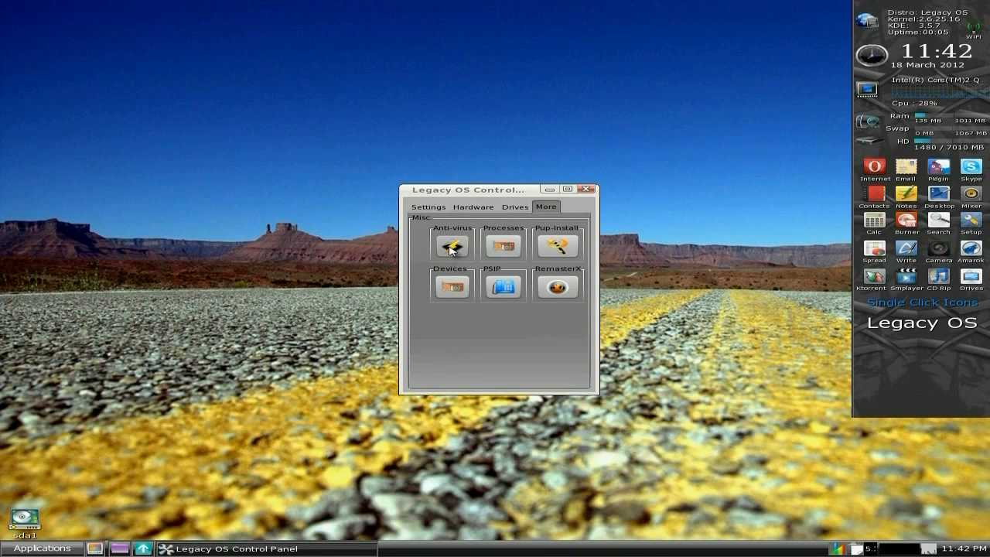
pyautogui.moveTo(555, 246)
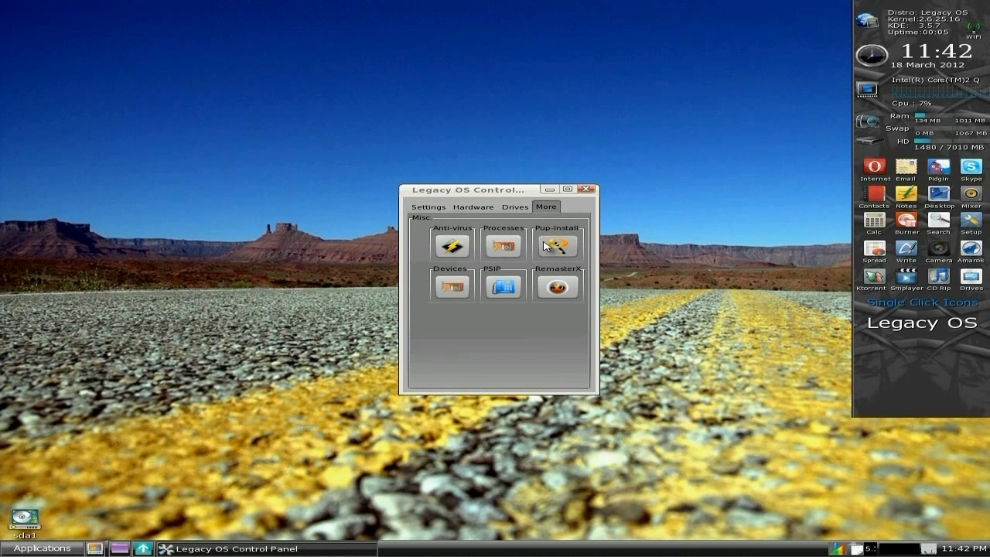
pyautogui.moveTo(503, 288)
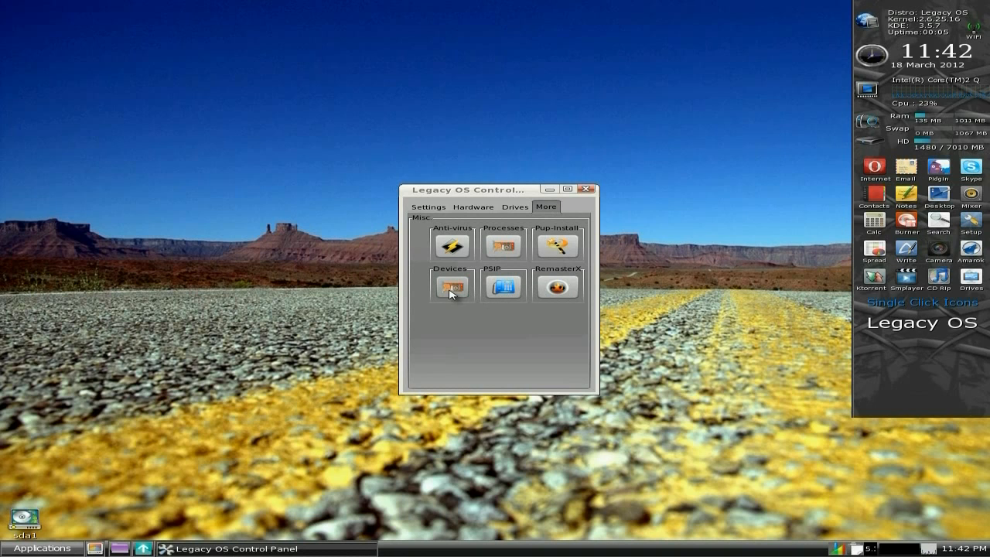
pyautogui.click(588, 189)
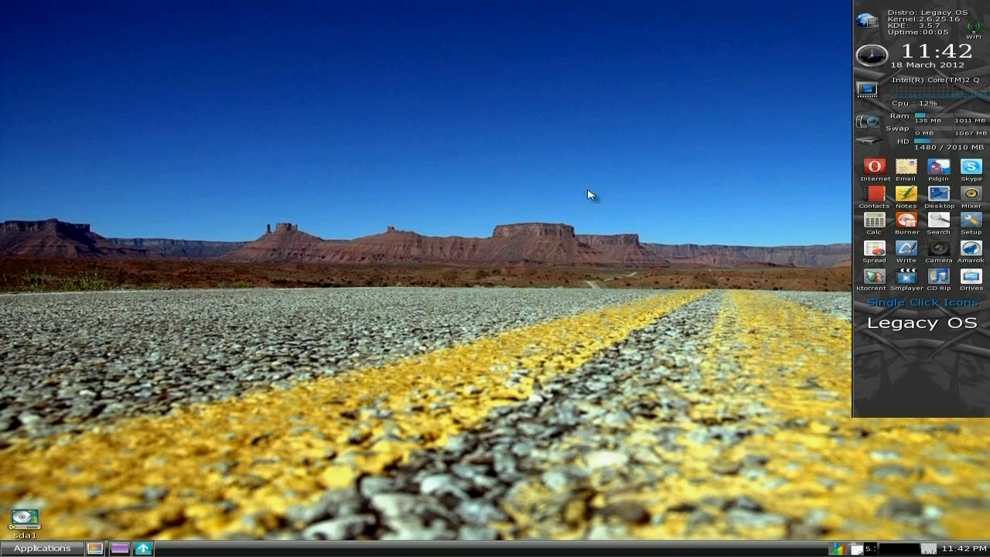
pyautogui.moveTo(42, 548)
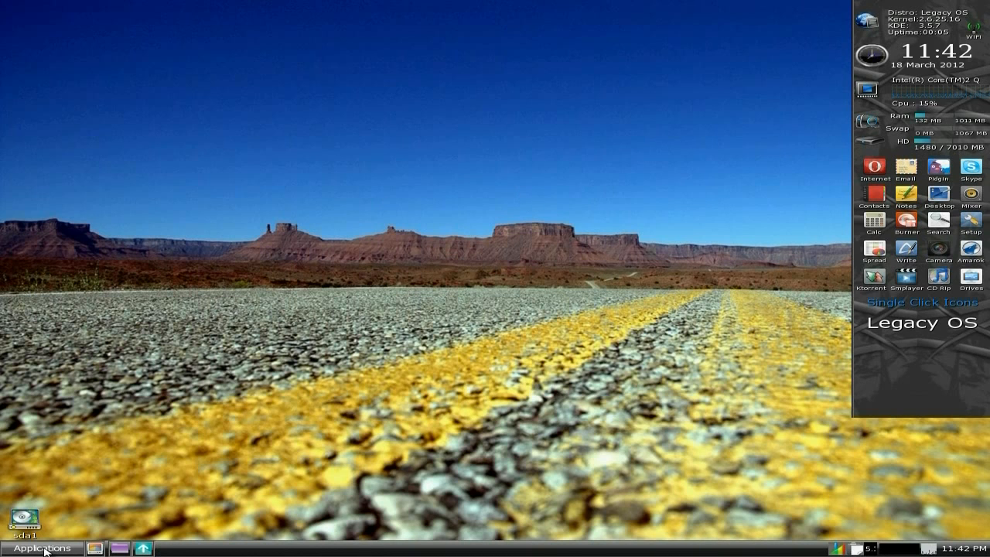
# Step: Browse the Filesystem and Graphic application submenus and launch 'Gimp - Image editor'
pyautogui.click(42, 548)
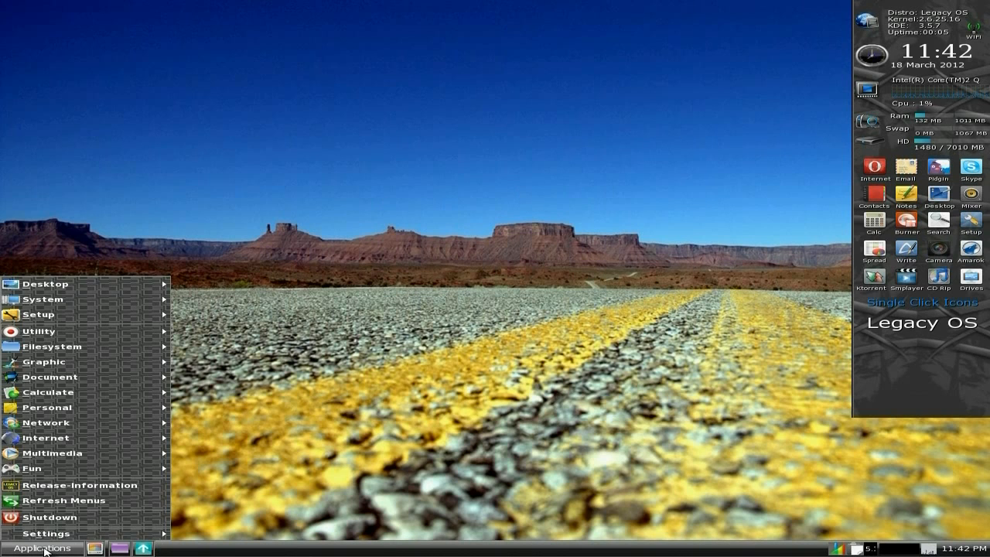
pyautogui.click(53, 346)
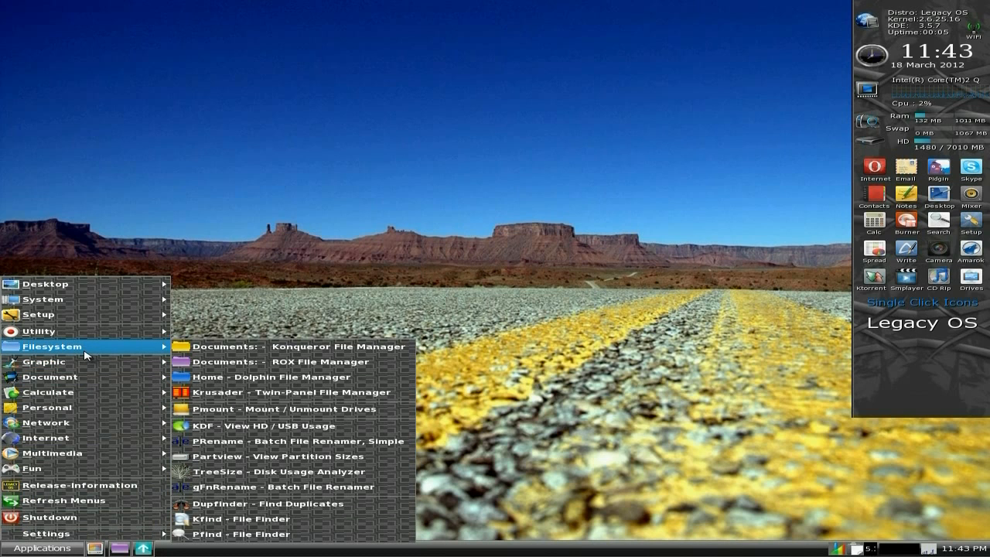
pyautogui.moveTo(221, 347)
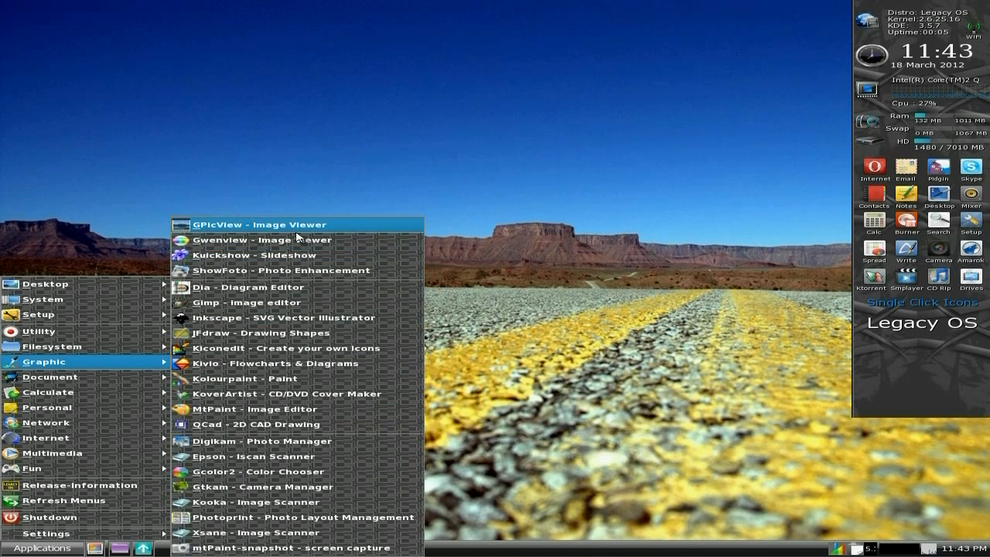
pyautogui.moveTo(286, 255)
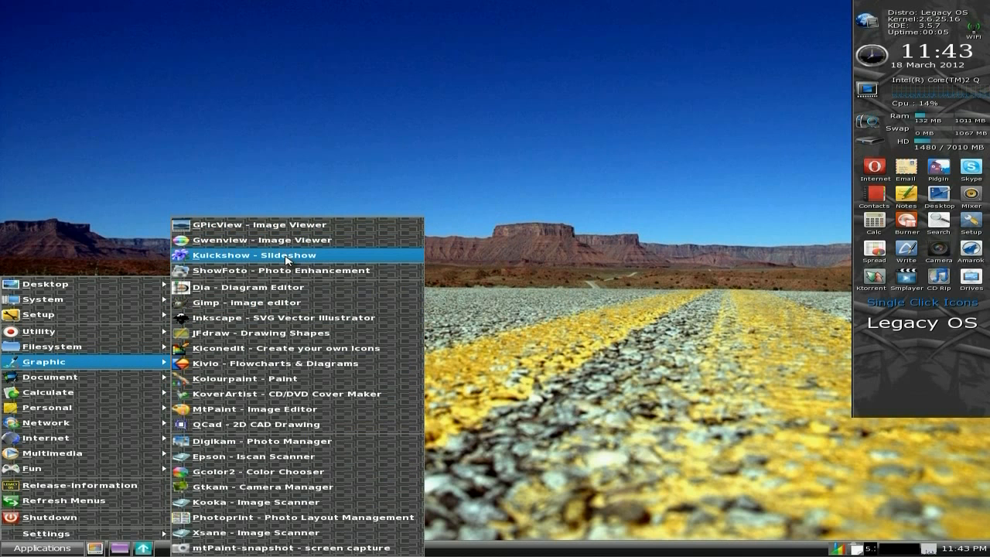
pyautogui.moveTo(273, 303)
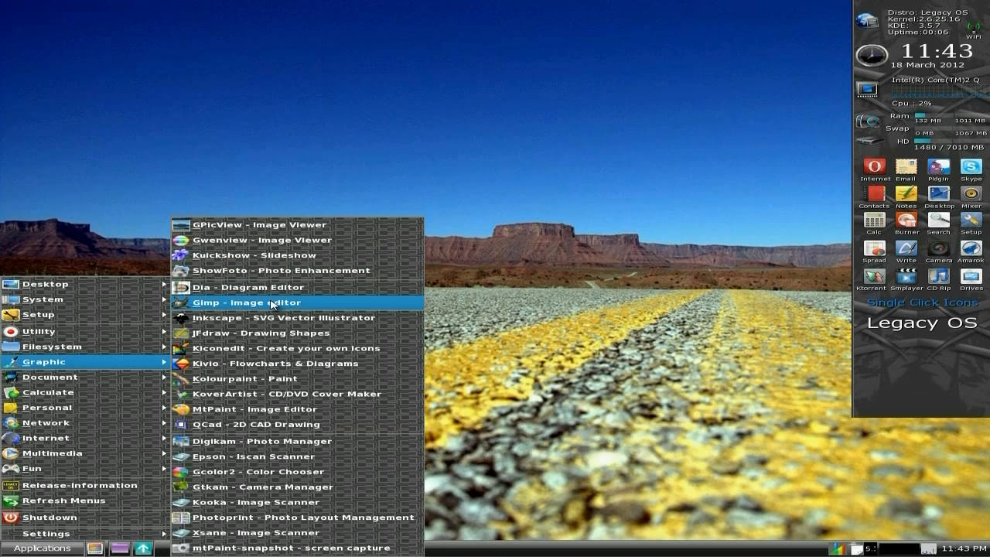
pyautogui.click(271, 303)
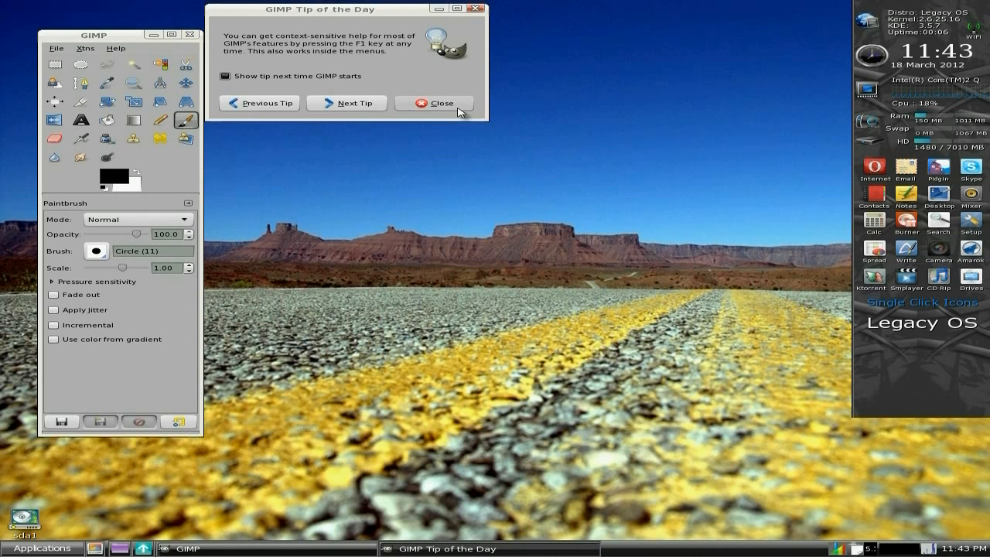
# Step: Dismiss GIMP's Tip of the Day and quit GIMP
pyautogui.click(434, 103)
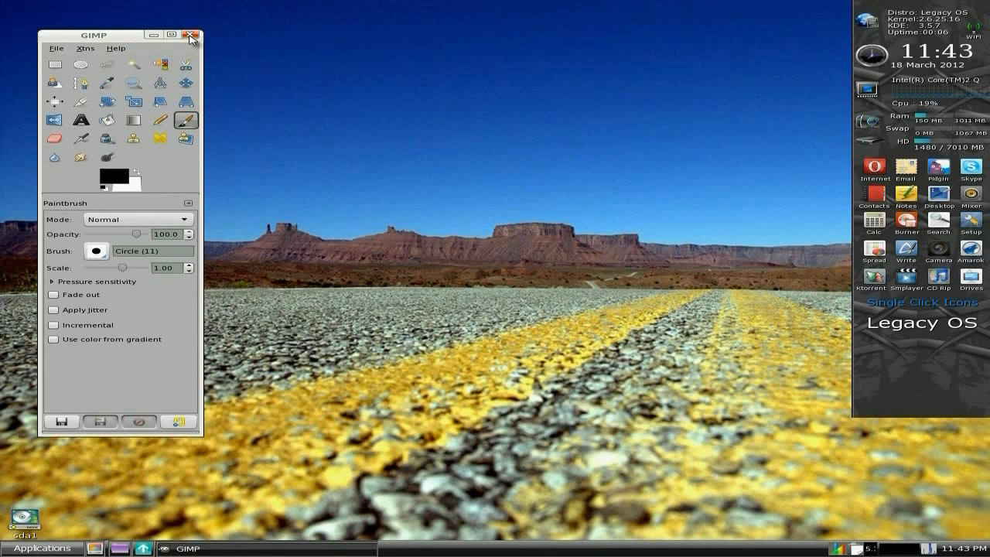
pyautogui.click(42, 548)
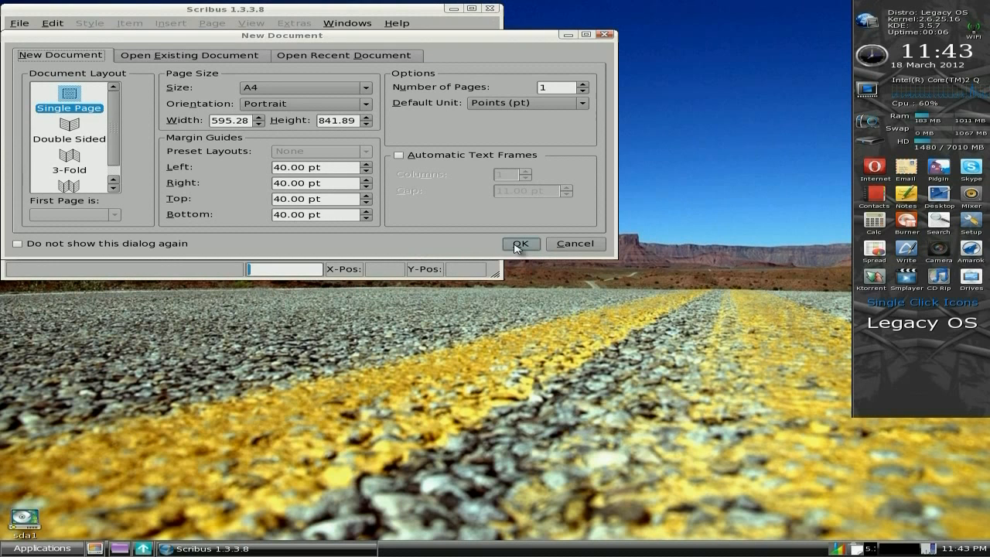
# Step: Create a blank A4 Scribus document and quit Scribus, then open and close Gnumeric
pyautogui.click(520, 244)
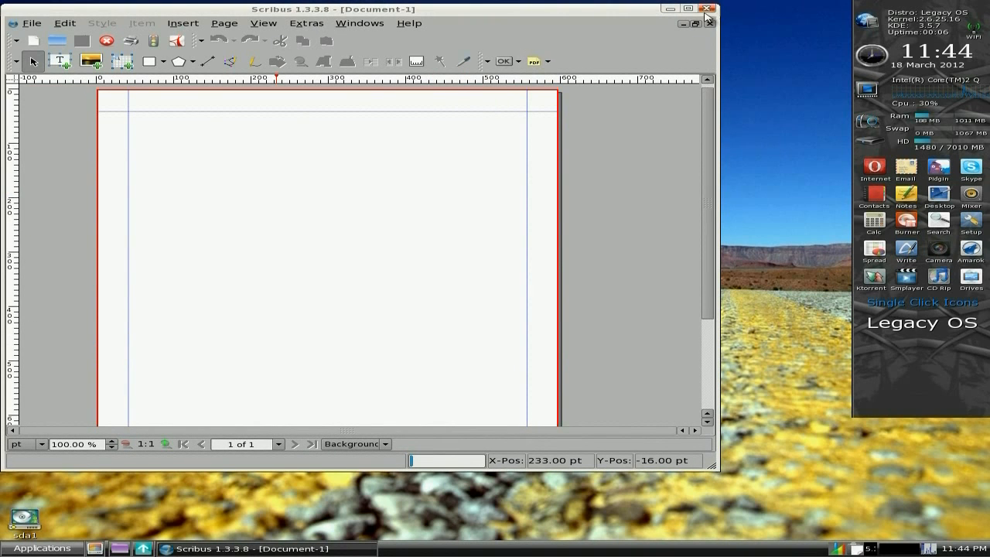
pyautogui.click(708, 8)
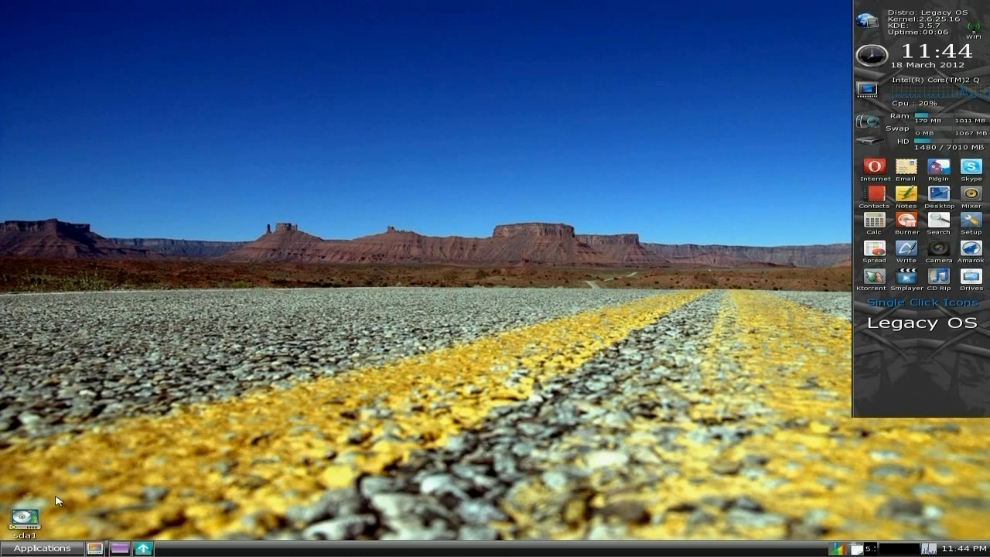
pyautogui.click(43, 547)
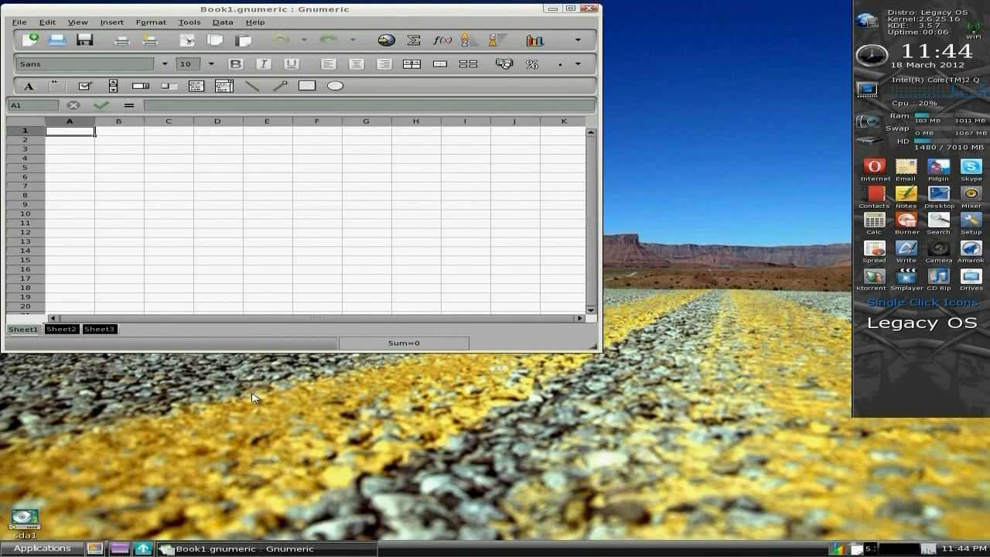
pyautogui.click(571, 9)
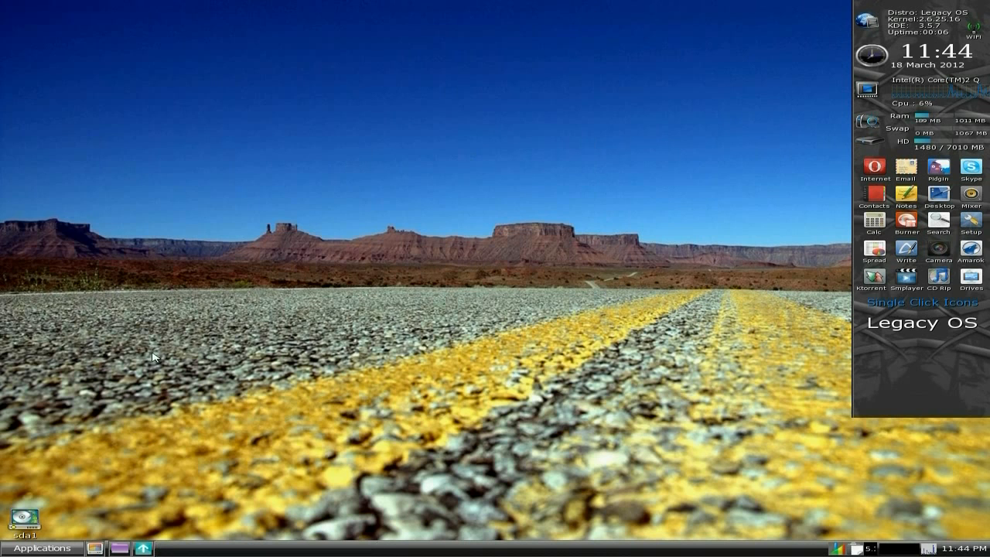
# Step: Open the Applications menu and browse the Network, Internet and Multimedia submenus
pyautogui.click(42, 547)
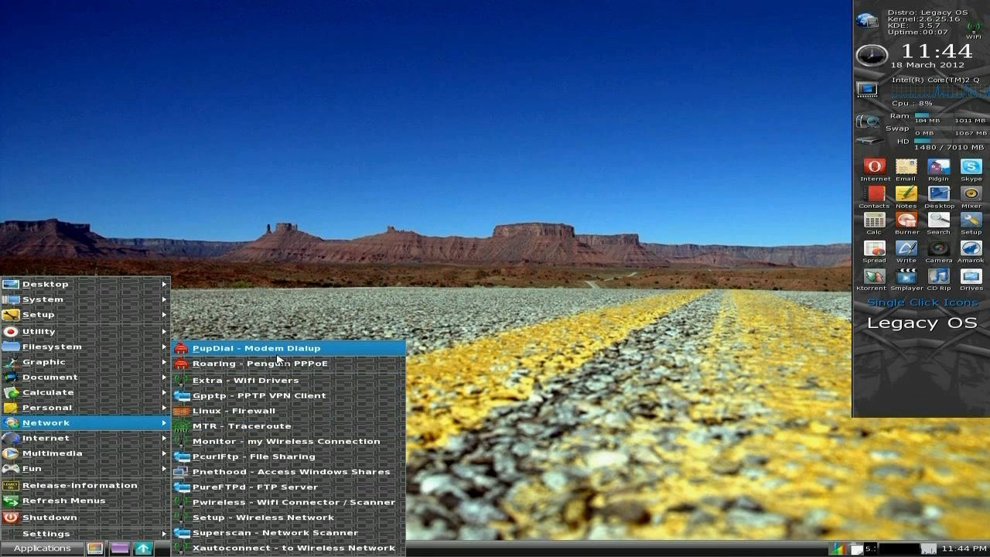
pyautogui.moveTo(271, 363)
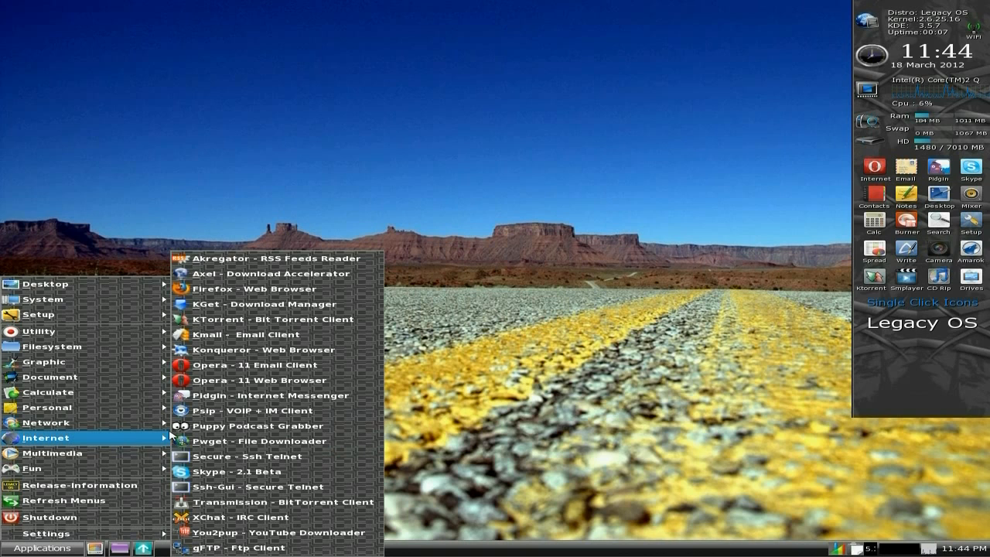
pyautogui.moveTo(256, 287)
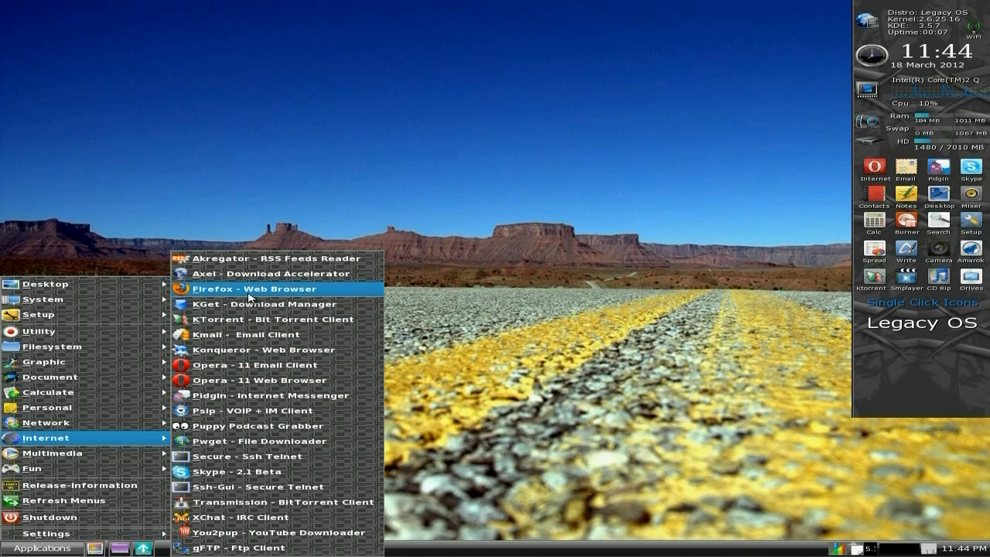
pyautogui.moveTo(255, 273)
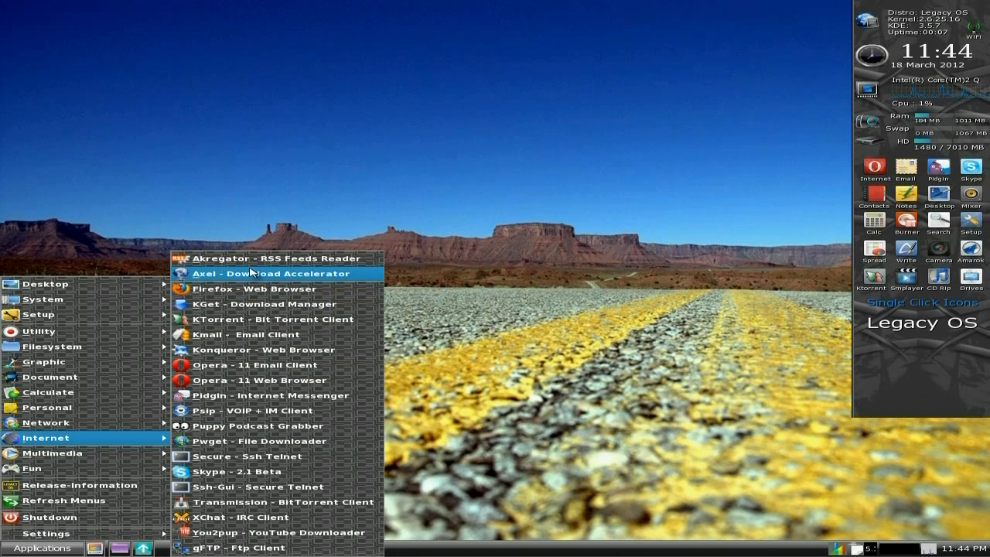
pyautogui.moveTo(240, 334)
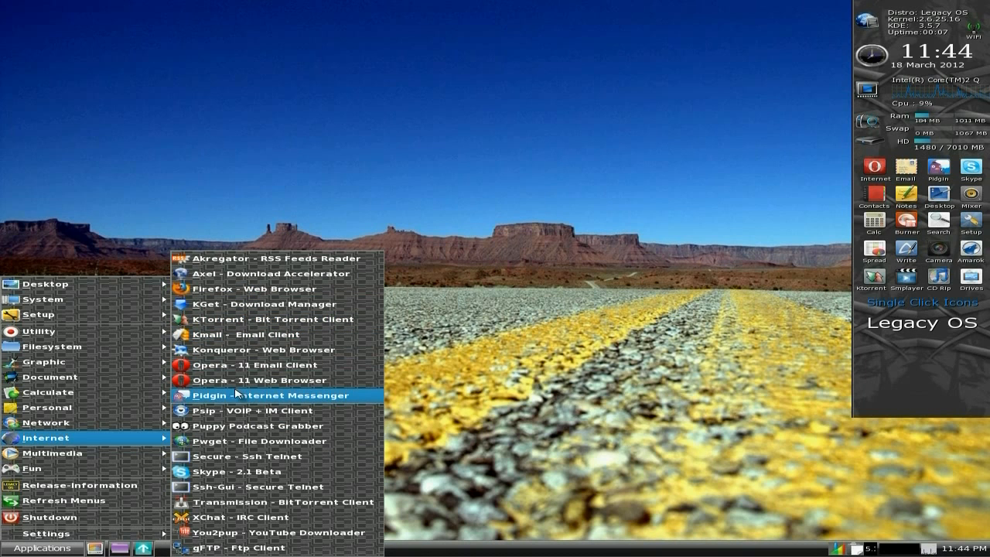
pyautogui.moveTo(243, 472)
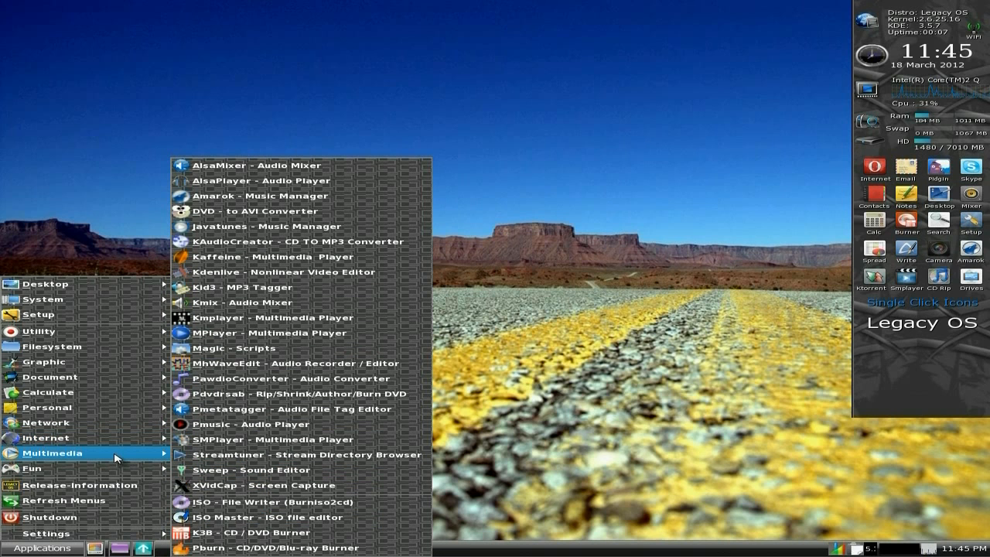
pyautogui.moveTo(313, 180)
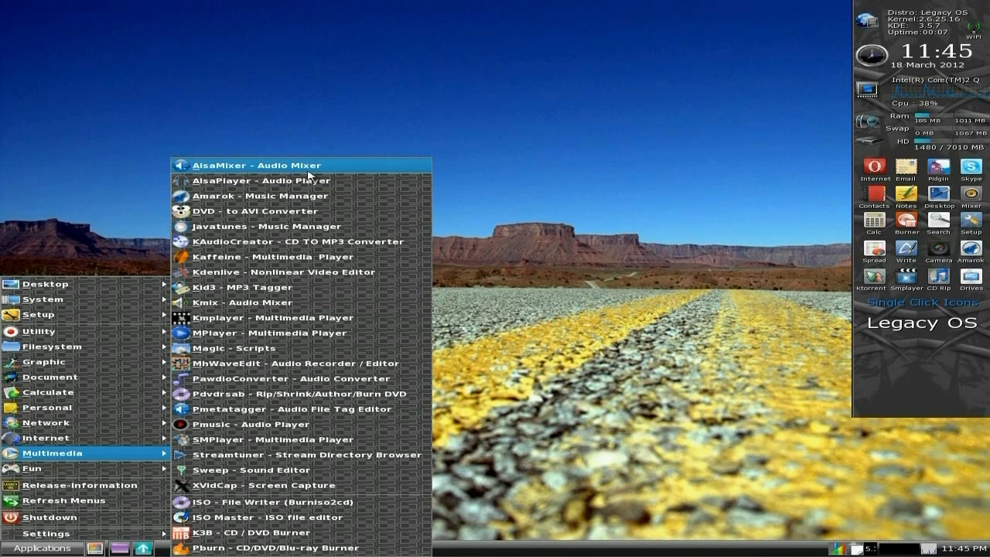
pyautogui.moveTo(287, 210)
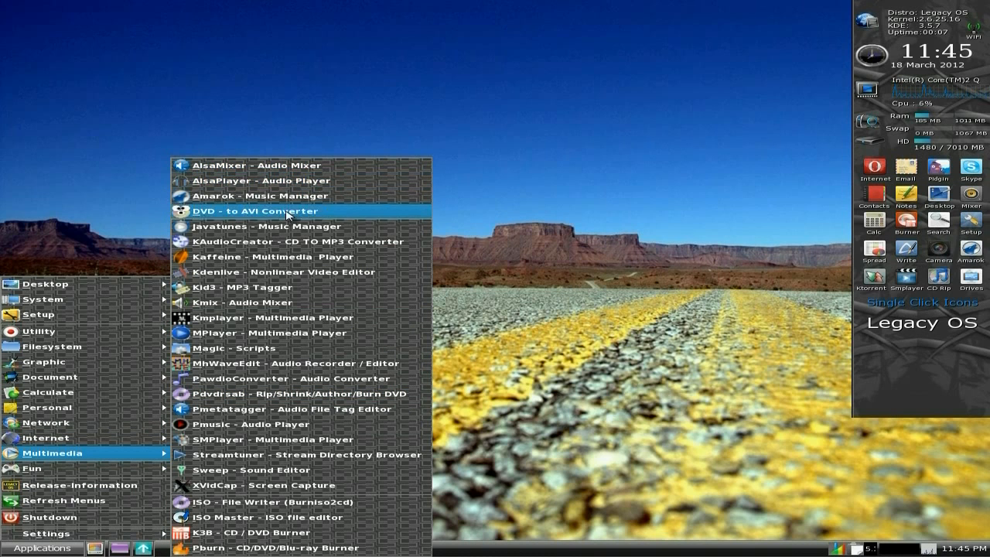
pyautogui.moveTo(286, 241)
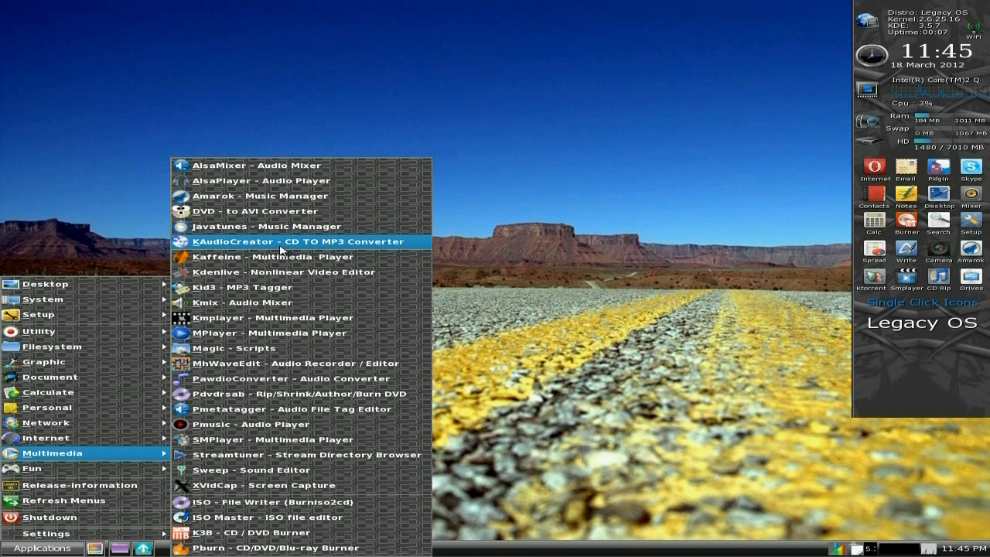
pyautogui.moveTo(282, 272)
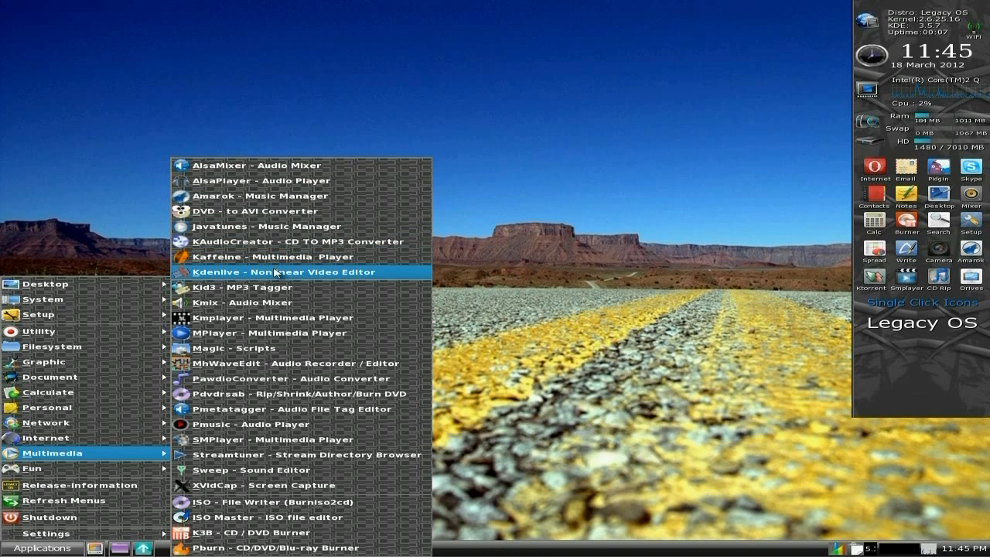
# Step: Launch Kdenlive, close its untitled project, and reopen the Multimedia submenu
pyautogui.click(282, 271)
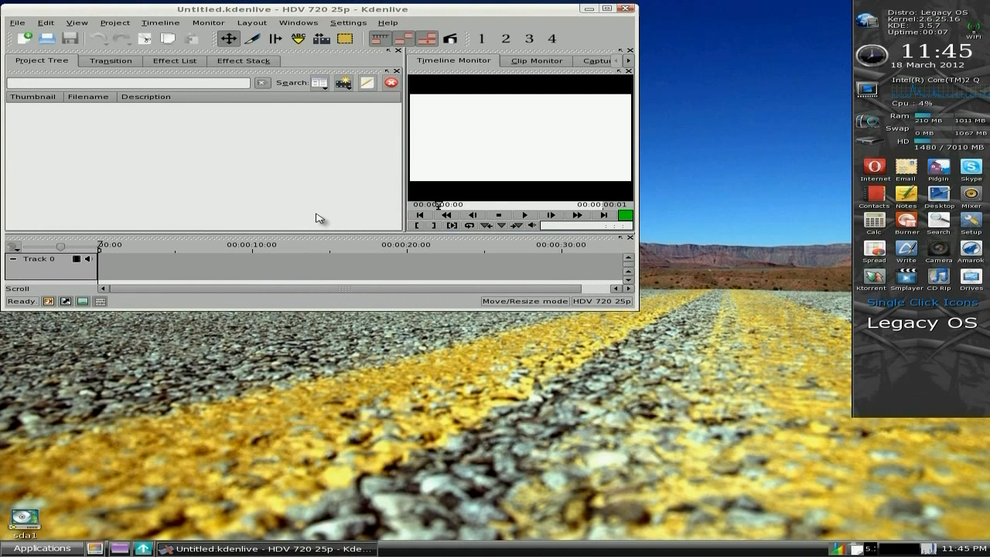
pyautogui.moveTo(713, 357)
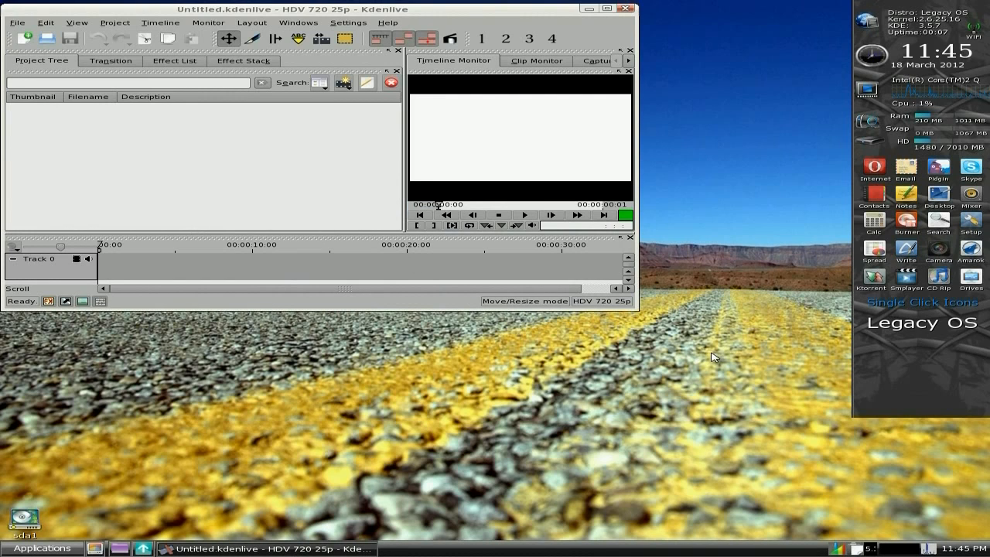
pyautogui.moveTo(586, 323)
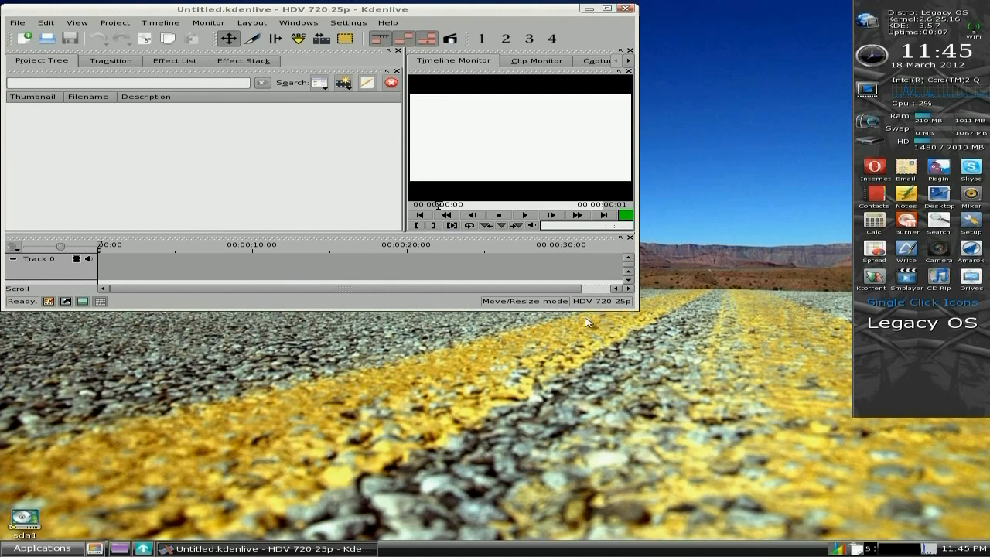
pyautogui.moveTo(633, 167)
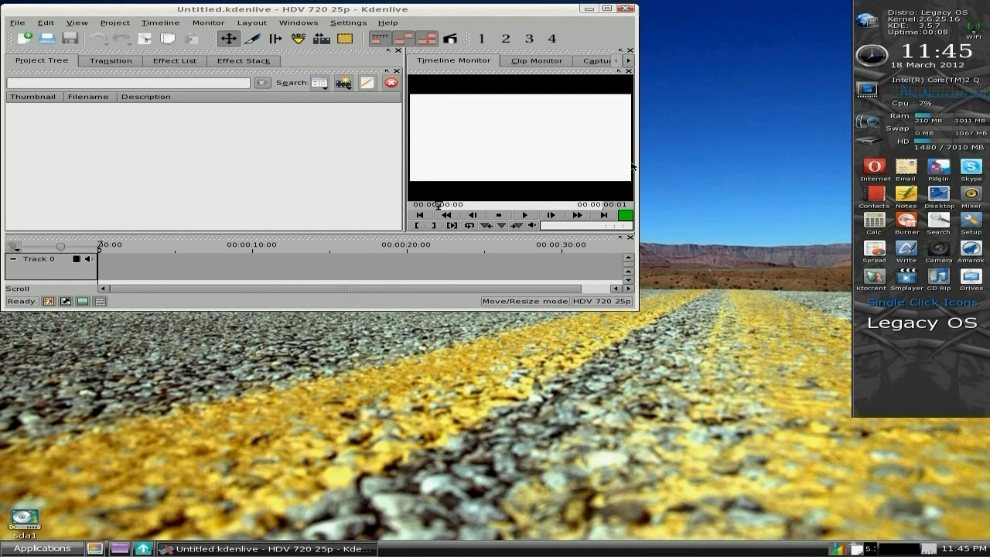
pyautogui.click(601, 8)
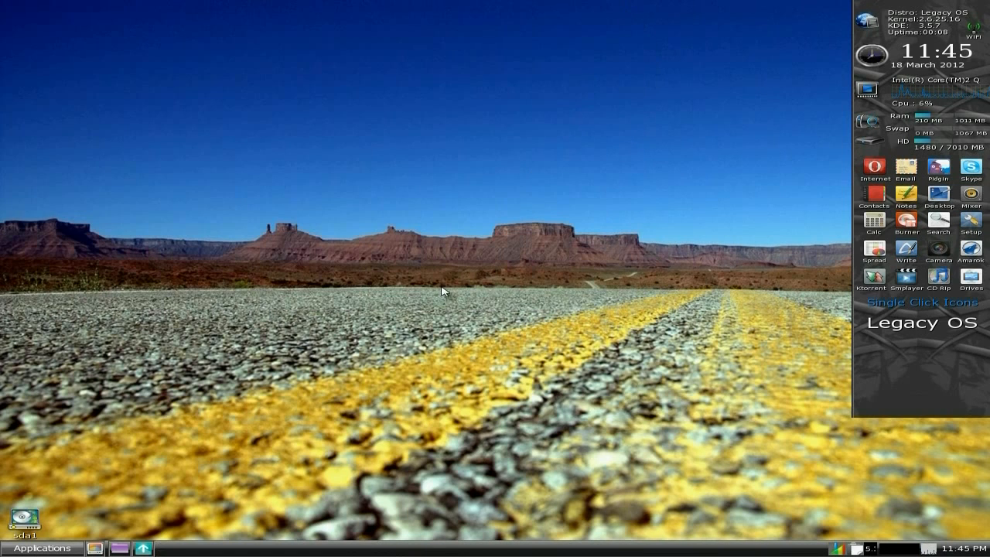
pyautogui.click(42, 547)
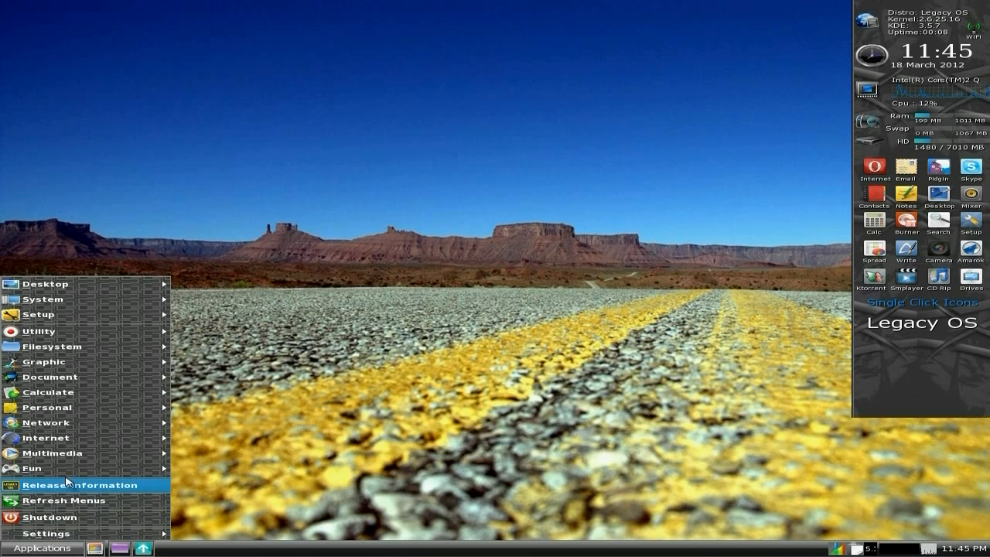
pyautogui.click(51, 453)
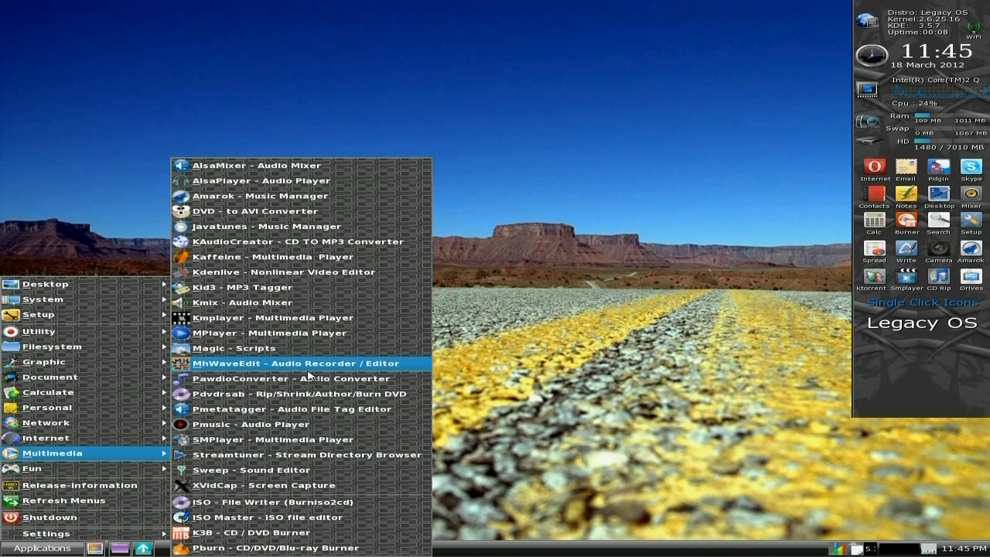
pyautogui.moveTo(300, 287)
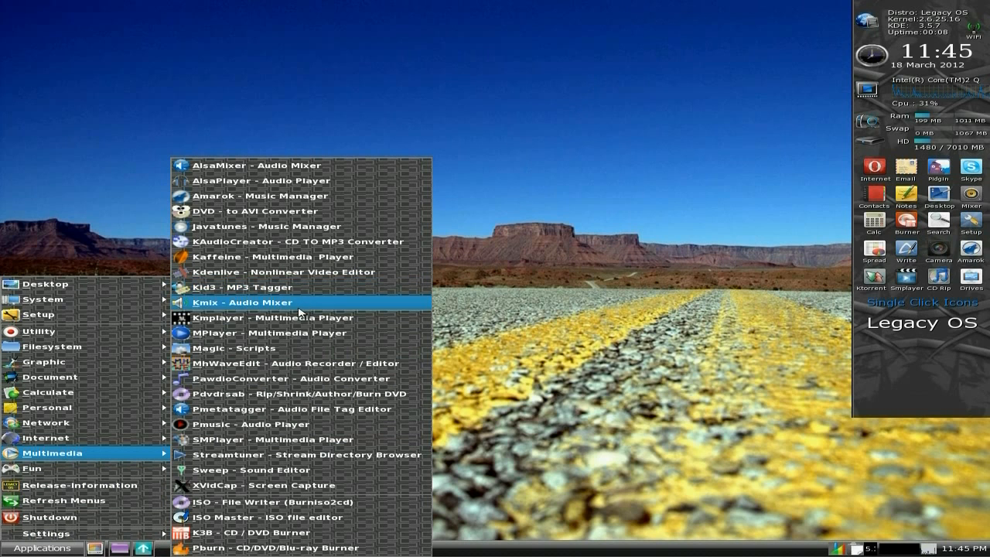
pyautogui.moveTo(298, 421)
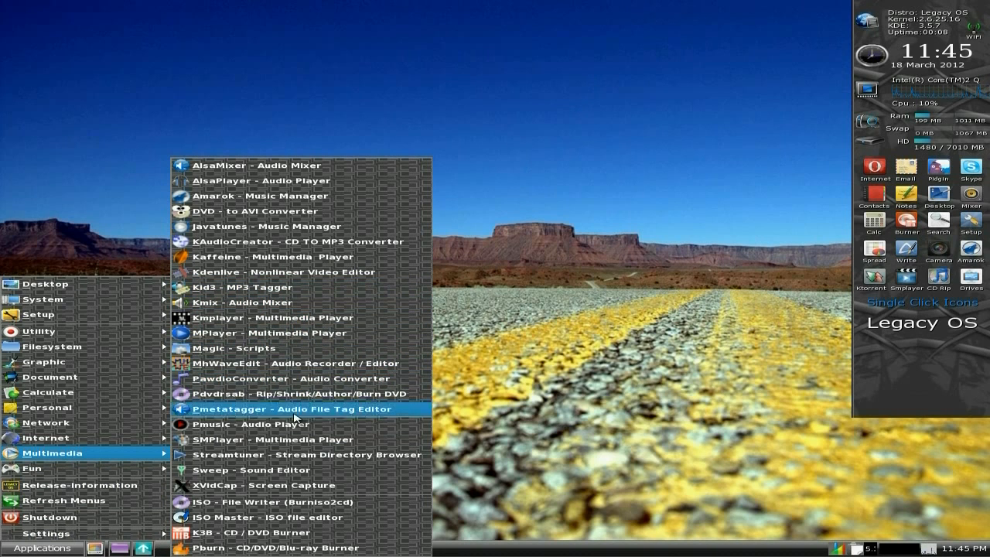
pyautogui.moveTo(292, 485)
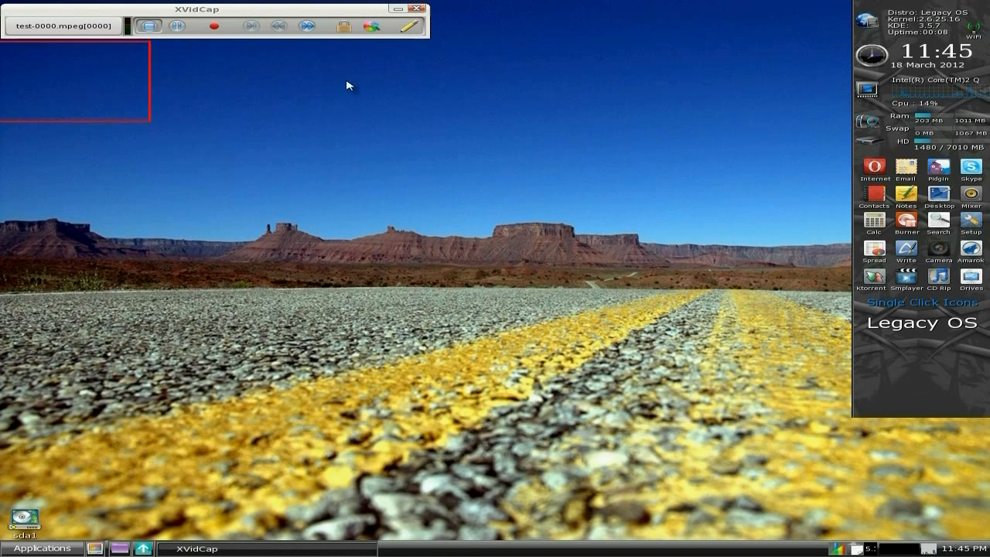
pyautogui.moveTo(162, 116)
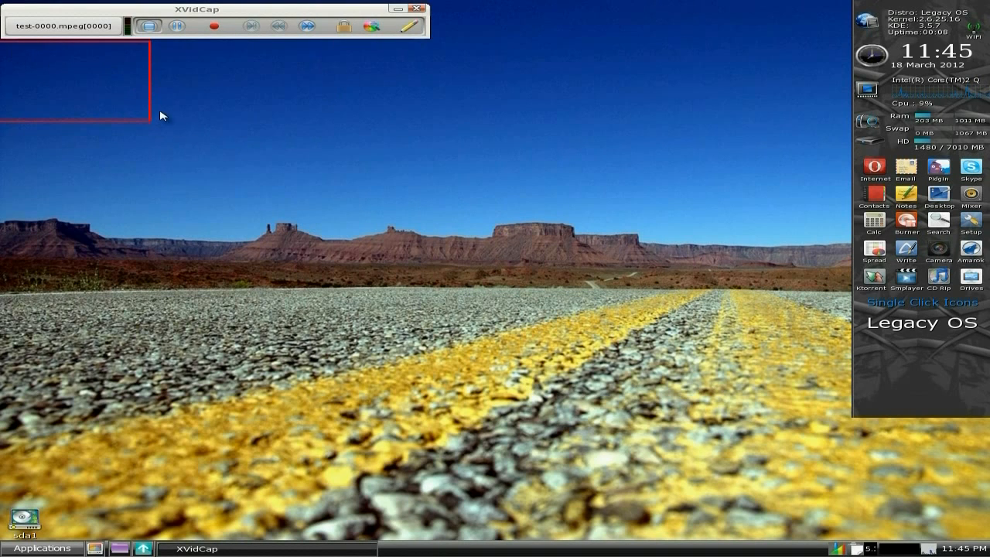
# Step: Move the XVidCap toolbar down and stretch the red capture frame to nearly full screen
pyautogui.moveTo(198, 8); pyautogui.dragTo(271, 152)
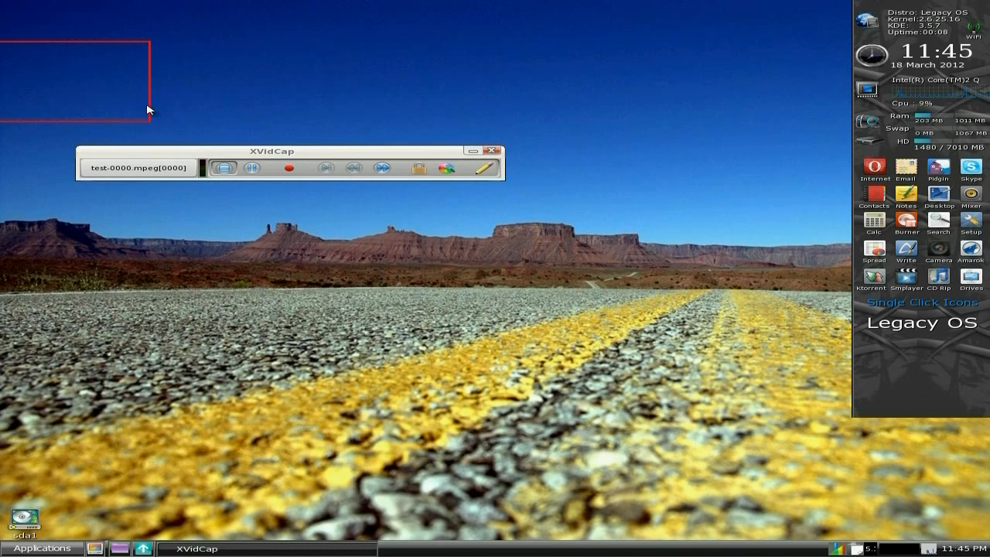
pyautogui.moveTo(147, 111); pyautogui.dragTo(779, 514)
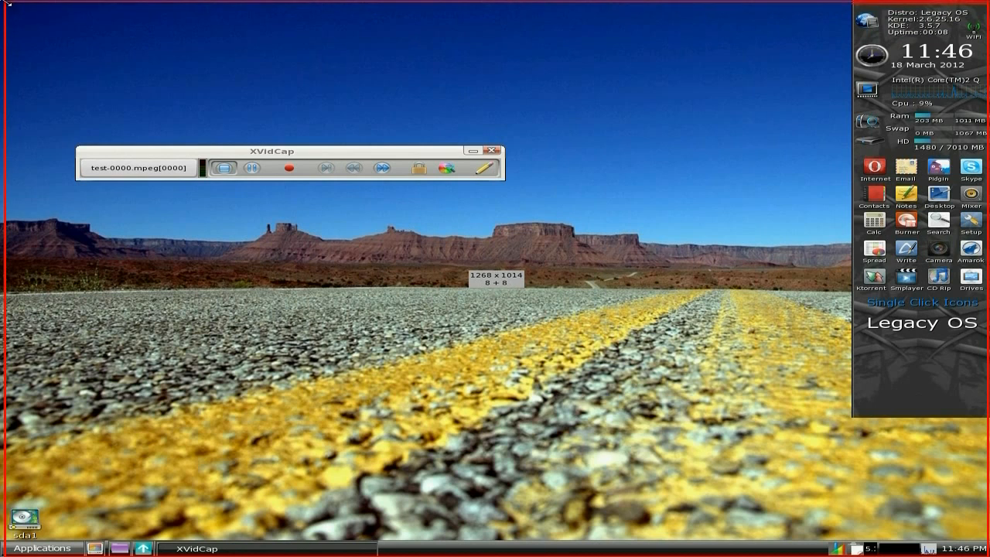
pyautogui.moveTo(150, 298)
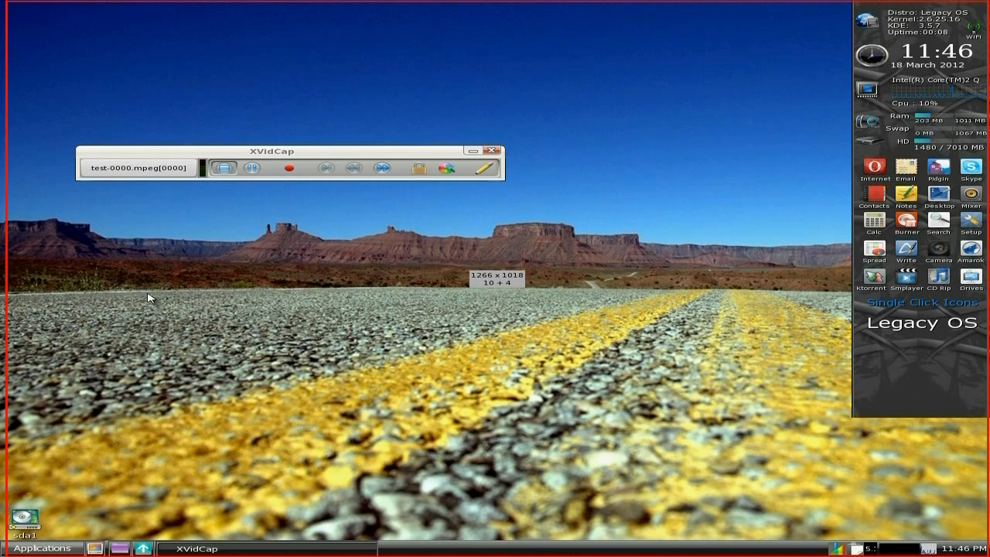
# Step: Uncheck Enable Audio in XVidCap's Multi-Frame preferences and confirm with OK
pyautogui.click(136, 167)
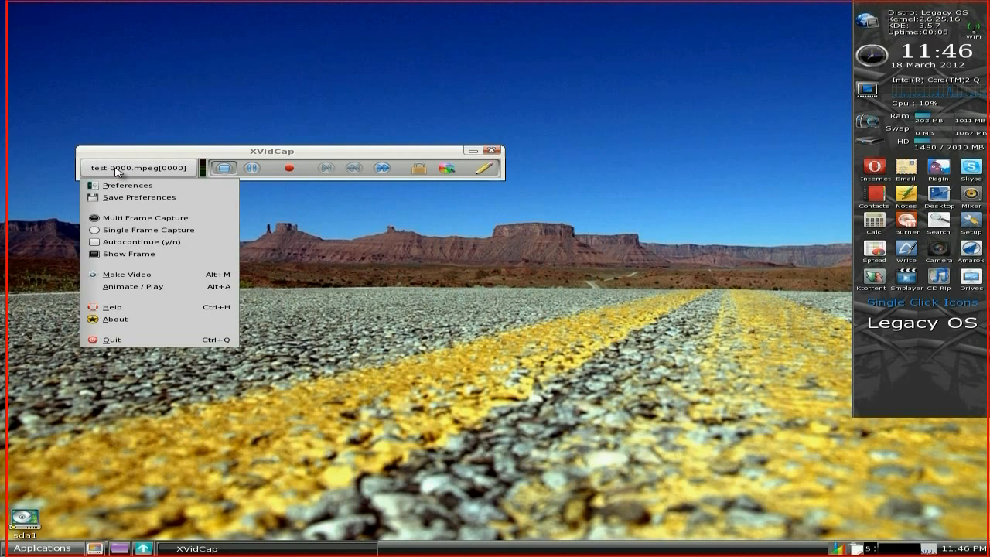
pyautogui.click(127, 185)
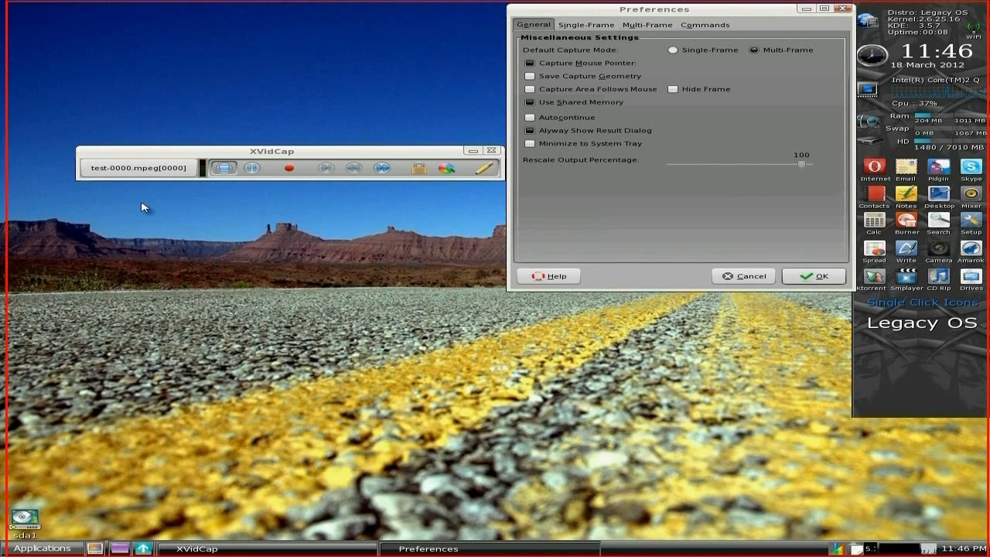
pyautogui.click(647, 24)
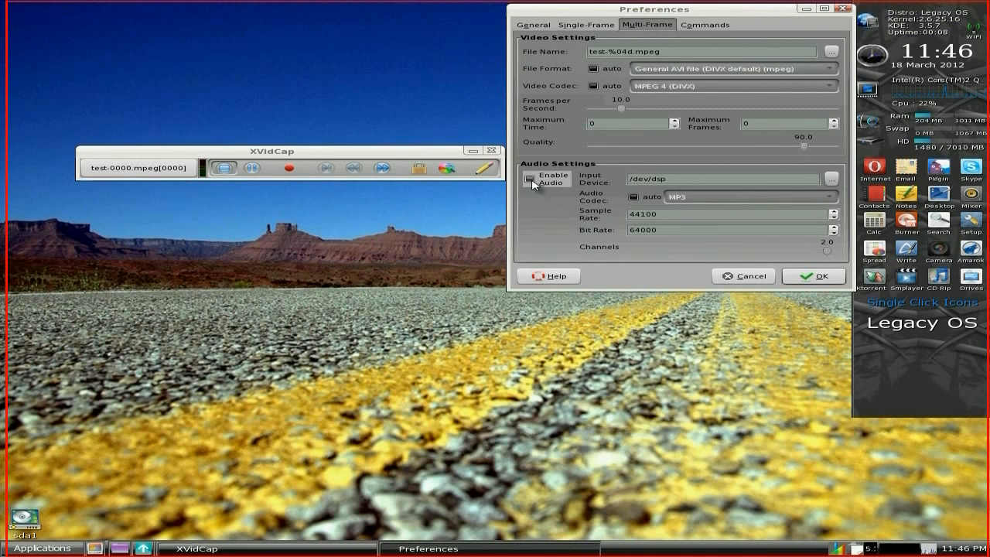
pyautogui.click(530, 179)
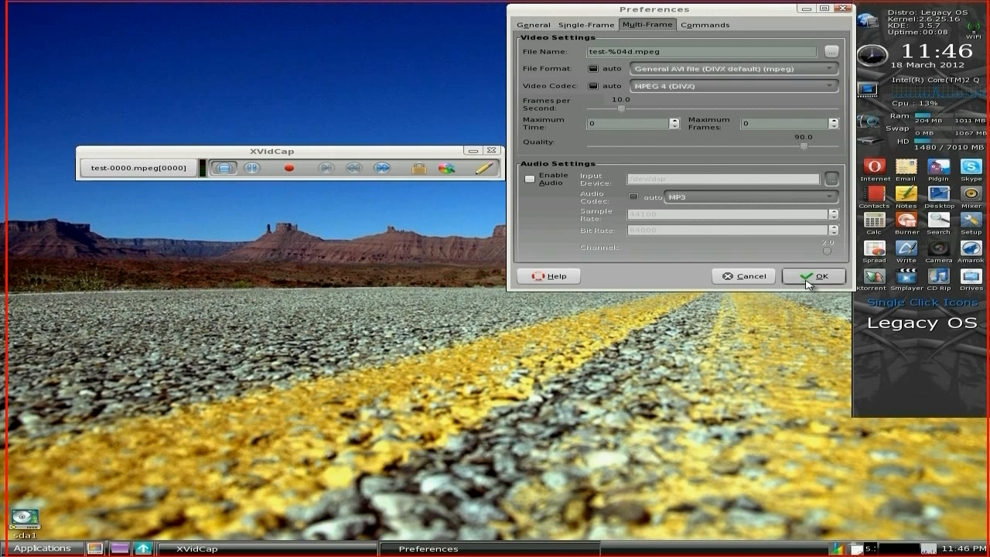
pyautogui.click(813, 276)
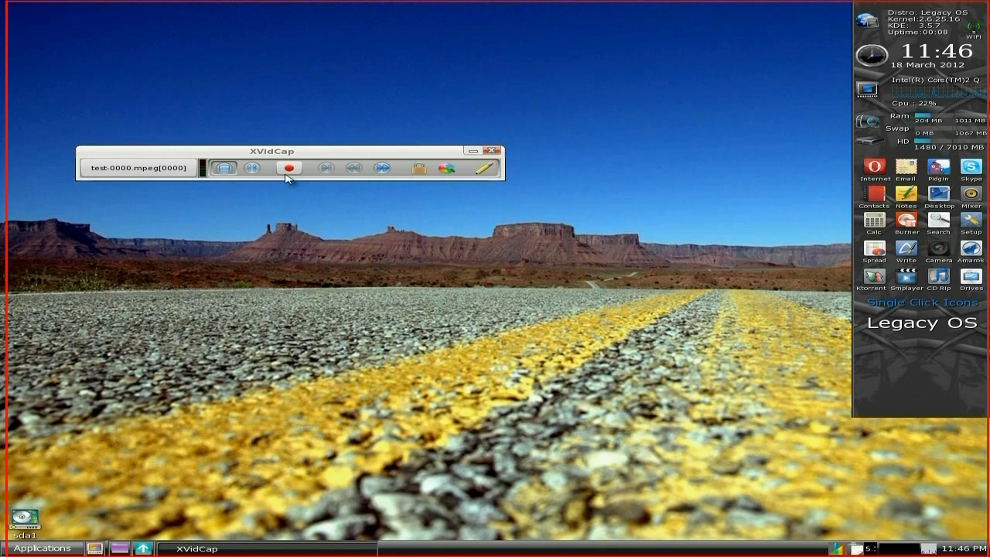
# Step: Record a 14.87-second, 134-frame capture showing the Applications menu, then quit XVidCap
pyautogui.click(292, 169)
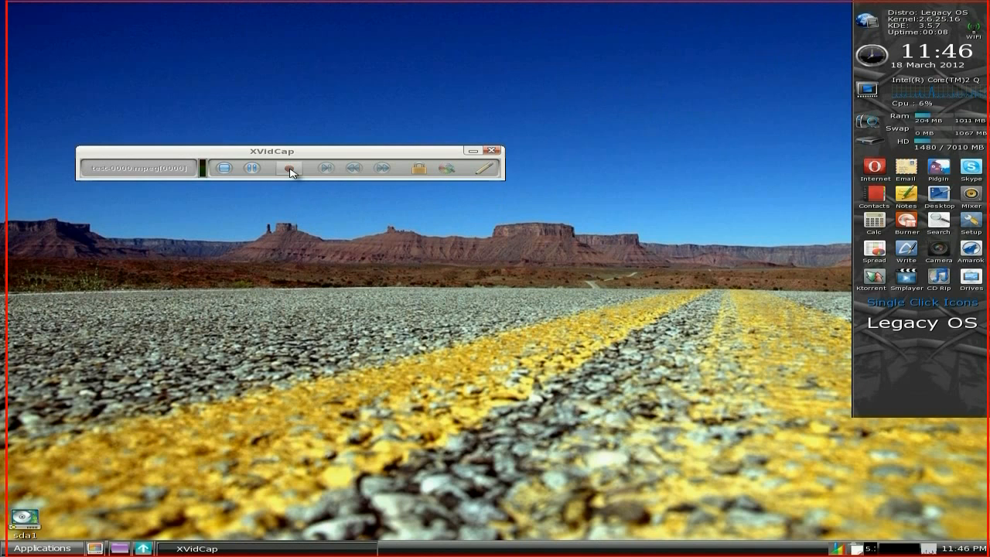
pyautogui.click(288, 168)
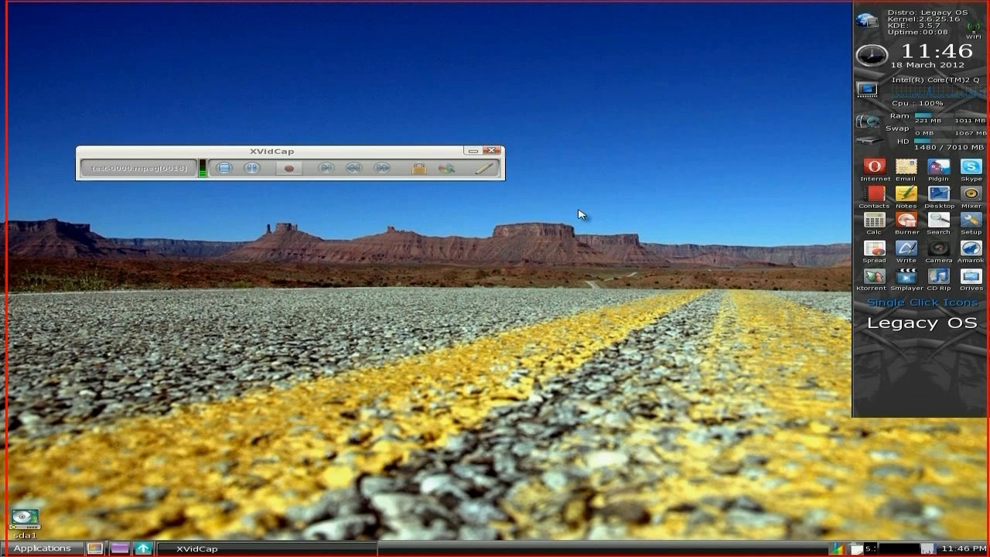
pyautogui.moveTo(85, 527)
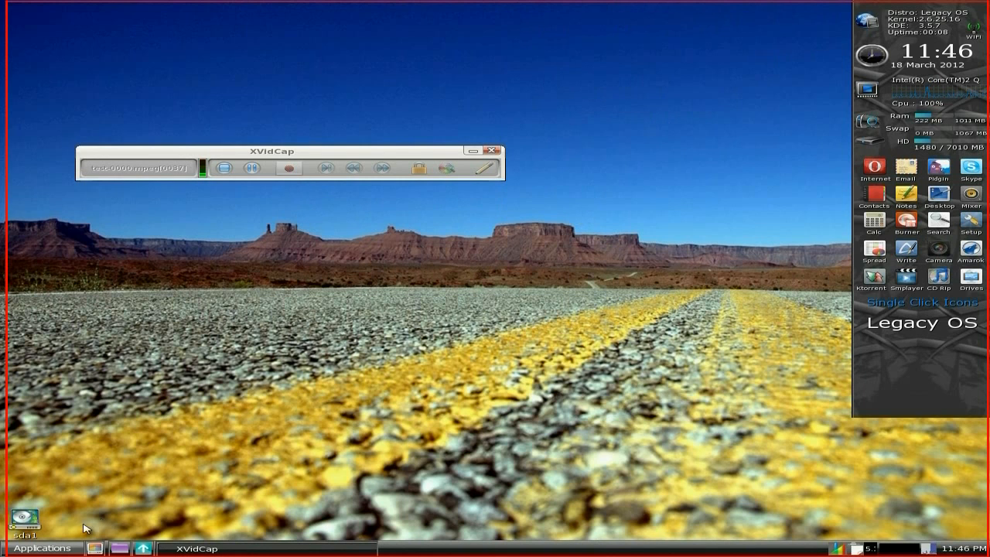
pyautogui.click(37, 548)
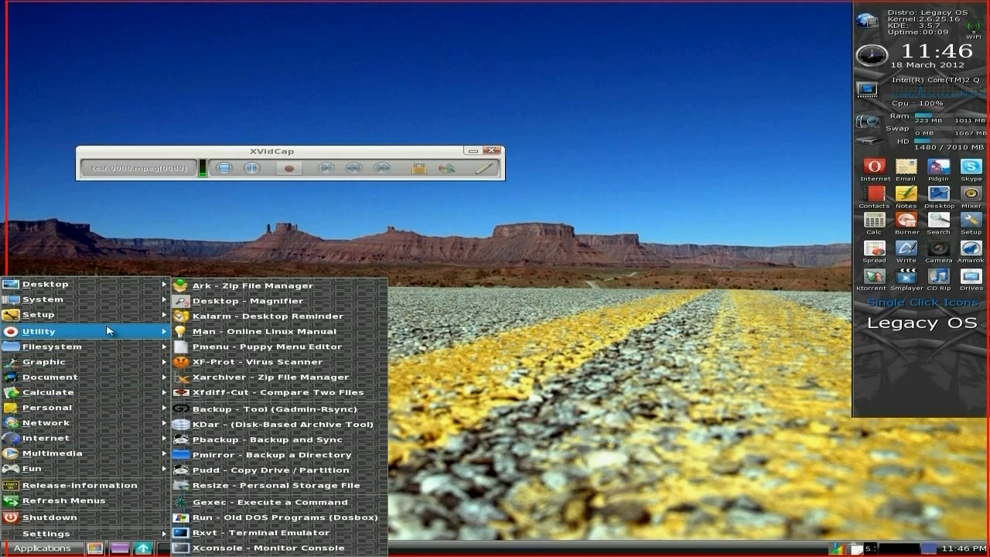
pyautogui.click(563, 339)
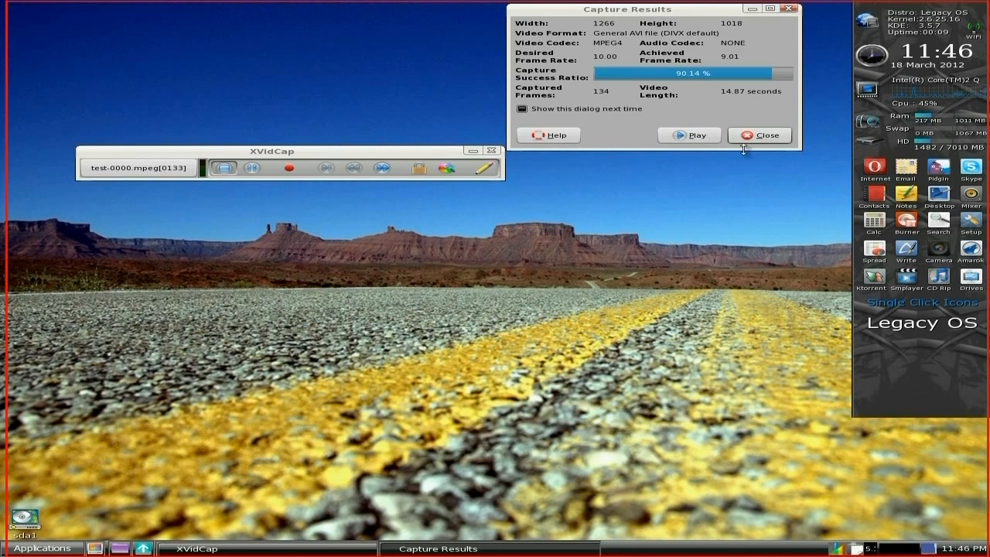
pyautogui.click(759, 135)
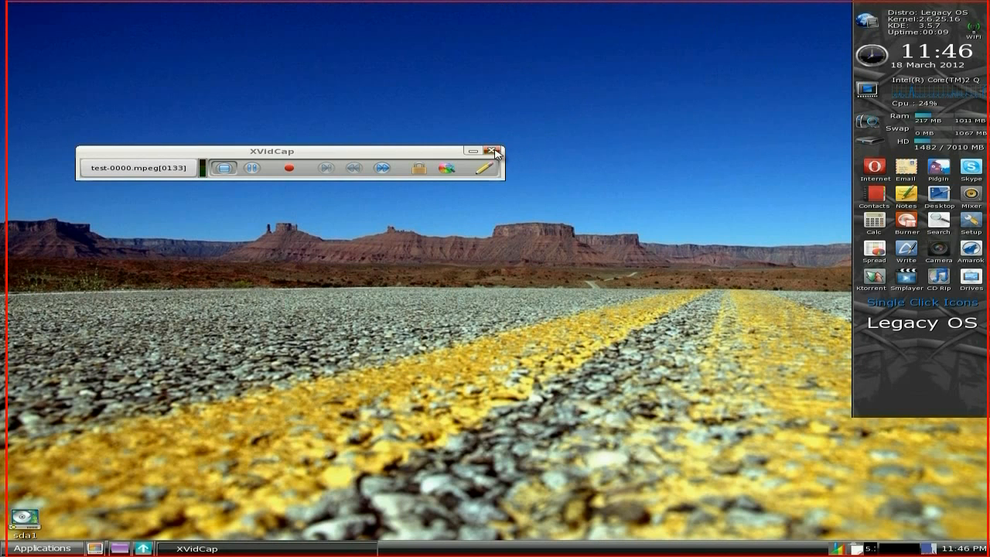
pyautogui.click(495, 150)
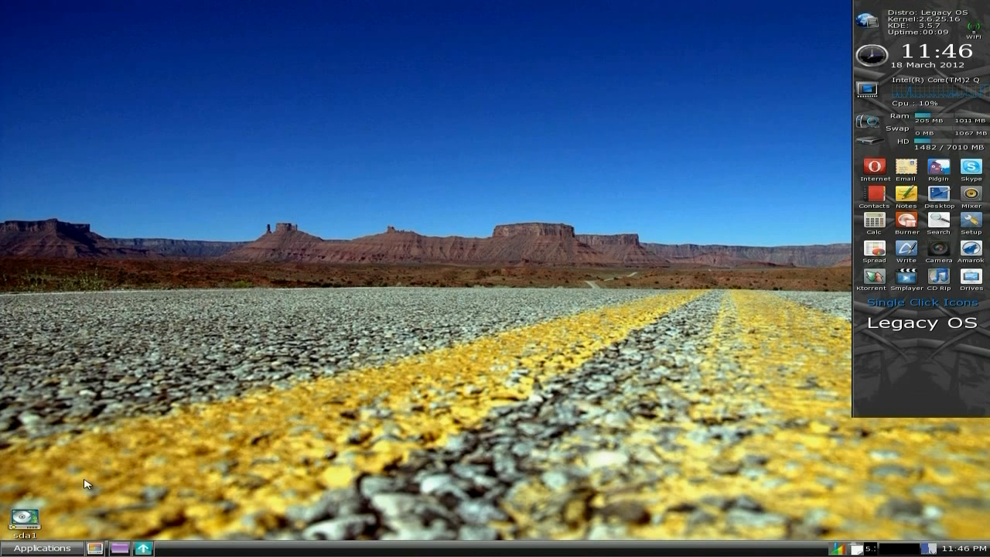
# Step: Open the home folder in Dolphin and play test-0000.mpeg in SMPlayer
pyautogui.click(38, 548)
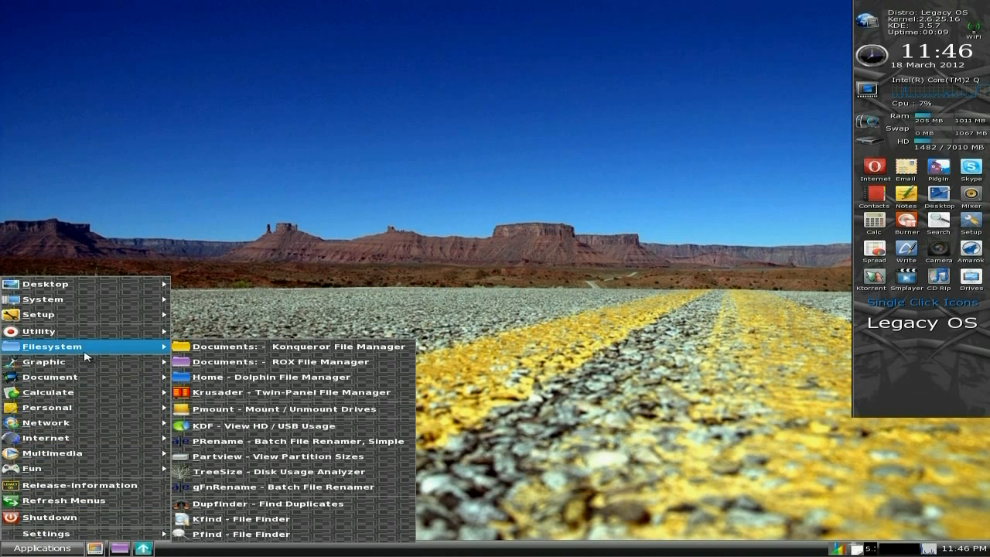
pyautogui.moveTo(271, 377)
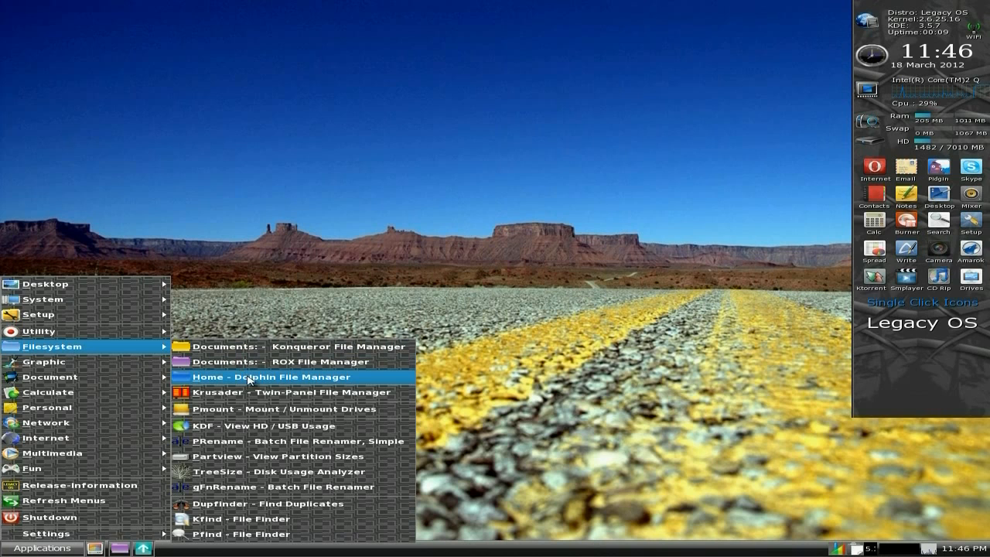
pyautogui.click(270, 377)
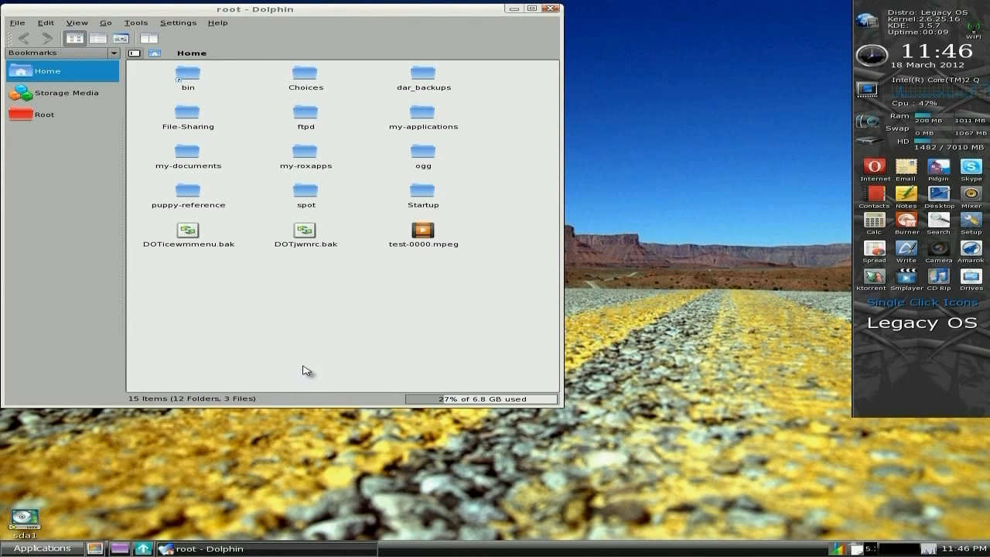
pyautogui.rightClick(423, 231)
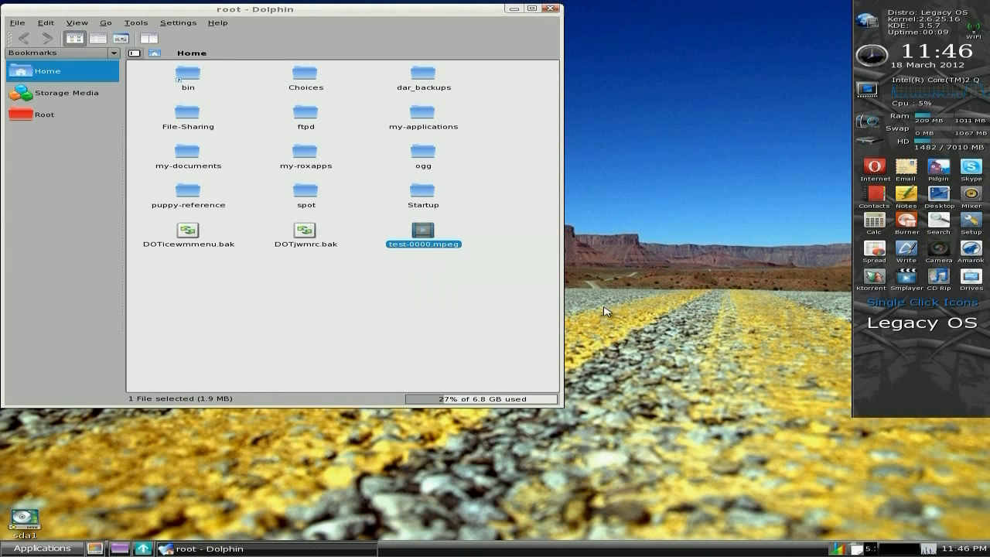
pyautogui.doubleClick(423, 232)
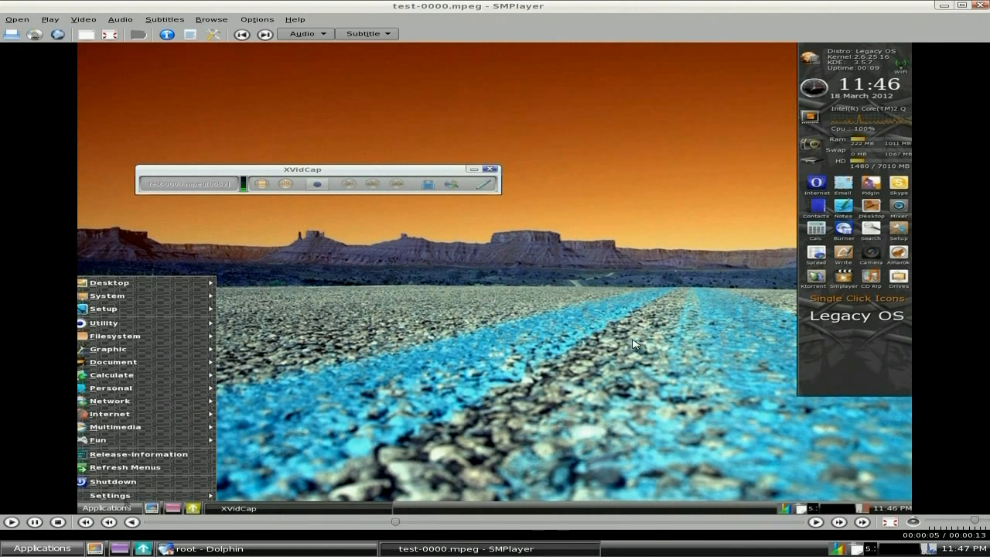
# Step: Close the SMPlayer window to return to the empty desktop
pyautogui.click(111, 388)
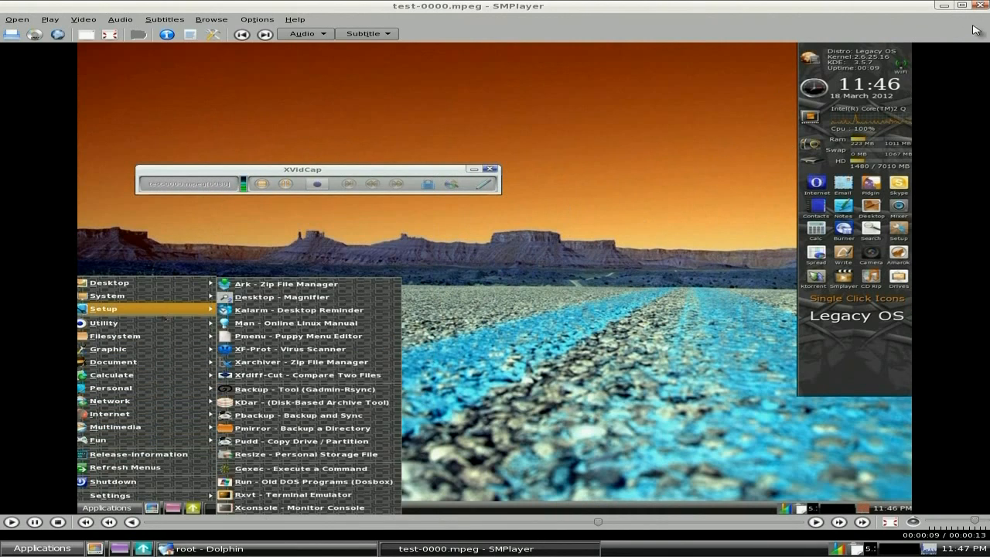
pyautogui.click(225, 548)
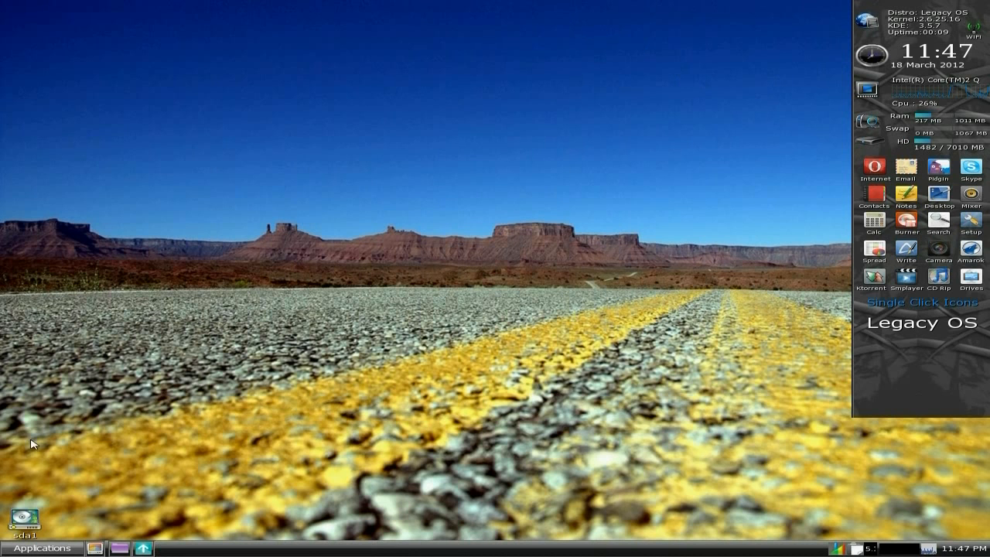
# Step: Open the Applications menu to browse Multimedia and reach Release-Information
pyautogui.click(40, 547)
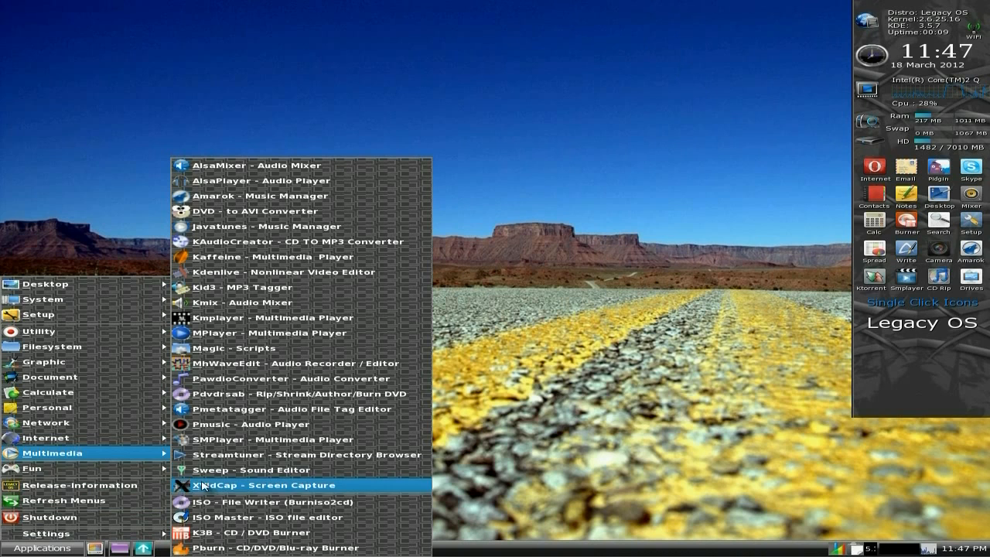
pyautogui.moveTo(269, 502)
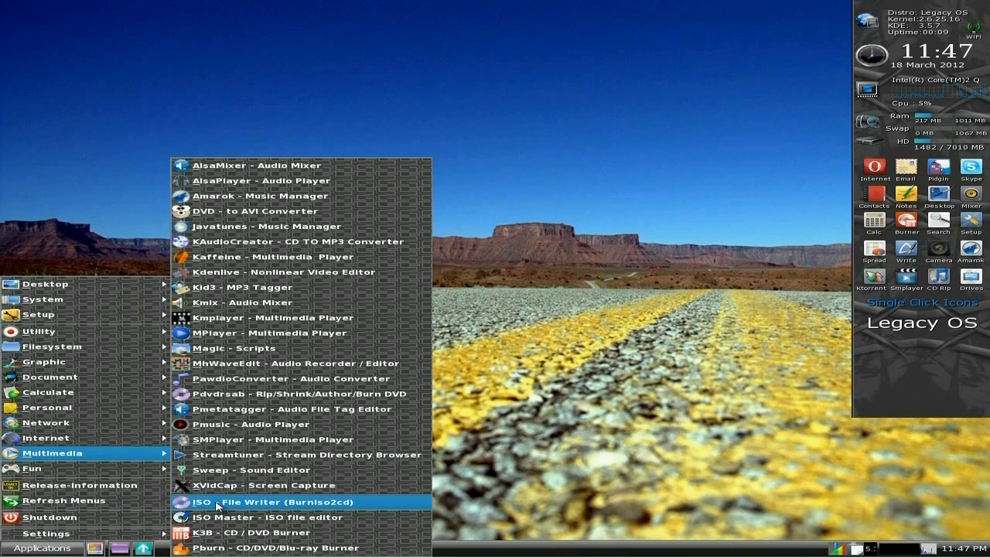
pyautogui.moveTo(224, 533)
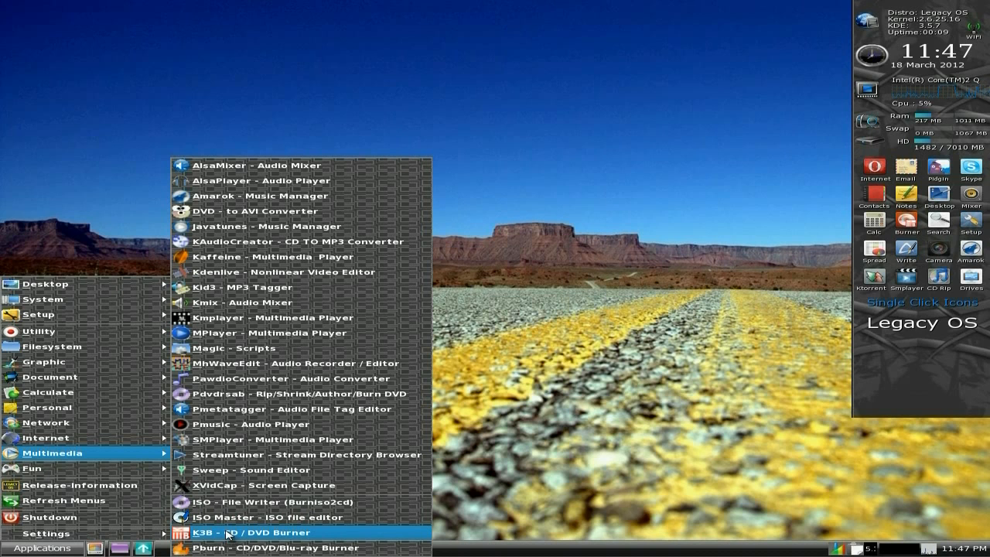
pyautogui.moveTo(77, 485)
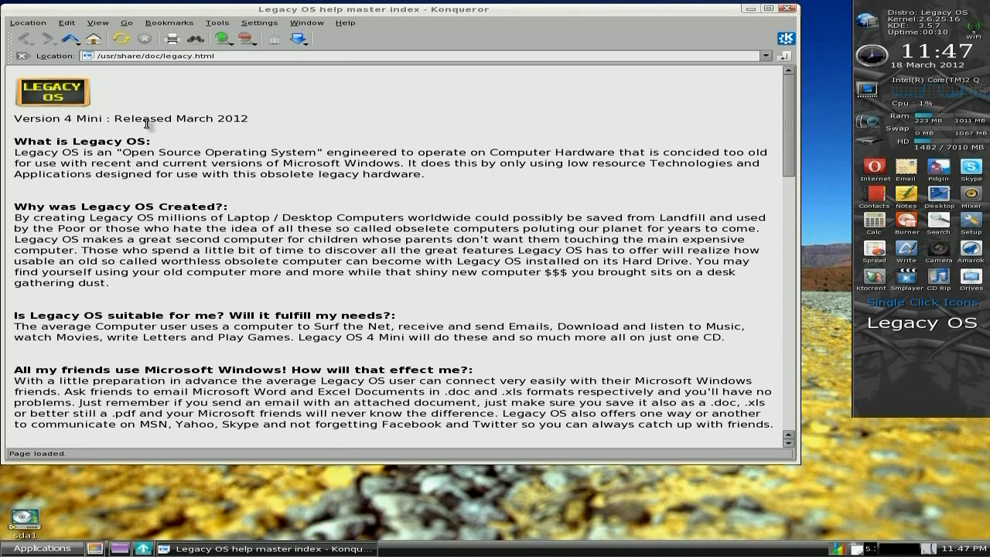
pyautogui.moveTo(472, 215)
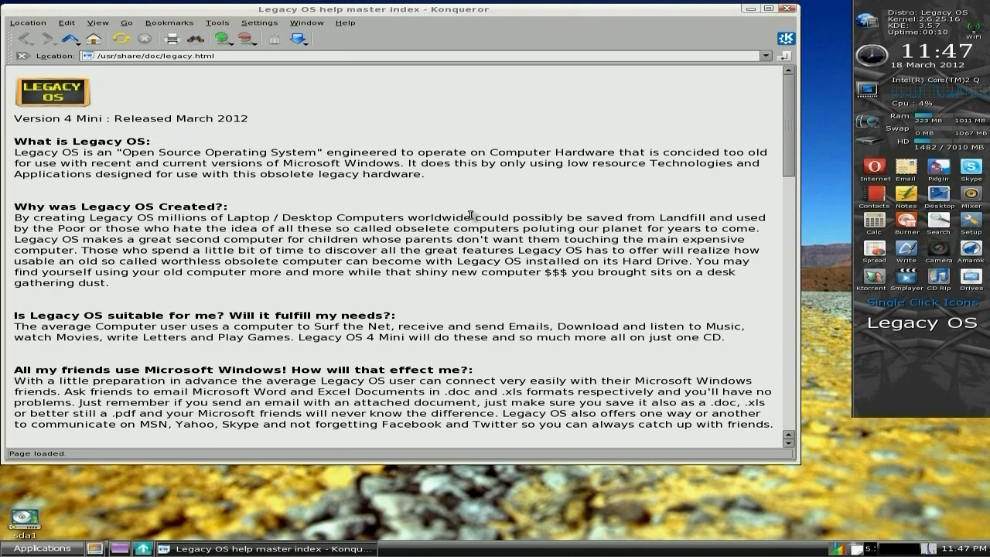
# Step: Scroll the Konqueror help page down to the legal notice, then close it
pyautogui.scroll(-3)
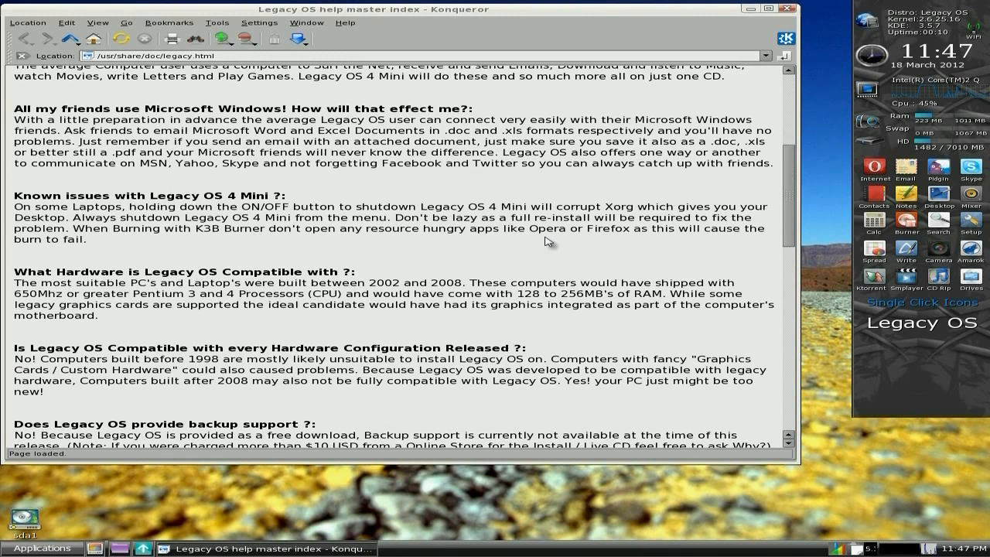
pyautogui.scroll(-3)
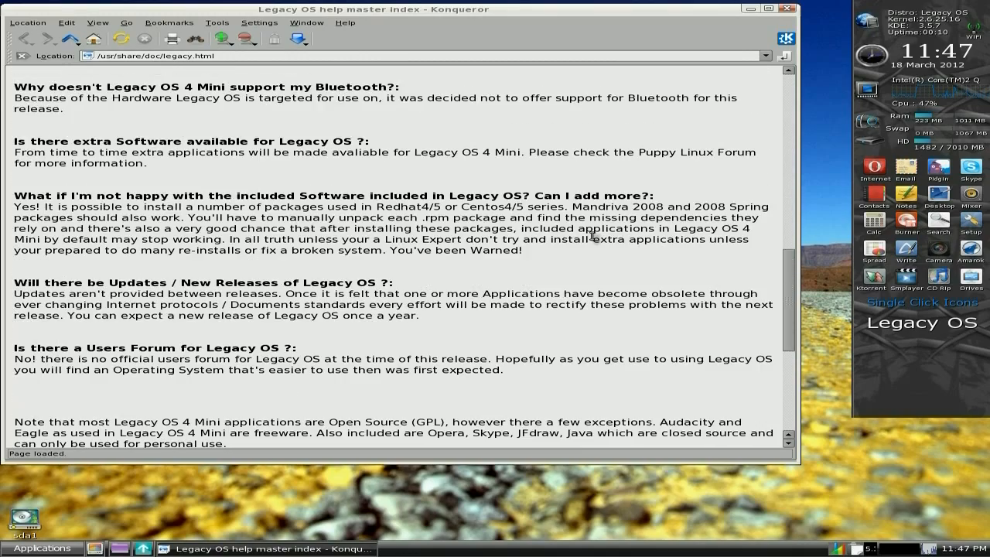
pyautogui.scroll(-3)
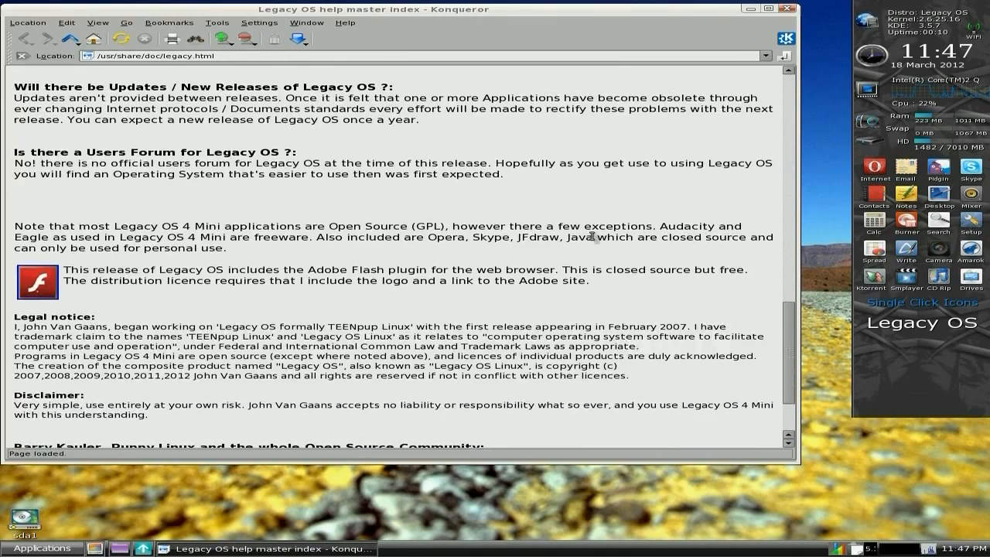
pyautogui.click(769, 9)
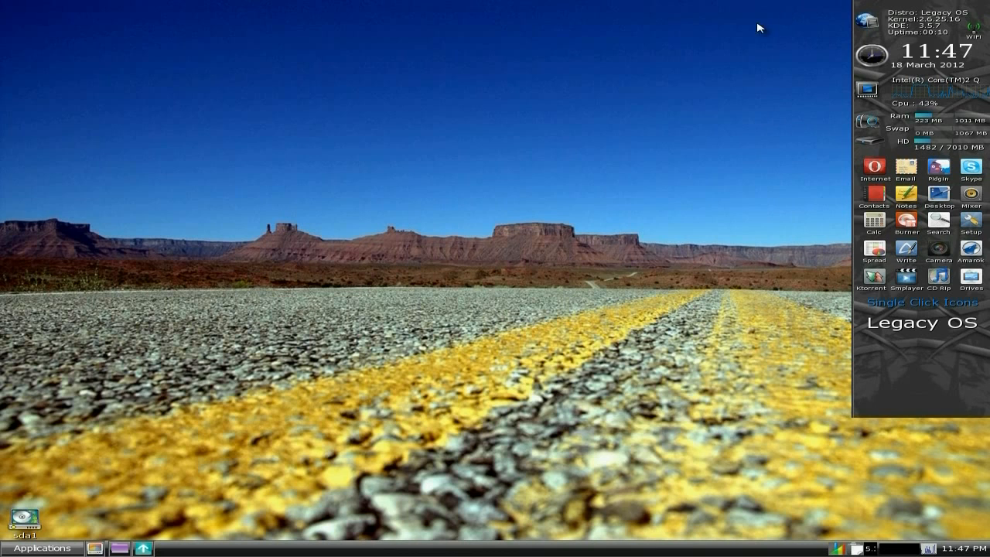
# Step: View the Settings > Themes choices in the Applications menu, then reopen the menu
pyautogui.click(40, 548)
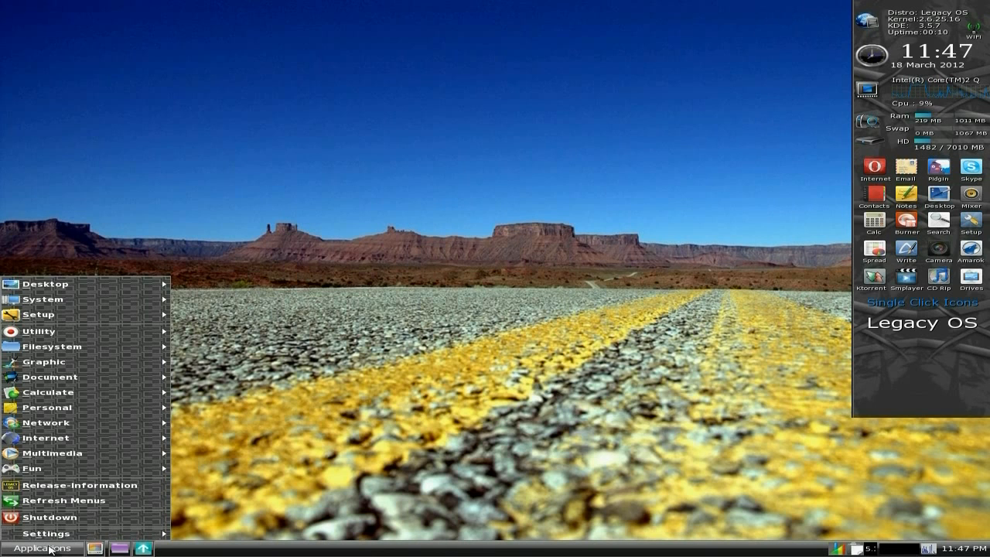
pyautogui.moveTo(50, 517)
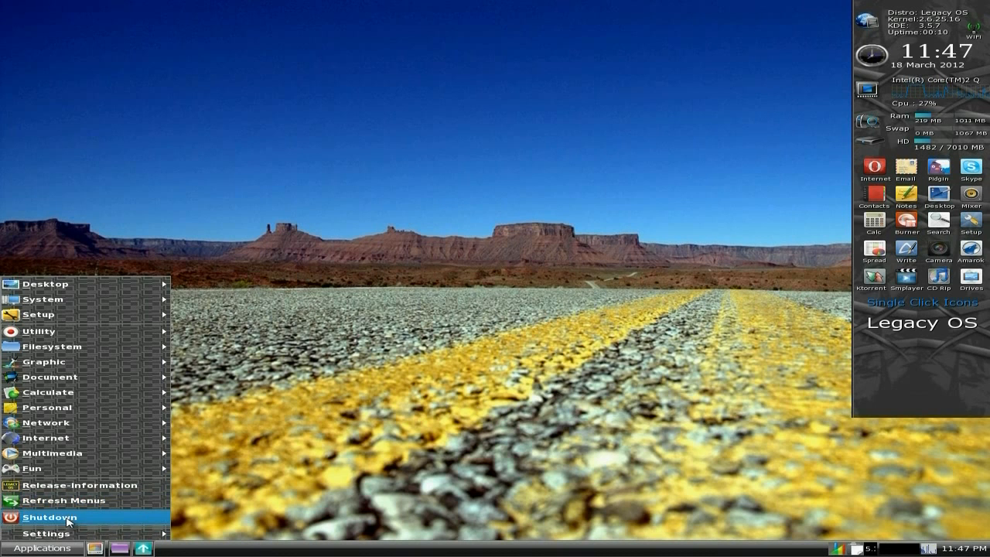
pyautogui.click(49, 516)
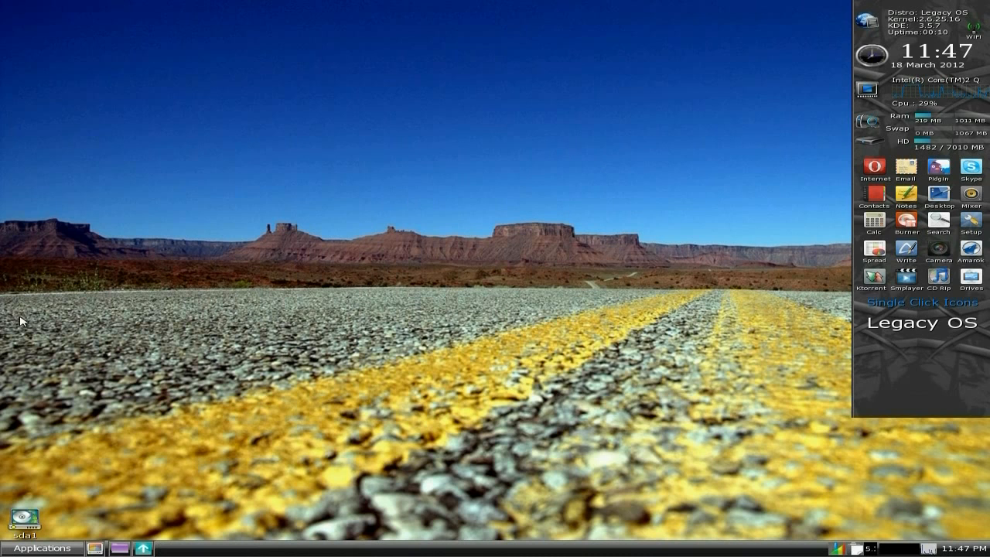
pyautogui.click(39, 548)
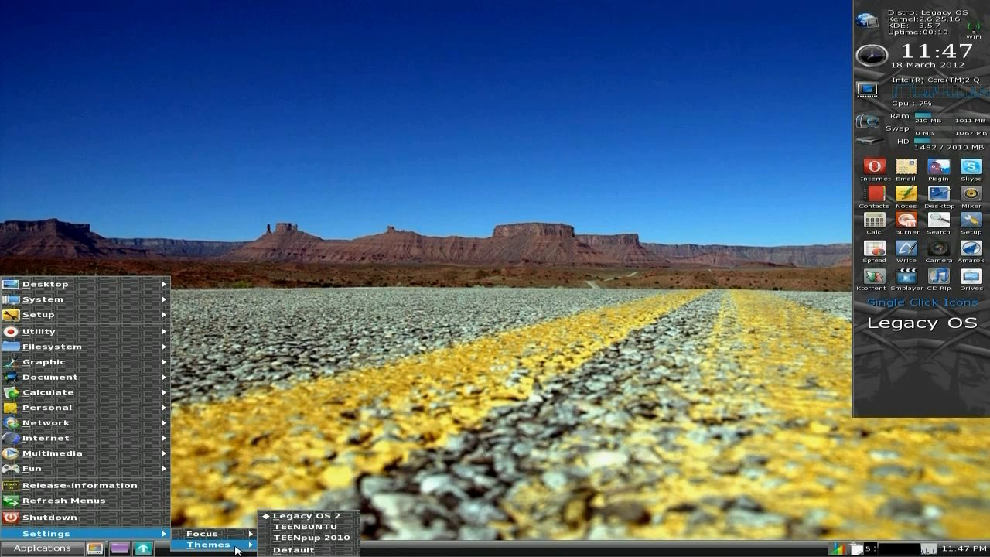
pyautogui.moveTo(308, 526)
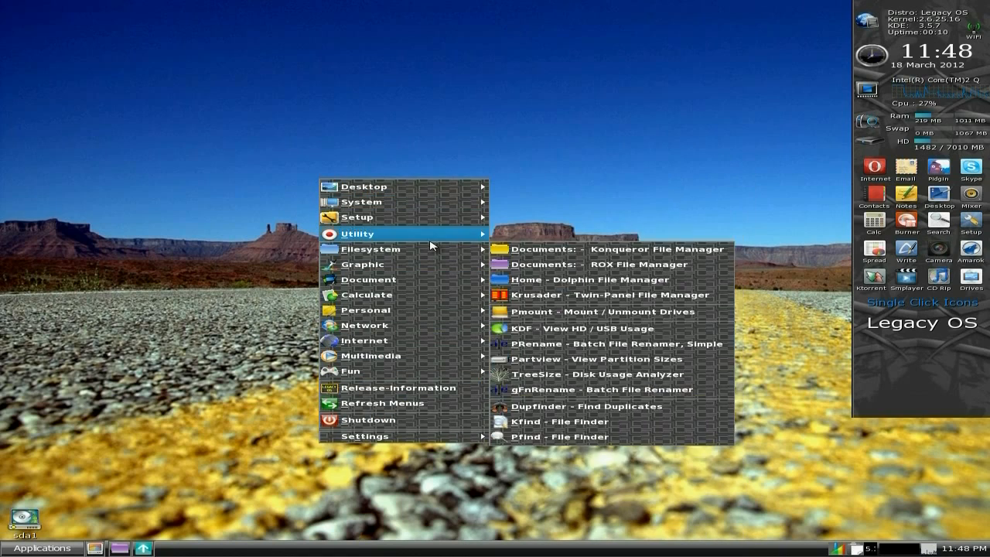
# Step: Dismiss the applications menu by clicking the empty desktop
pyautogui.click(422, 166)
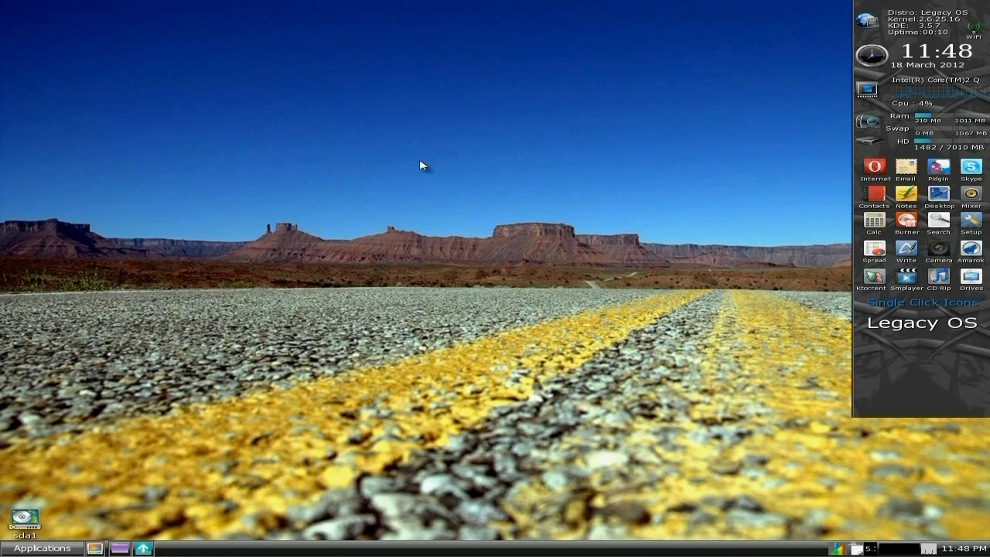
pyautogui.moveTo(526, 133)
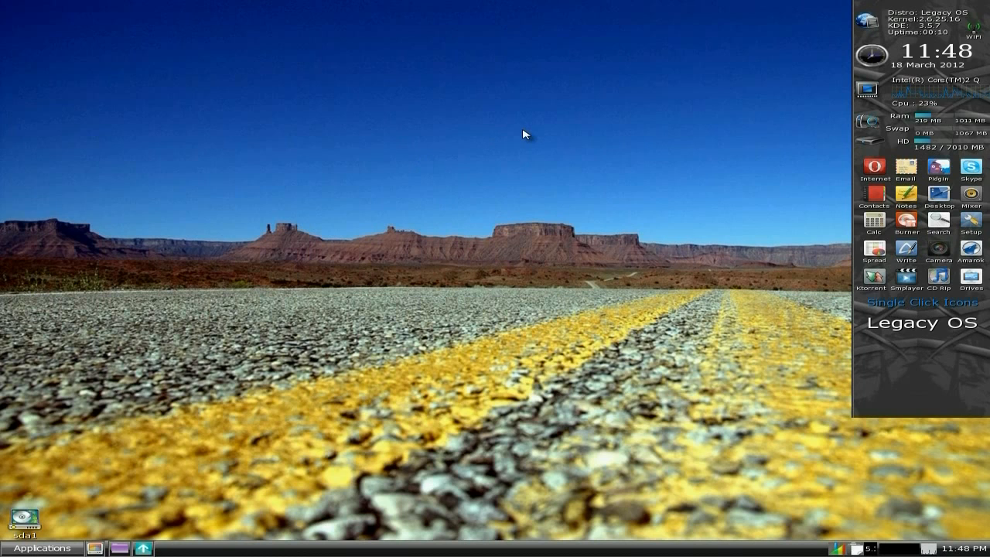
pyautogui.moveTo(471, 170)
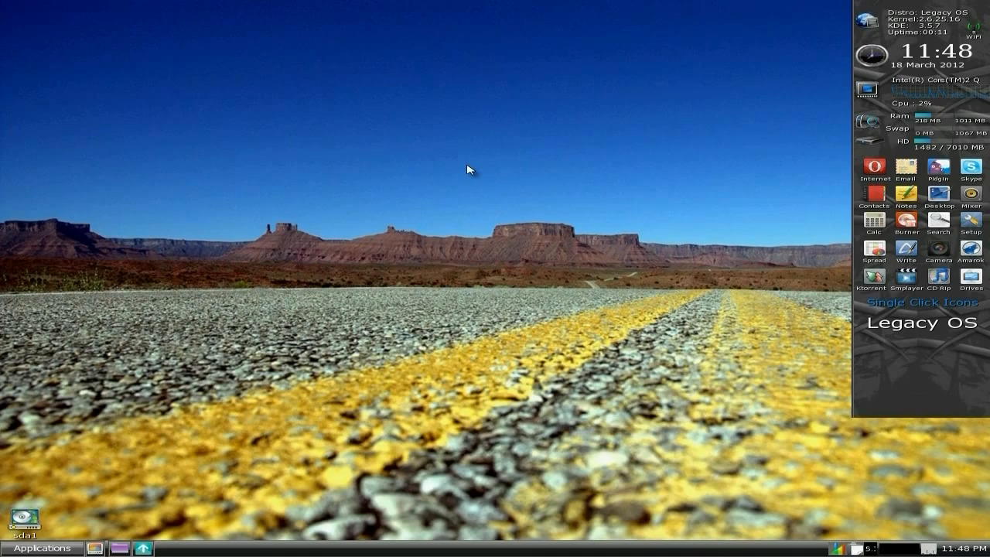
pyautogui.moveTo(507, 281)
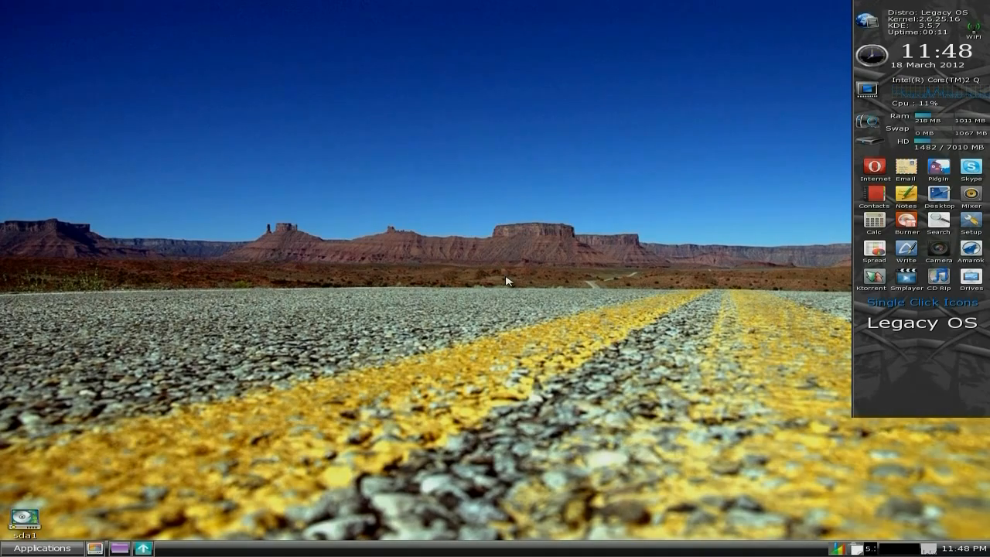